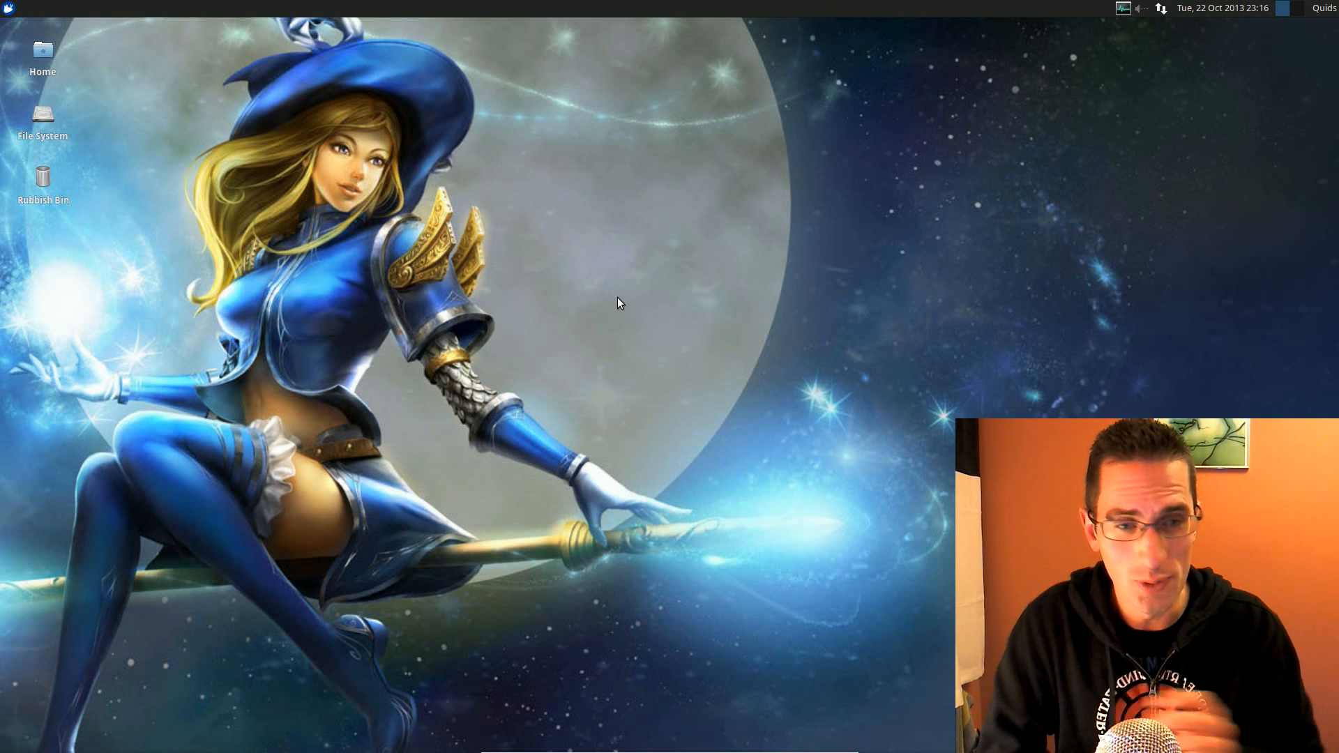
- Tour the Accessories and Multimedia menu categories, then open Window Manager Tweaks
{"action": "left_click", "coordinate": [9, 8]}
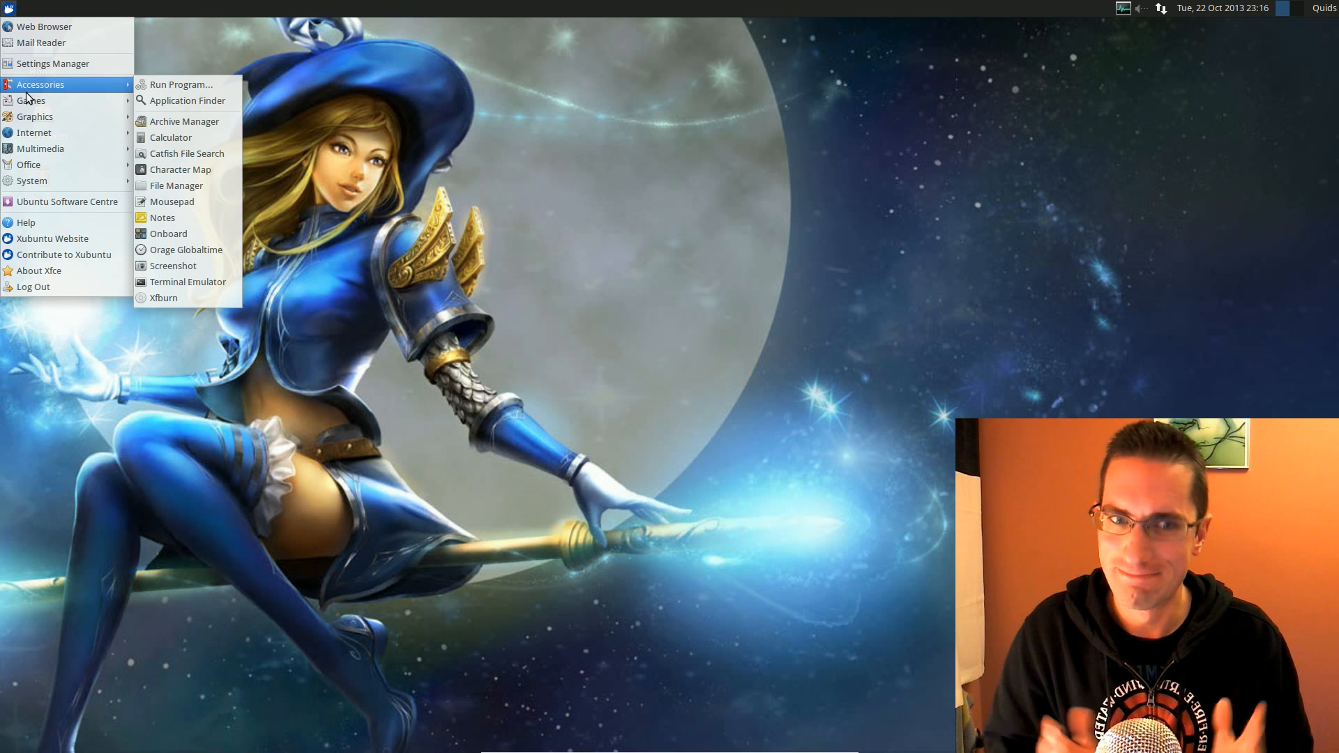
{"action": "mouse_move", "coordinate": [34, 133]}
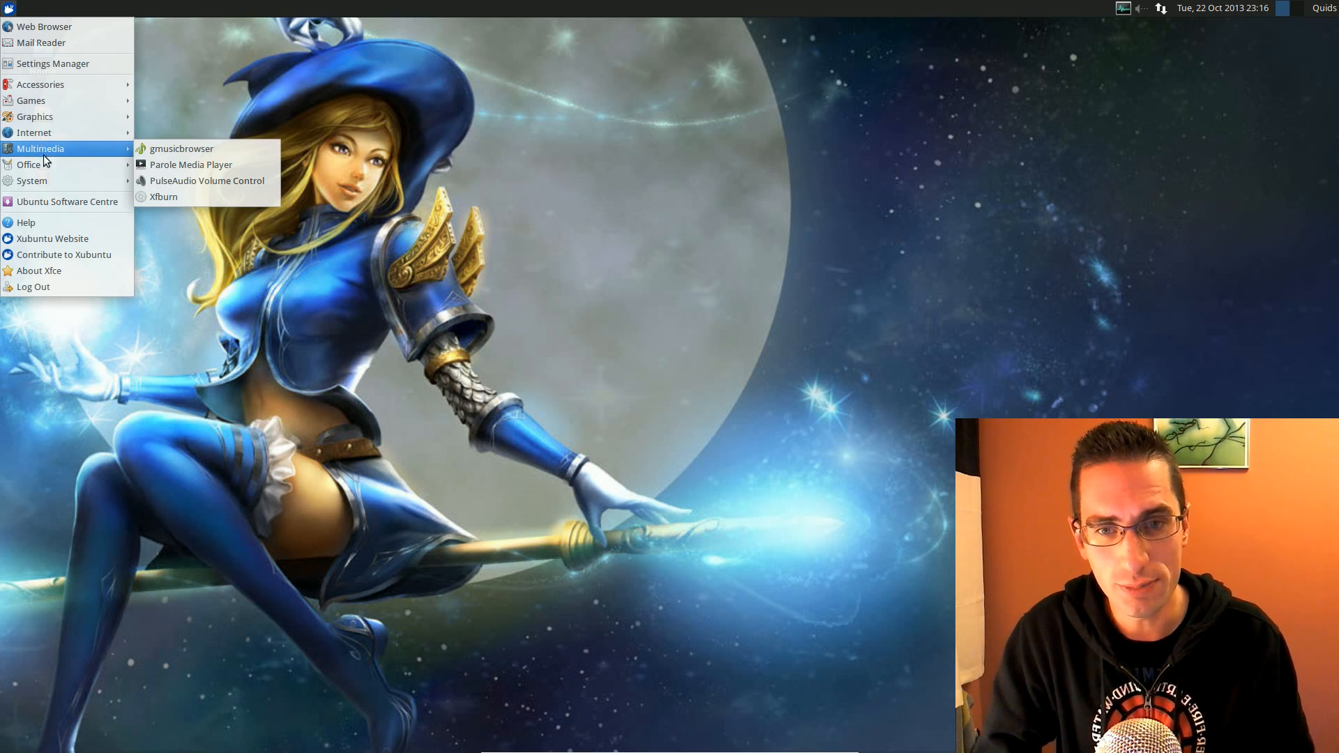
{"action": "mouse_move", "coordinate": [66, 202]}
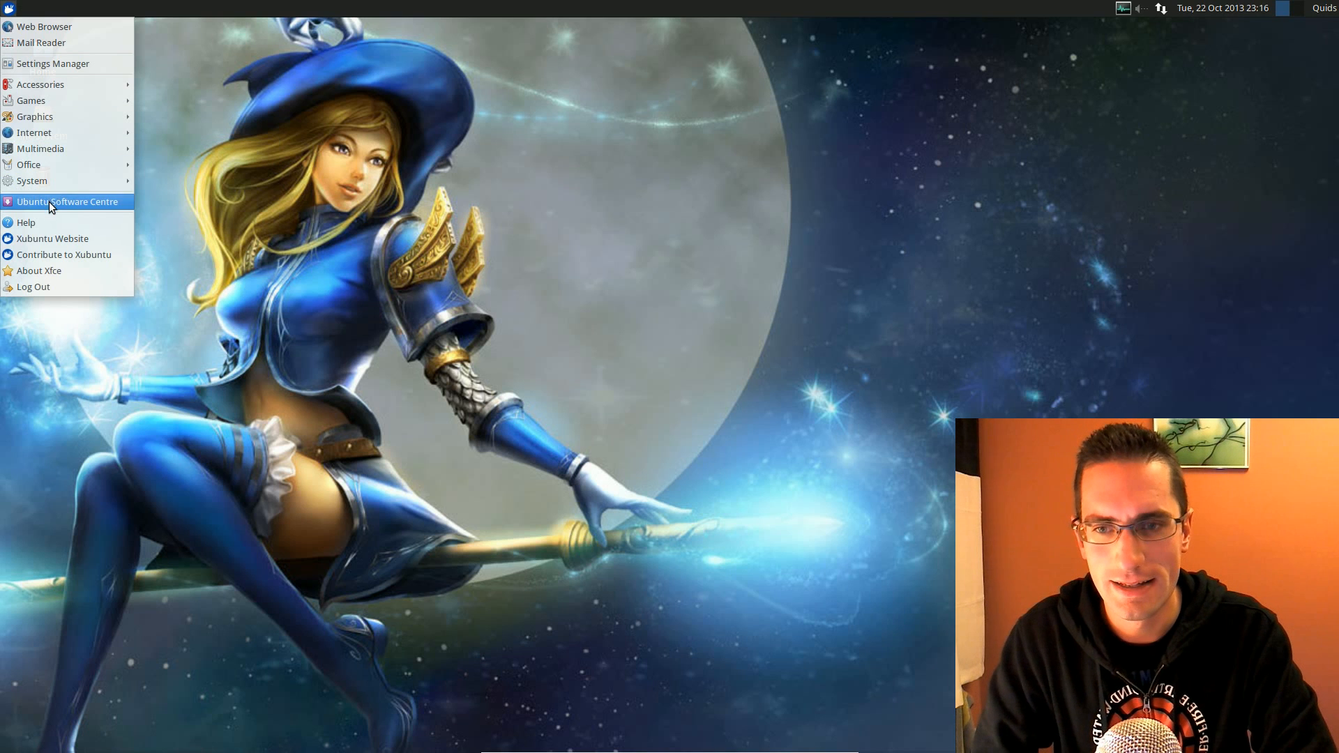
{"action": "left_click", "coordinate": [53, 63]}
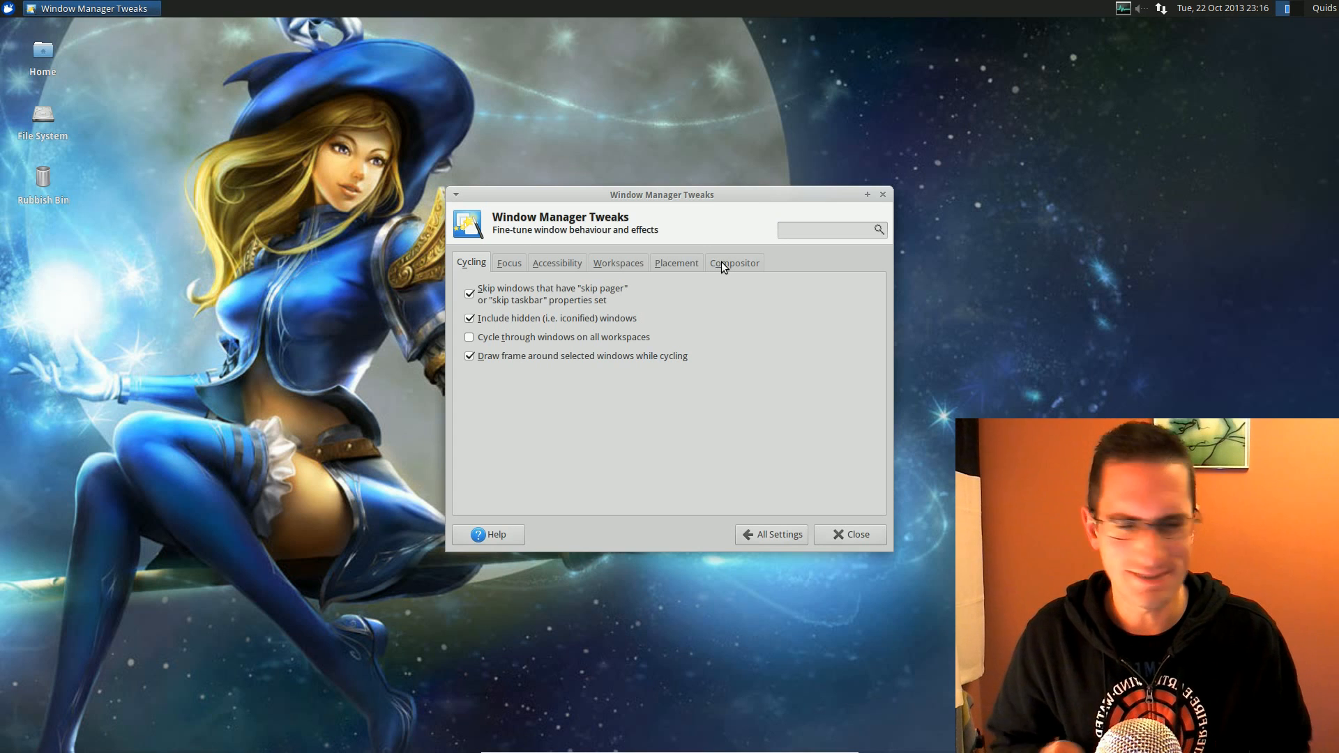
- View the Compositor settings in Window Manager Tweaks, then return to All Settings
{"action": "left_click", "coordinate": [733, 263]}
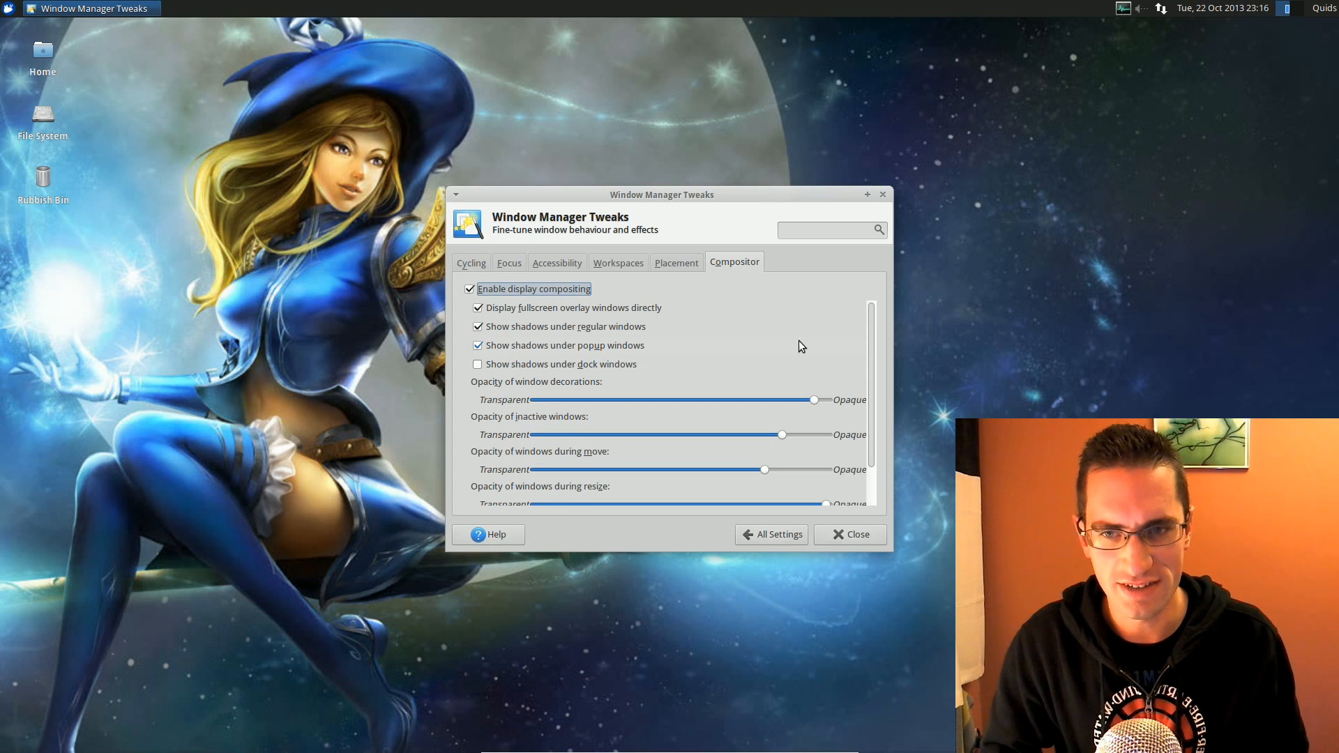
{"action": "scroll", "scroll_direction": "down", "scroll_amount": 3}
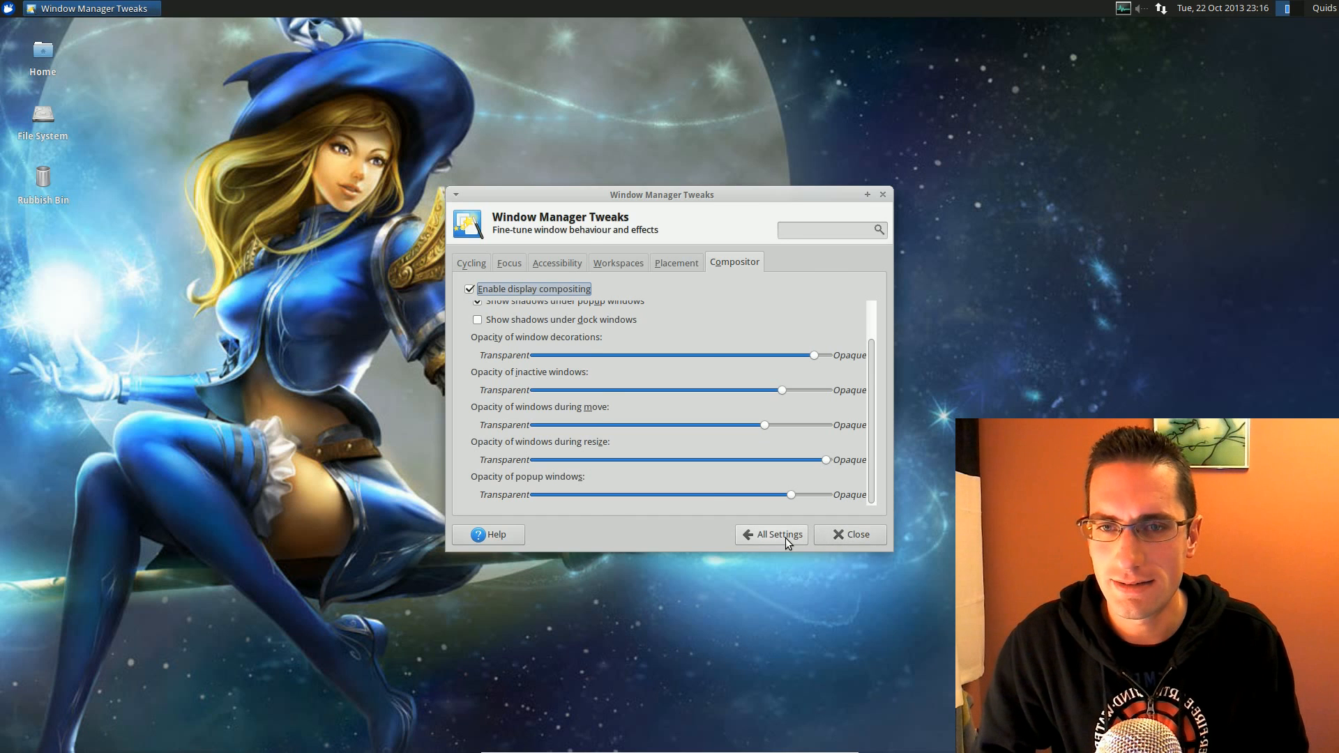
{"action": "left_click", "coordinate": [772, 533]}
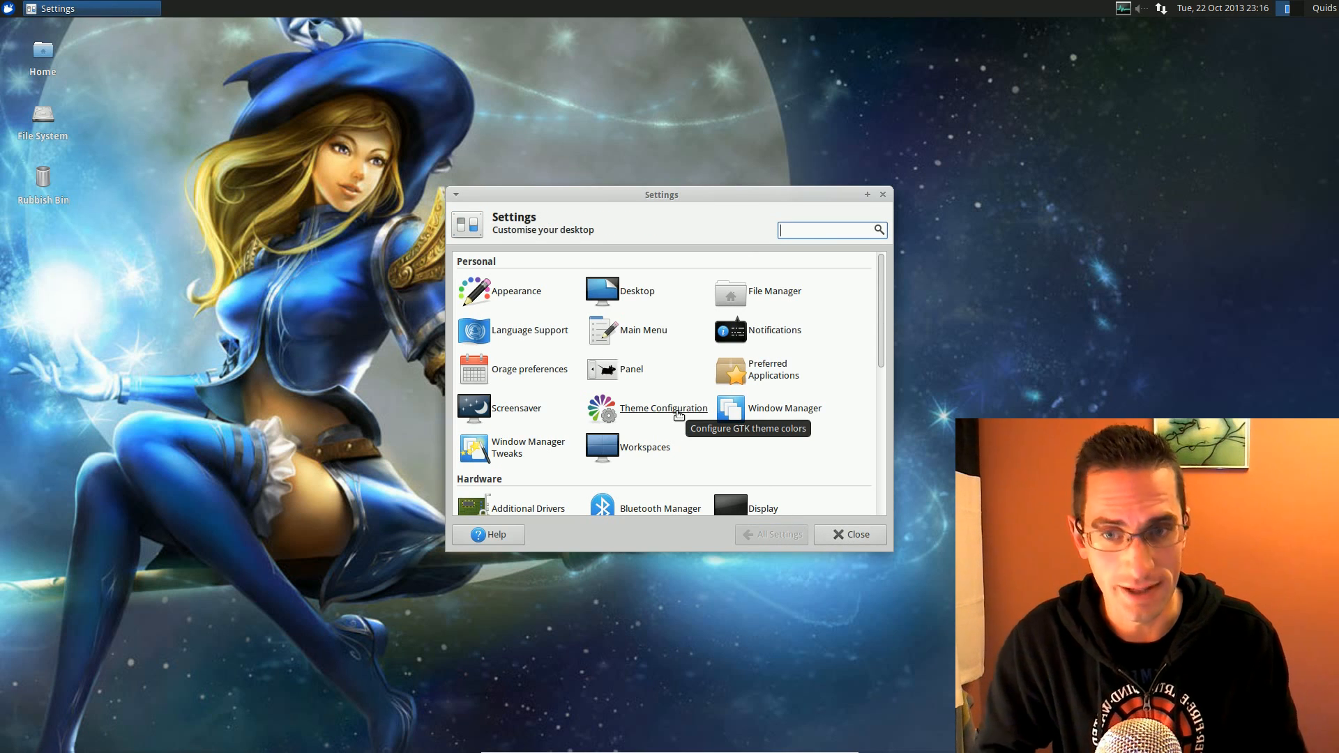
- Preview the Theme Configuration and Window Manager panels, then close Settings Manager
{"action": "left_click", "coordinate": [662, 408]}
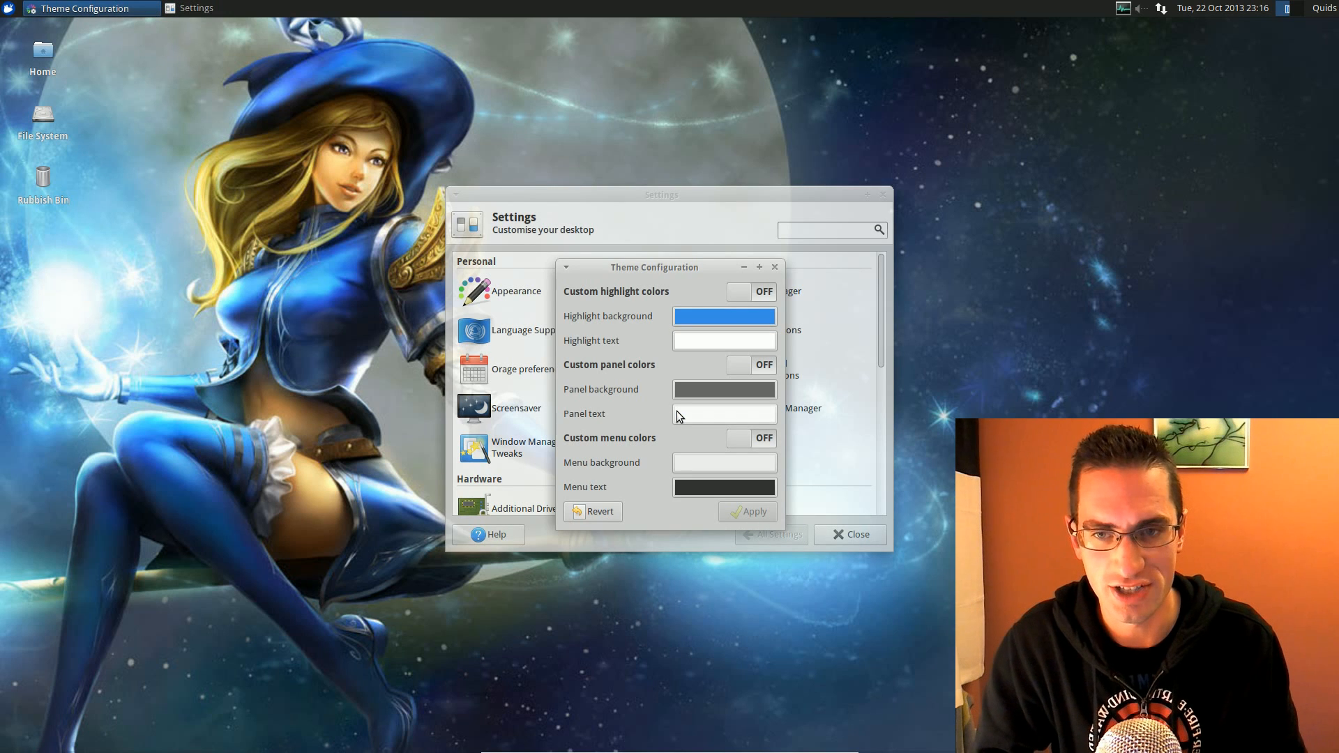
{"action": "left_click", "coordinate": [773, 266]}
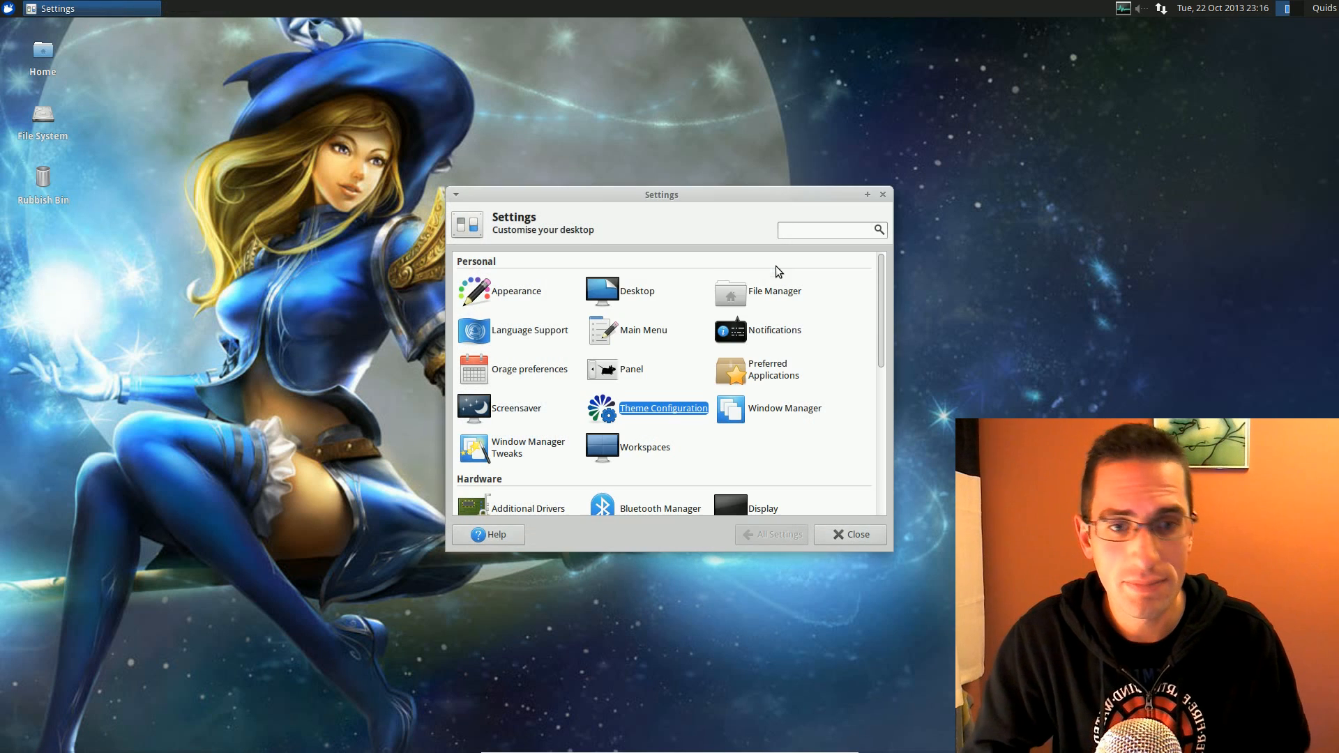
{"action": "left_click", "coordinate": [785, 408]}
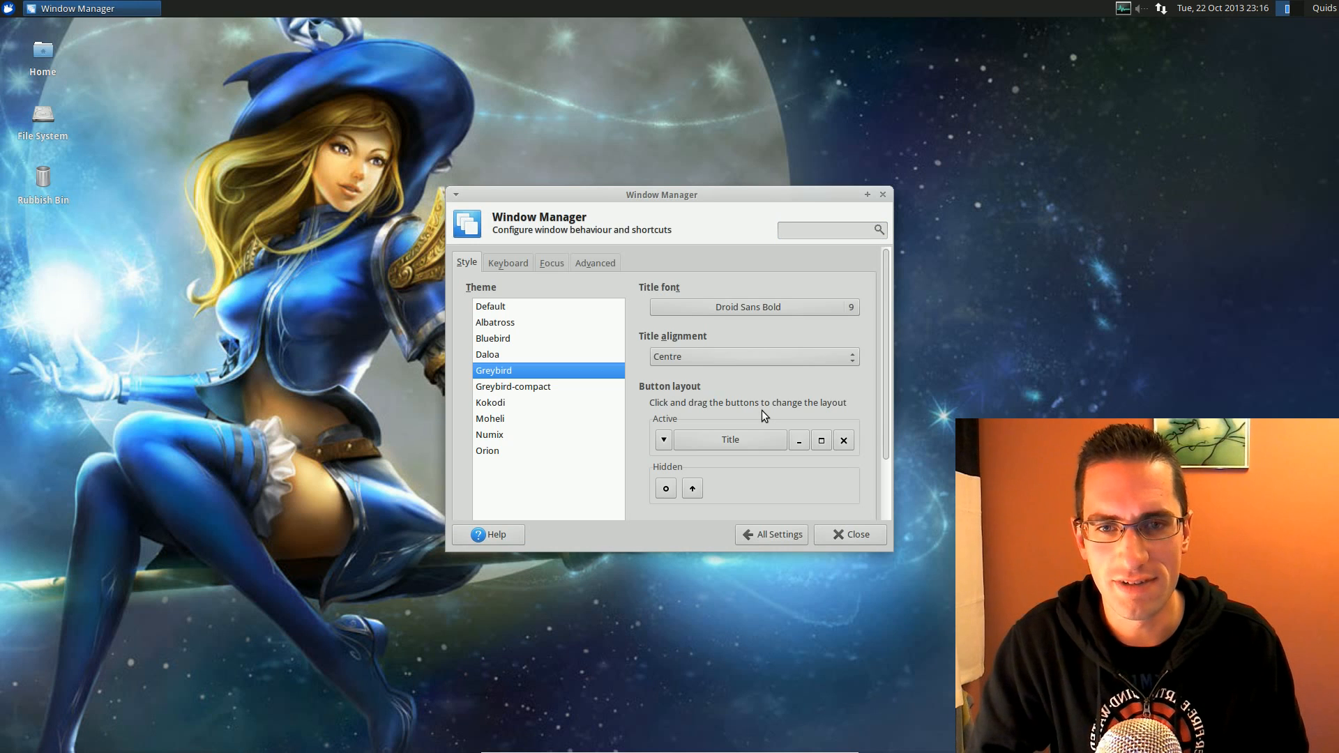
{"action": "mouse_move", "coordinate": [764, 553]}
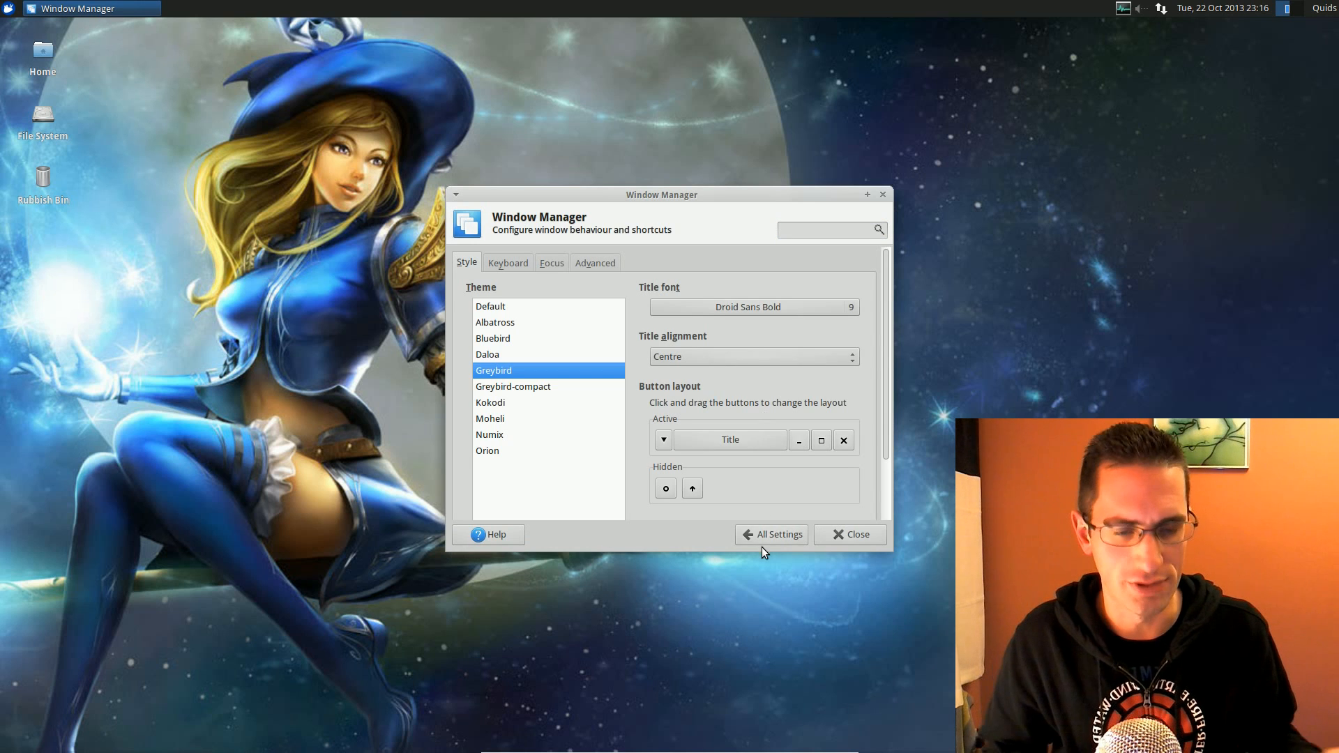
{"action": "left_click", "coordinate": [770, 534]}
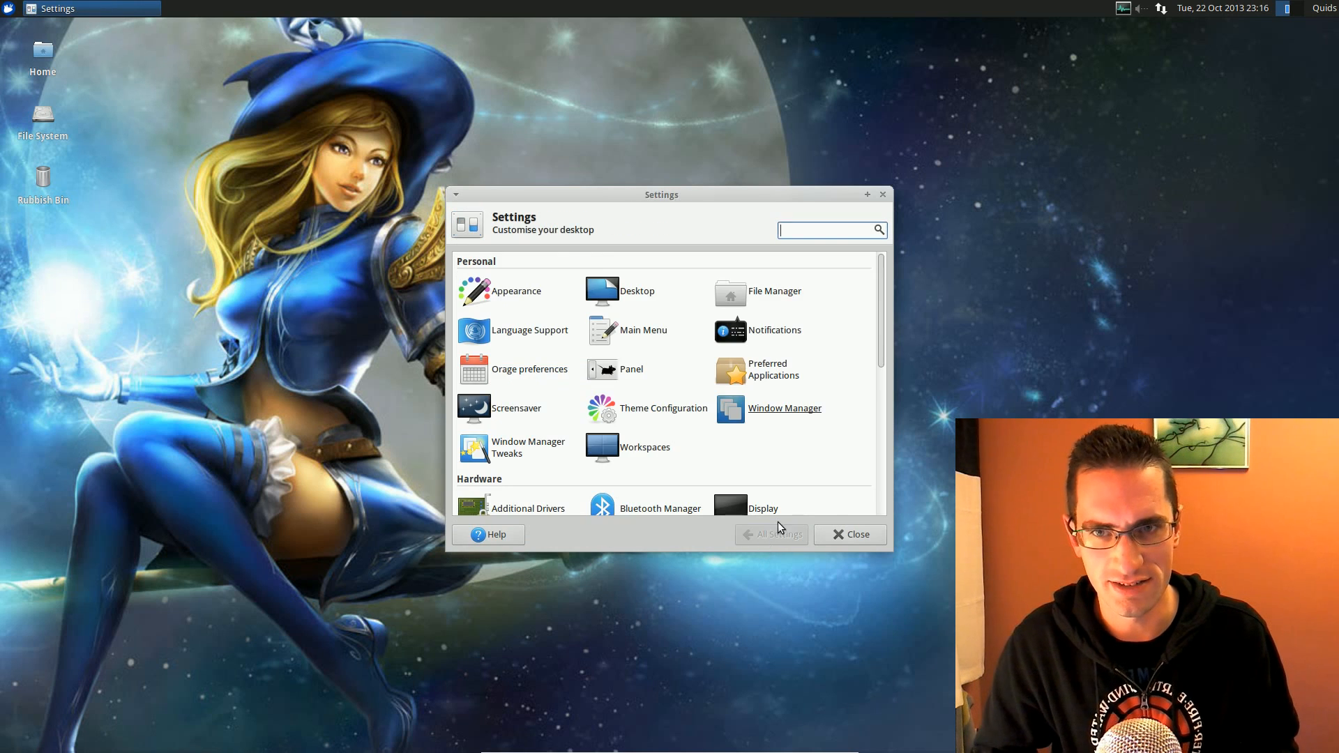
{"action": "mouse_move", "coordinate": [837, 517]}
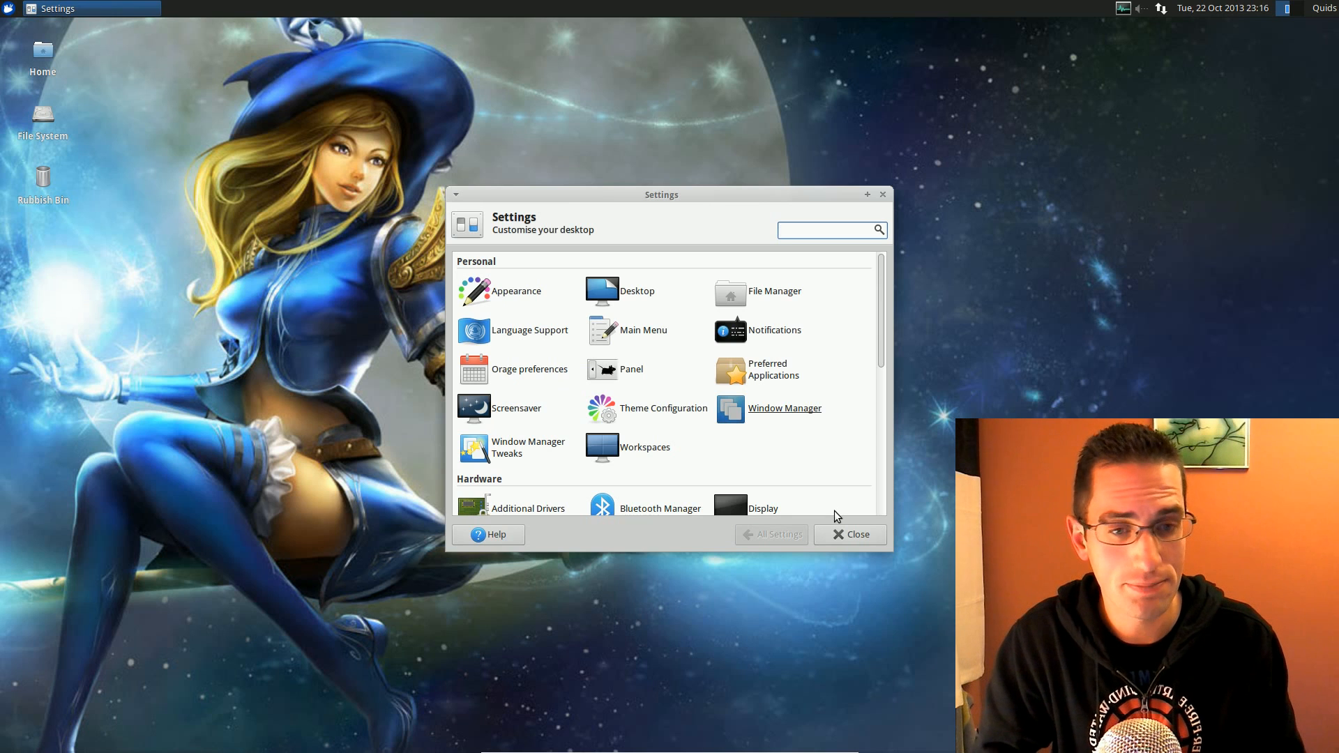
{"action": "left_click", "coordinate": [849, 534]}
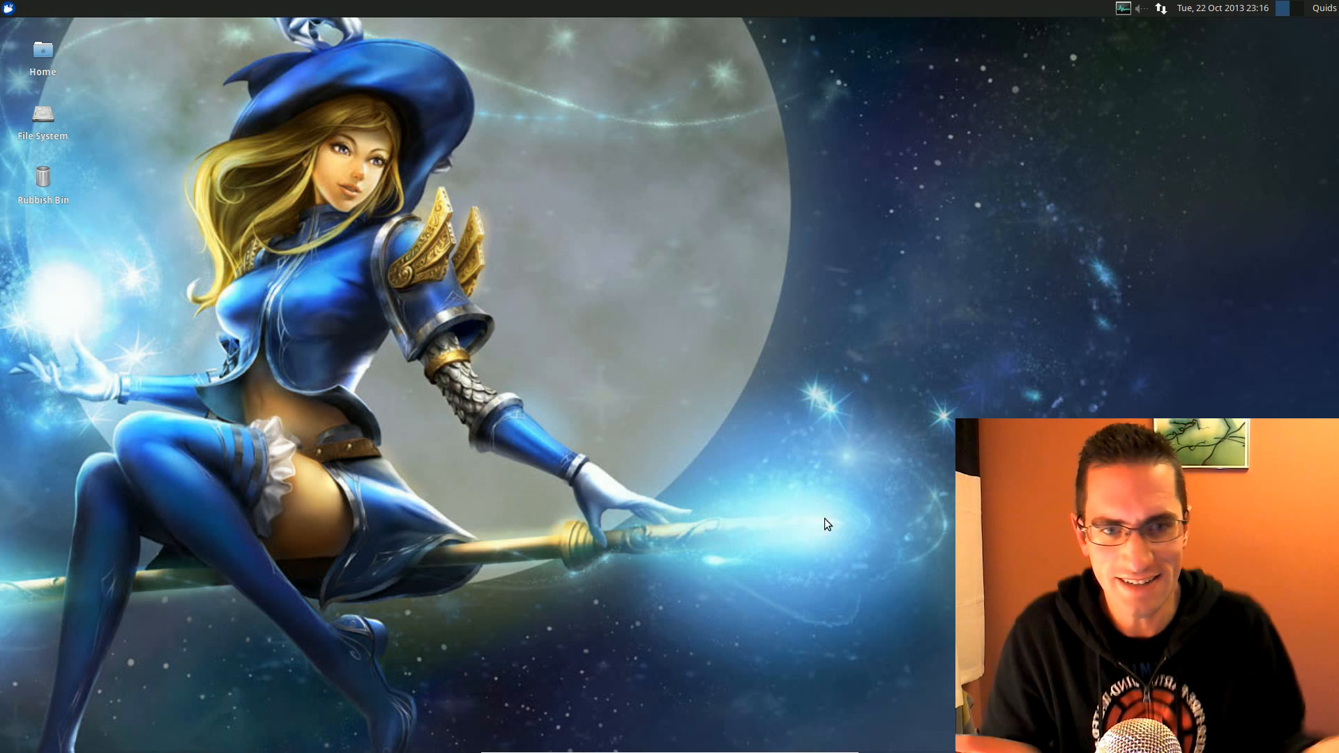
{"action": "mouse_move", "coordinate": [783, 472]}
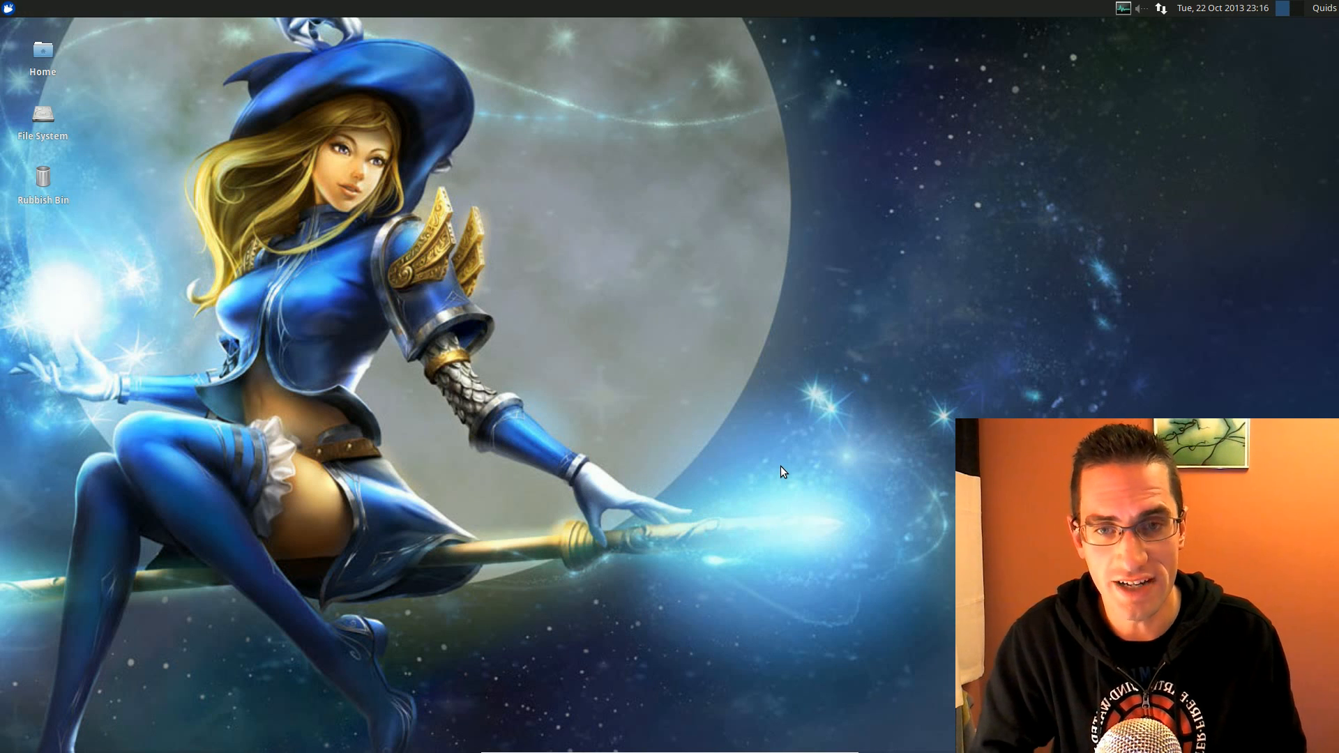
- Launch Terminal Emulator from Accessories and run 'free -m' to show memory usage
{"action": "left_click", "coordinate": [9, 7]}
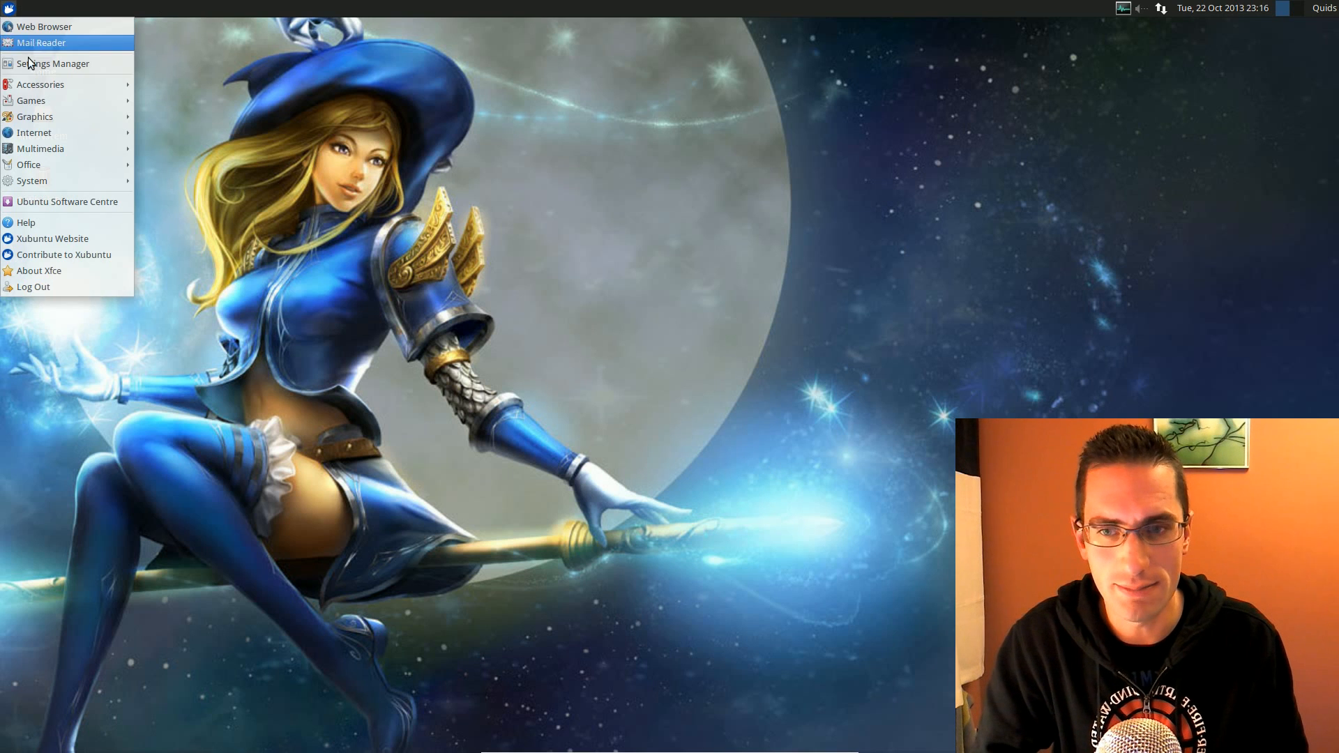
{"action": "left_click", "coordinate": [40, 84]}
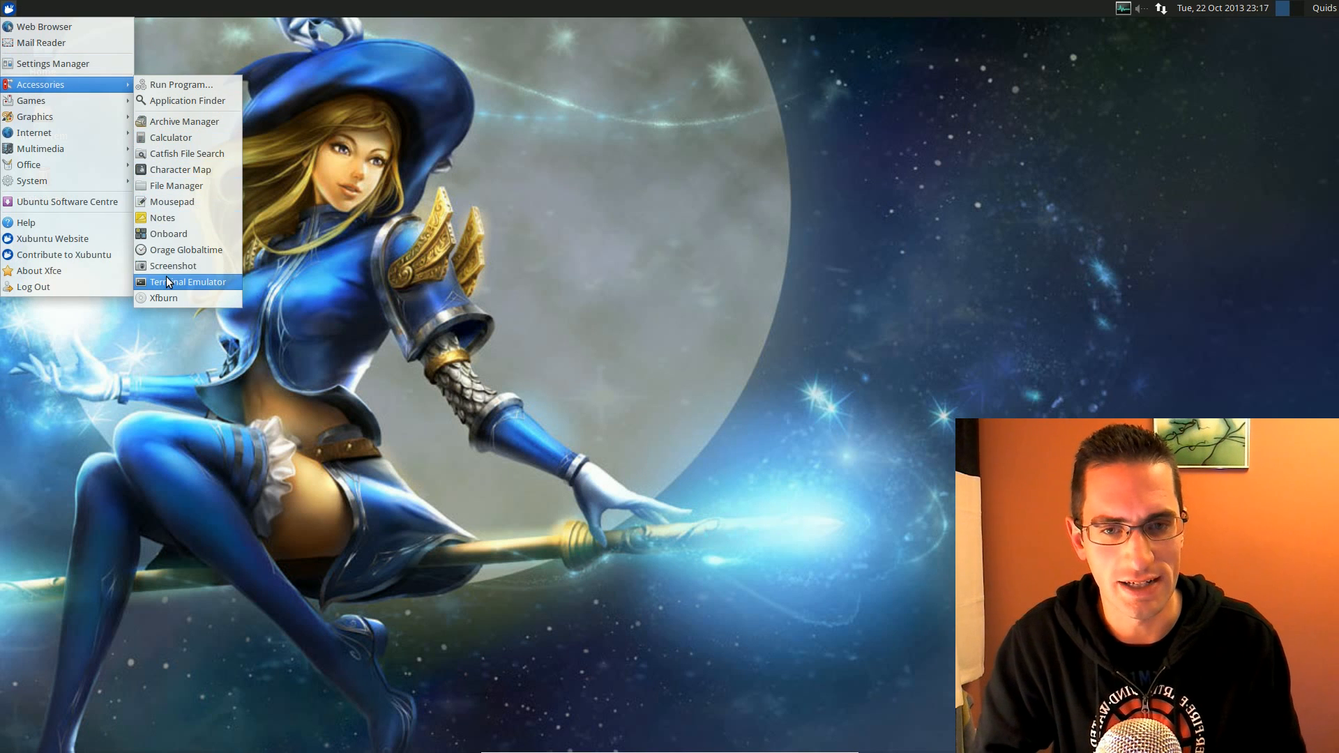
{"action": "left_click", "coordinate": [187, 282]}
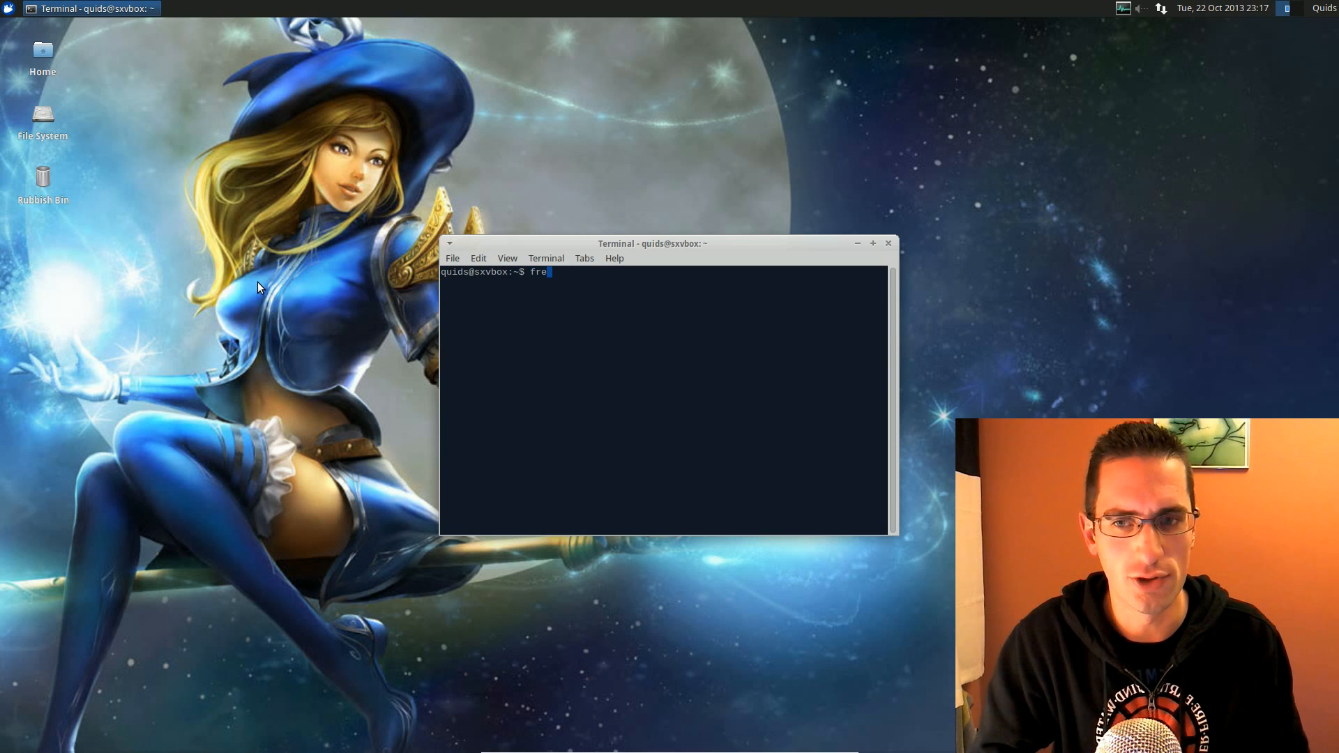
{"action": "key", "text": "Return"}
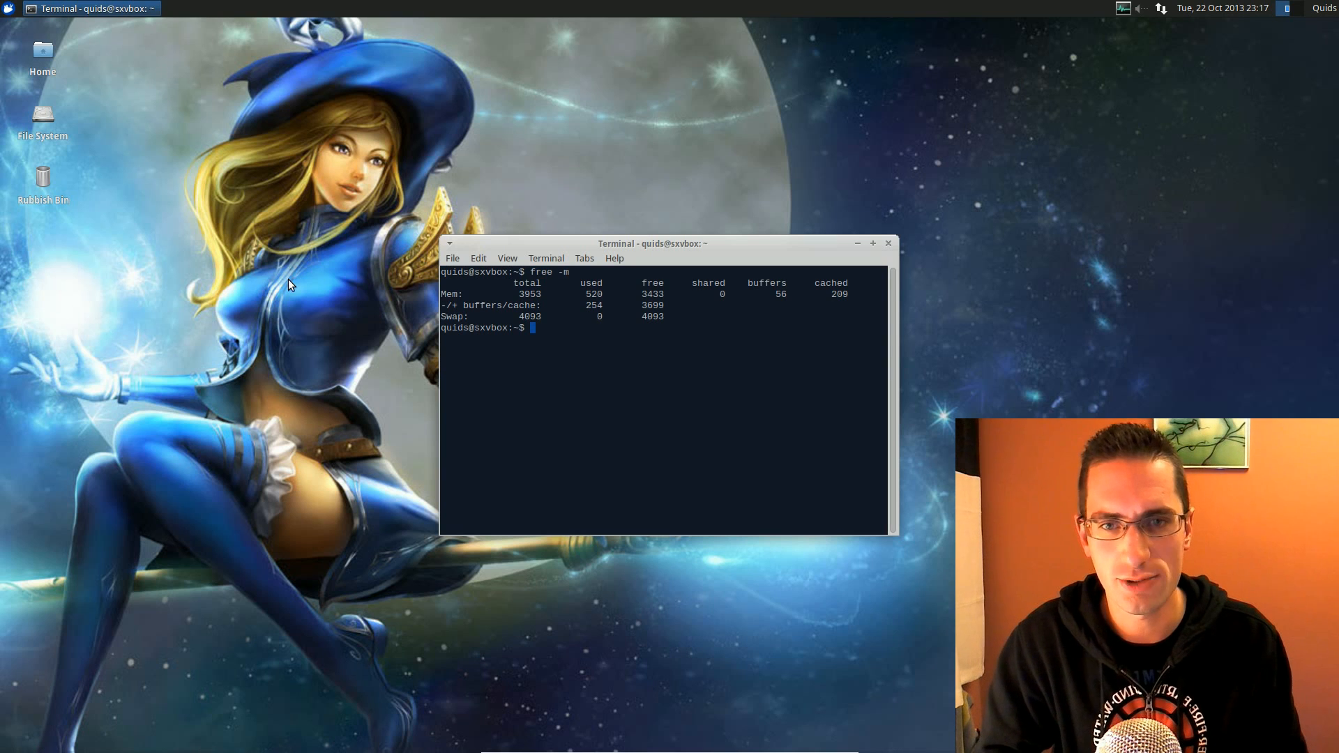
{"action": "mouse_move", "coordinate": [652, 299]}
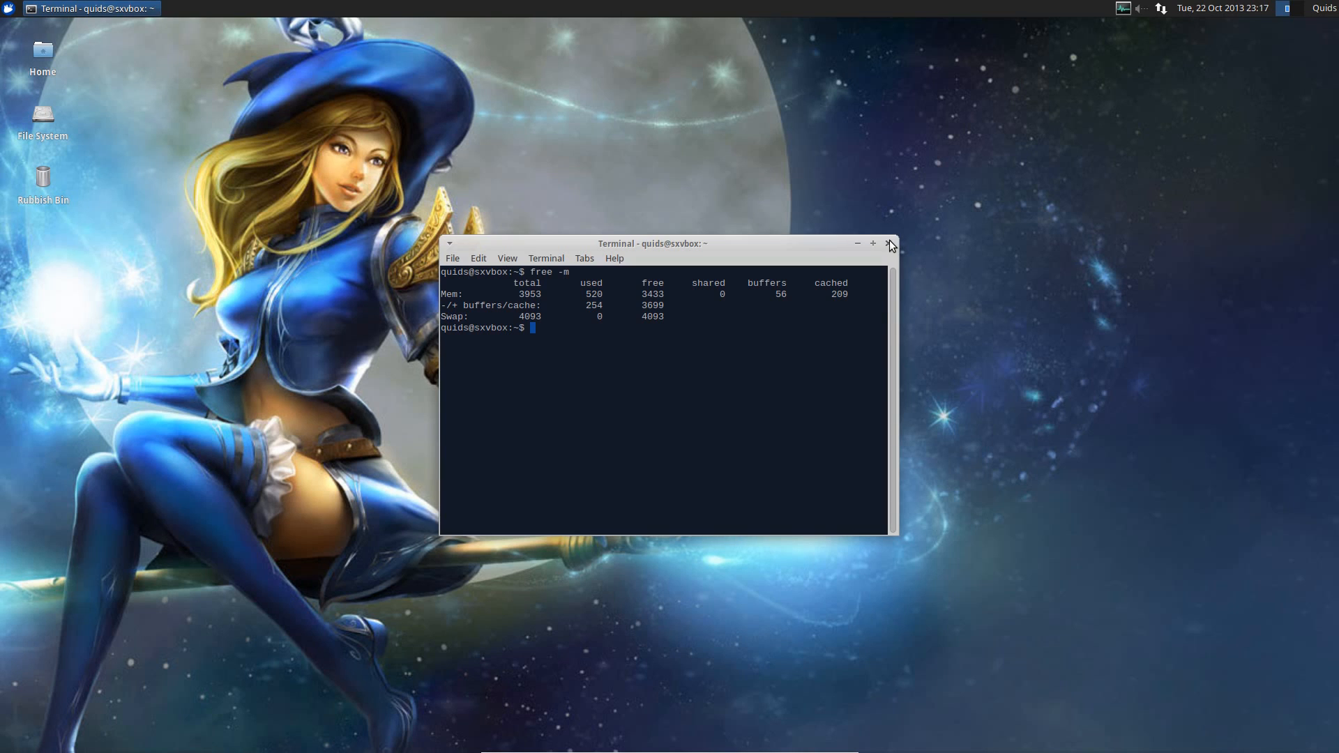
- Close the terminal and switch on custom highlight colours in Theme Configuration
{"action": "left_click", "coordinate": [8, 9]}
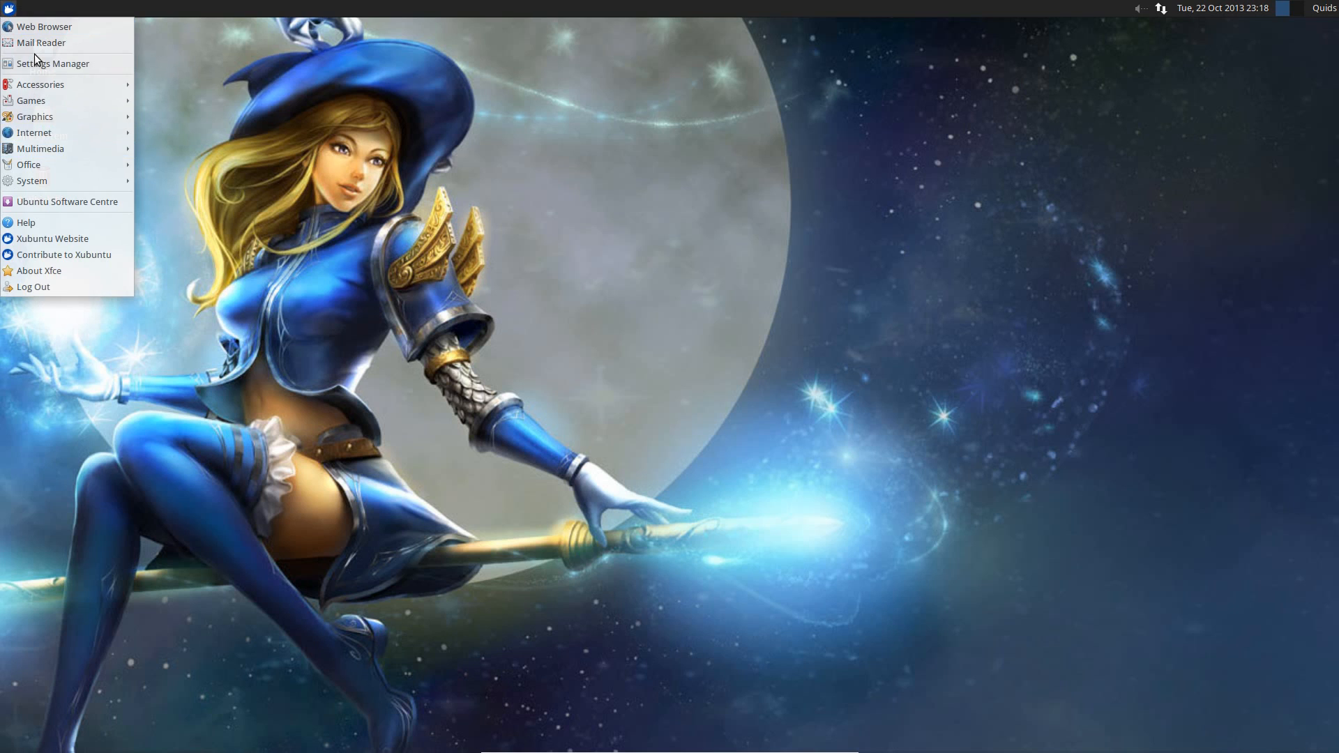
{"action": "left_click", "coordinate": [53, 63]}
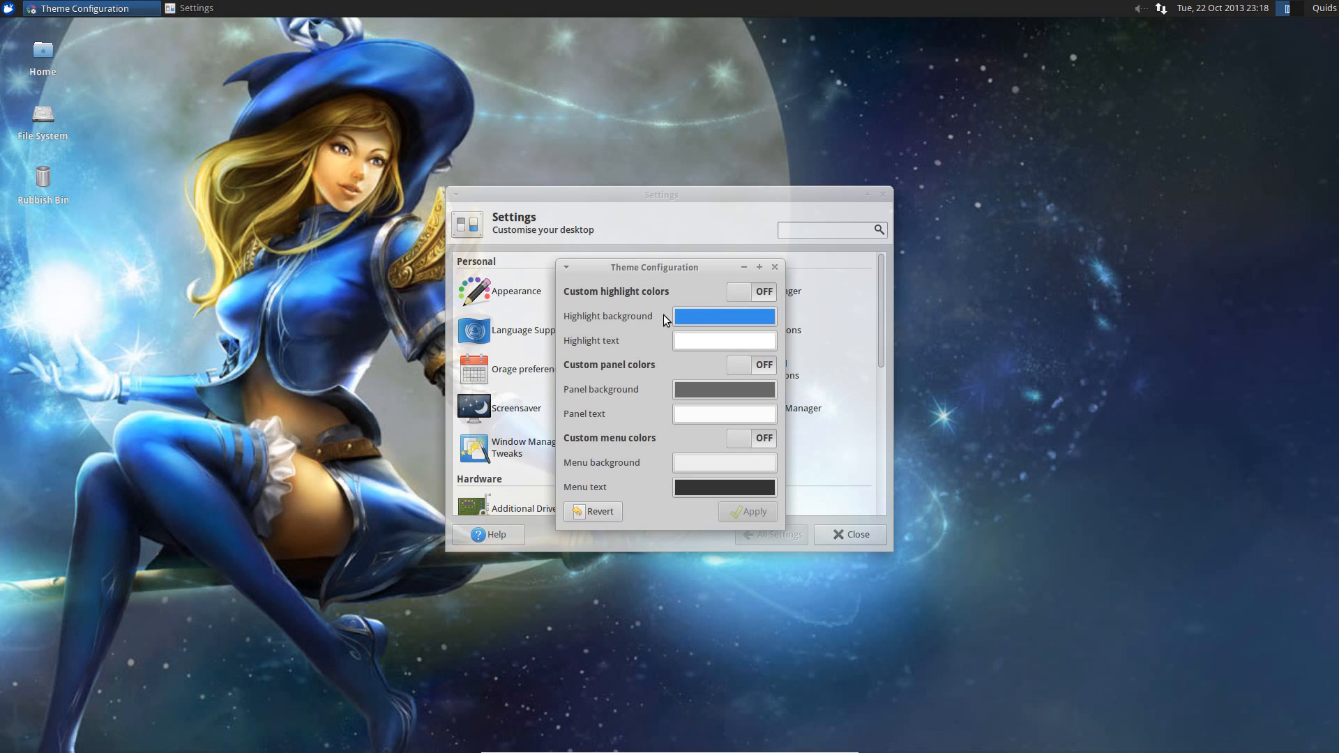
{"action": "left_click", "coordinate": [750, 291]}
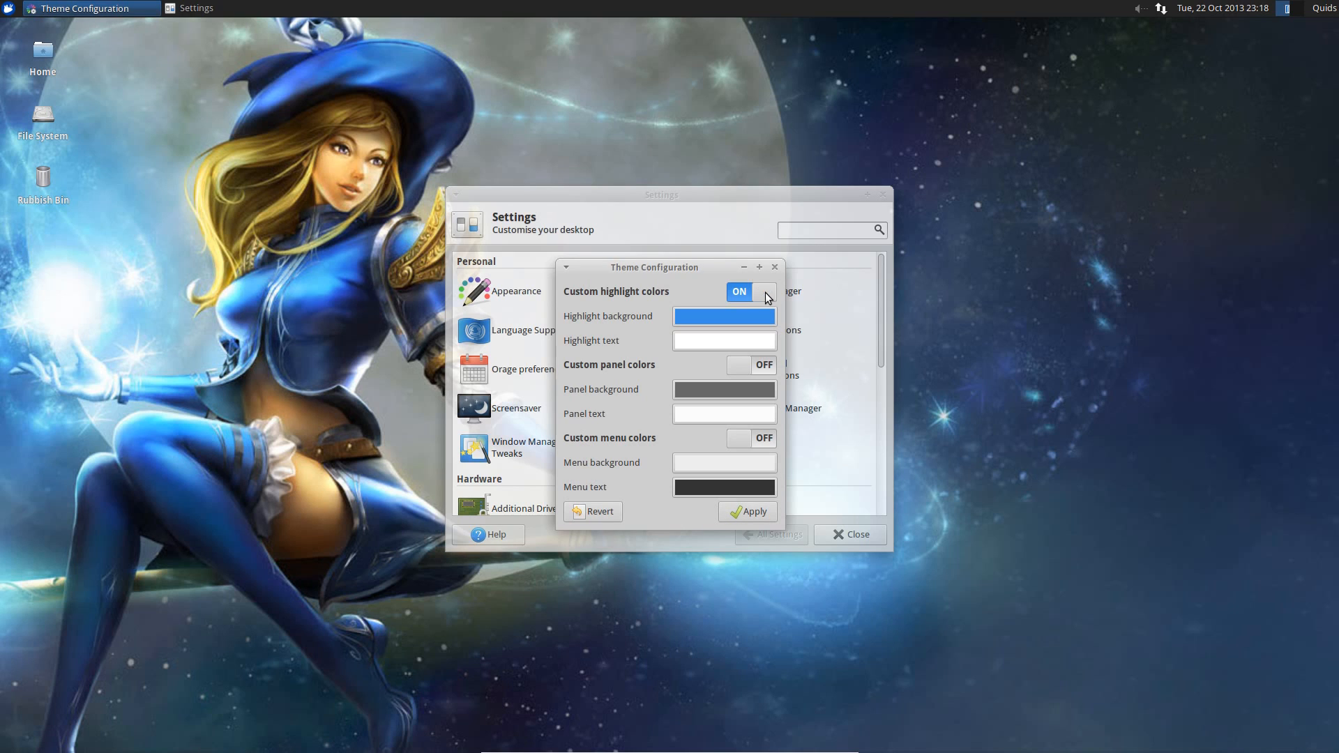
- Set the highlight background to the teal custom colour and apply it
{"action": "left_click", "coordinate": [723, 316]}
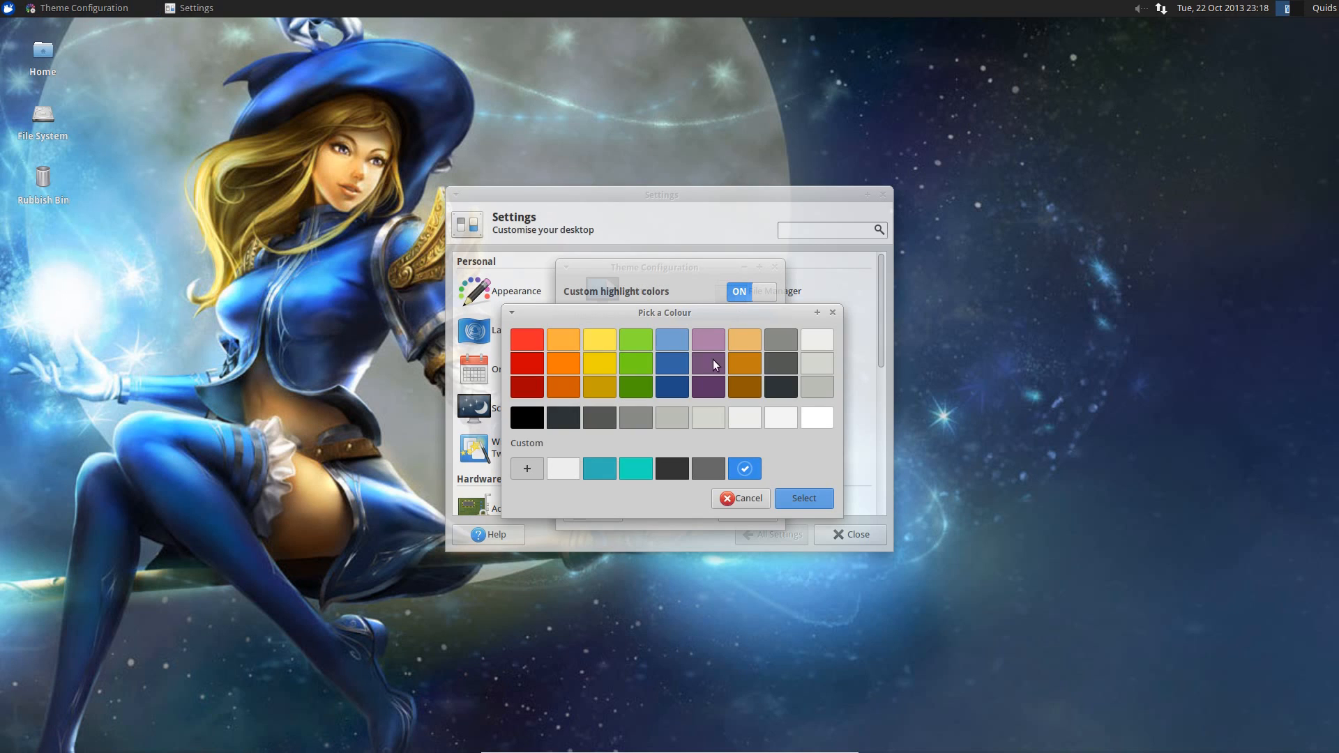
{"action": "left_click", "coordinate": [599, 468]}
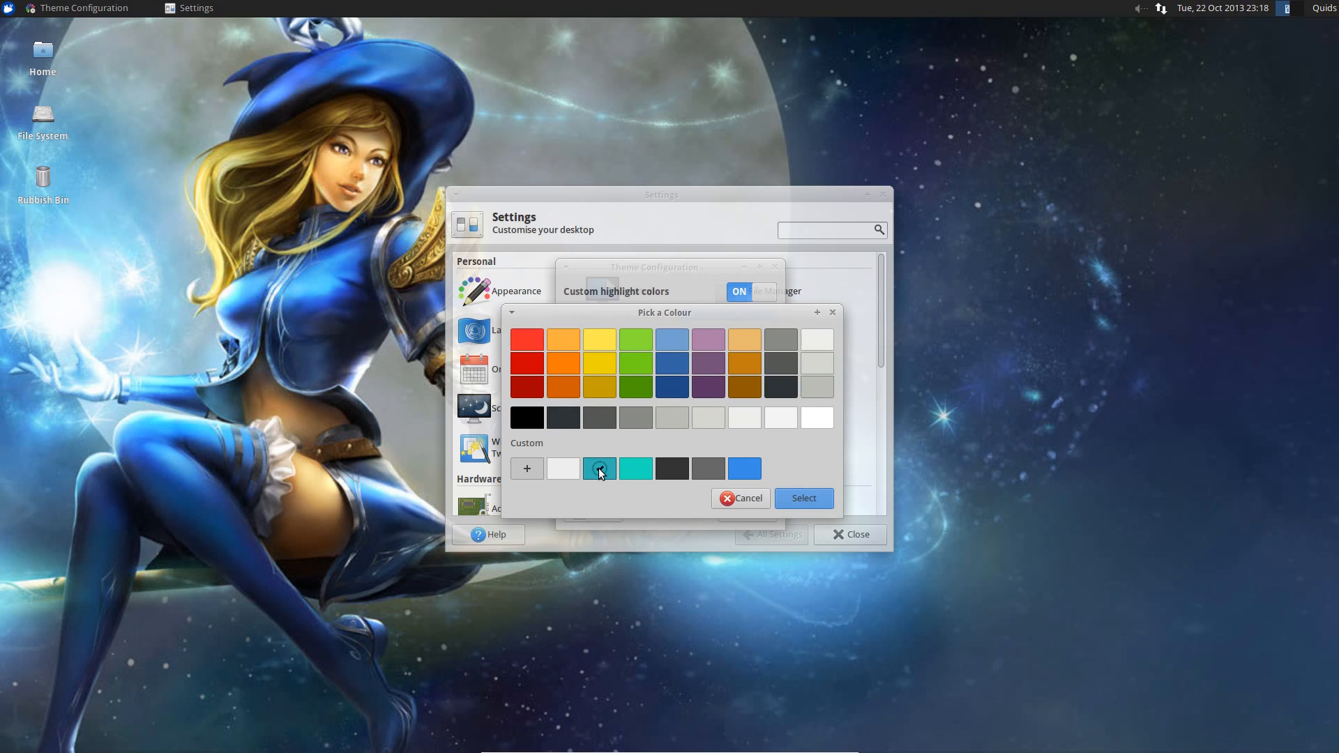
{"action": "left_click", "coordinate": [802, 498]}
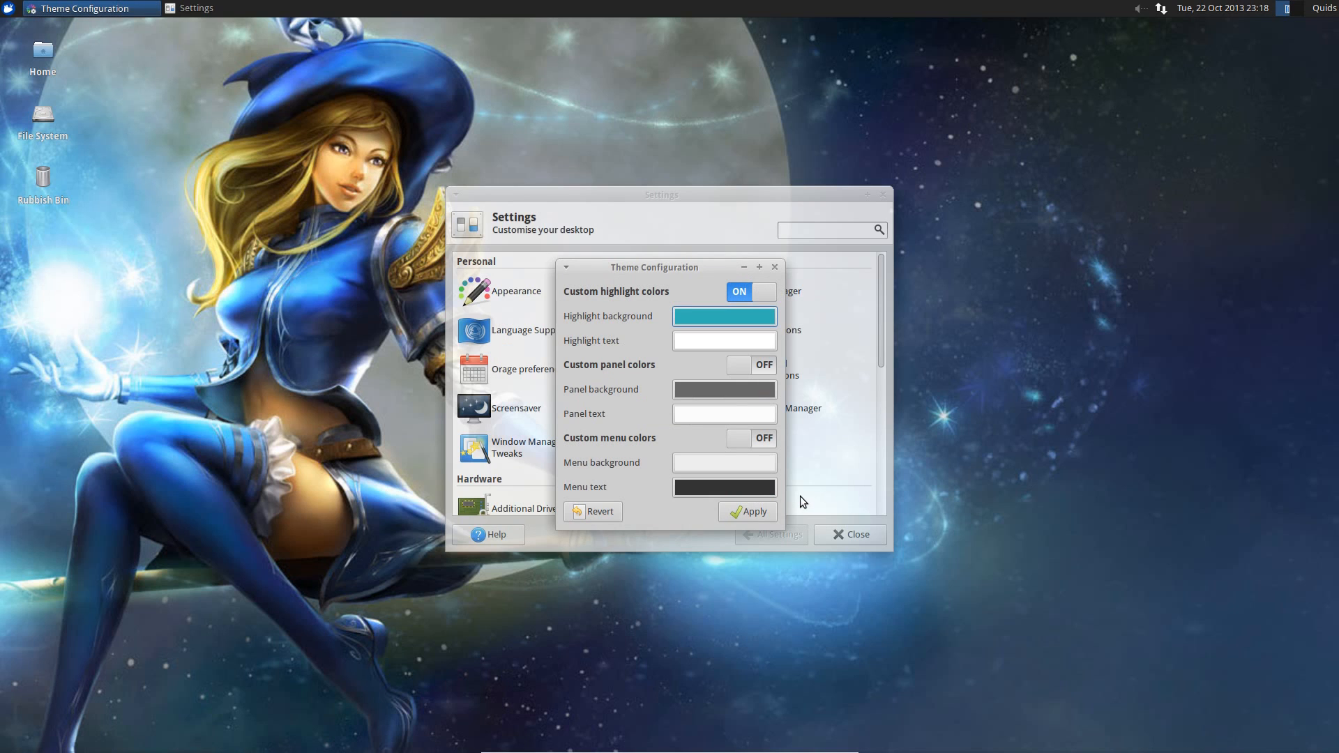
{"action": "left_click", "coordinate": [748, 511]}
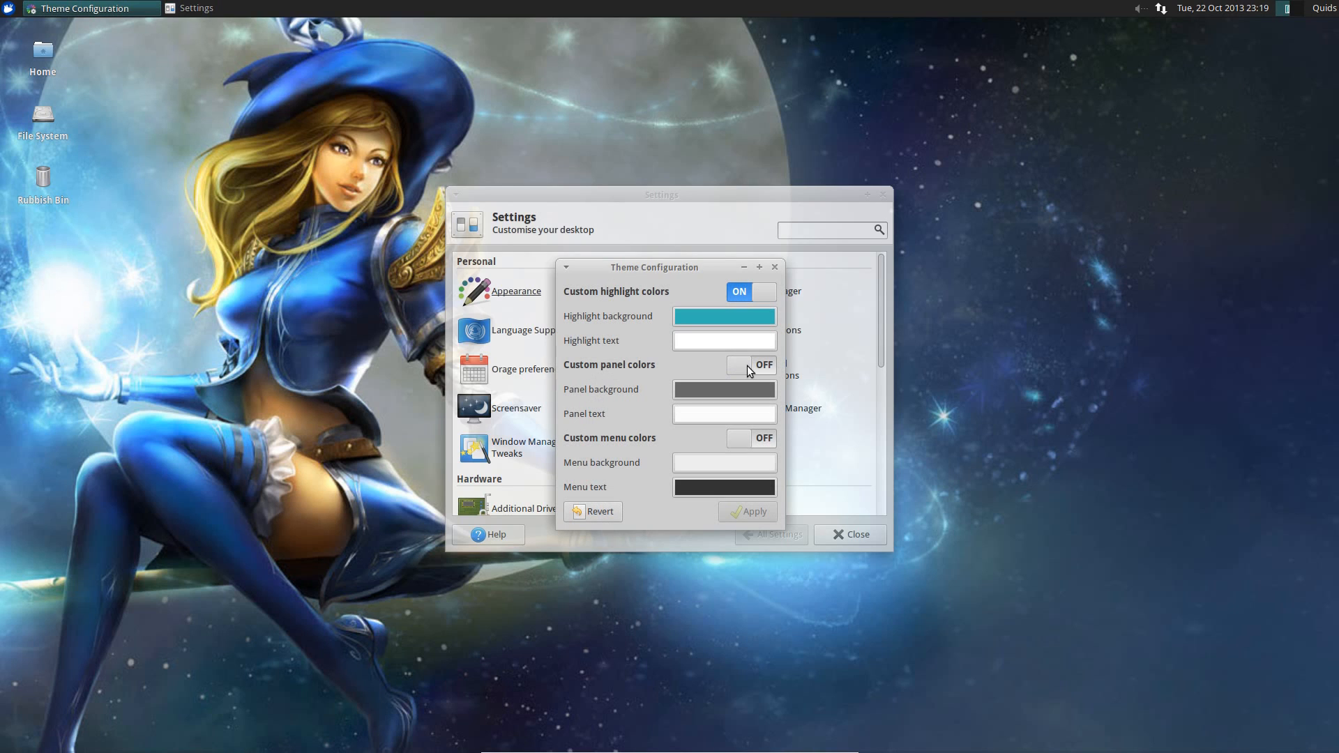
{"action": "mouse_move", "coordinate": [763, 372]}
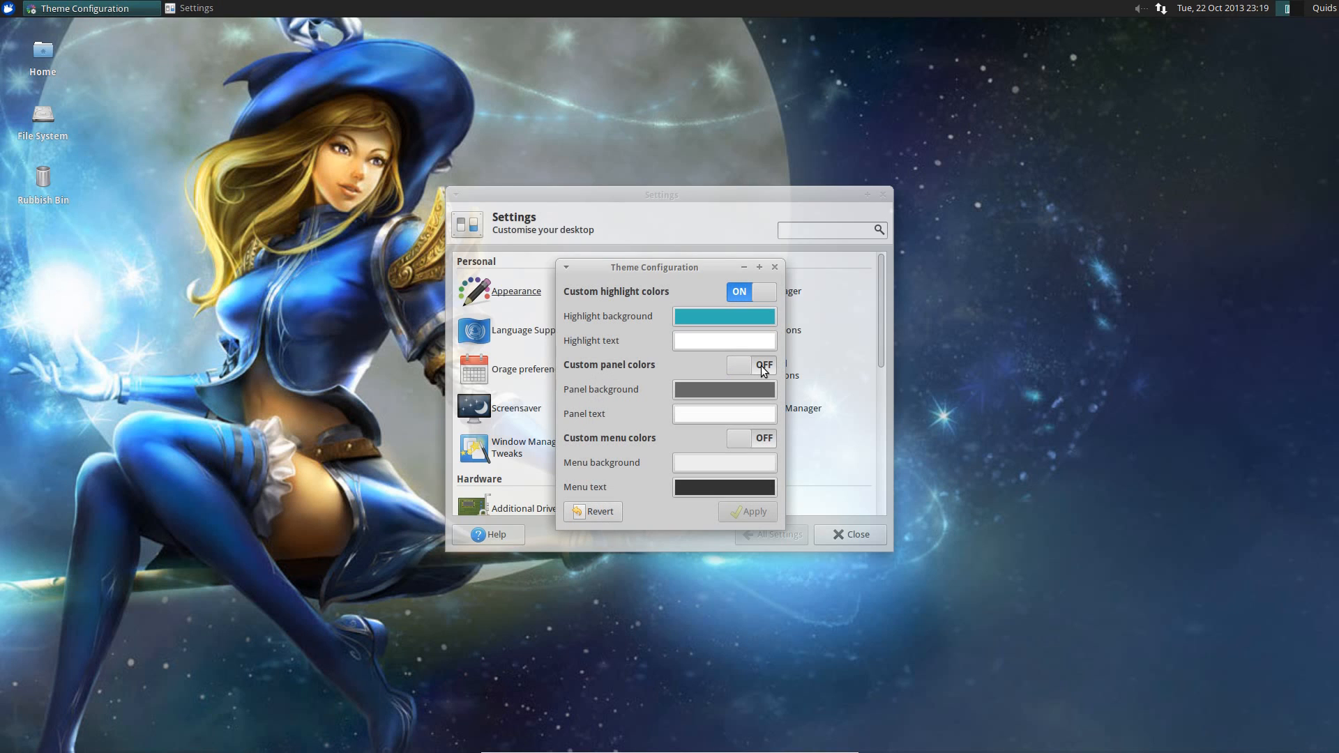
{"action": "mouse_move", "coordinate": [600, 511]}
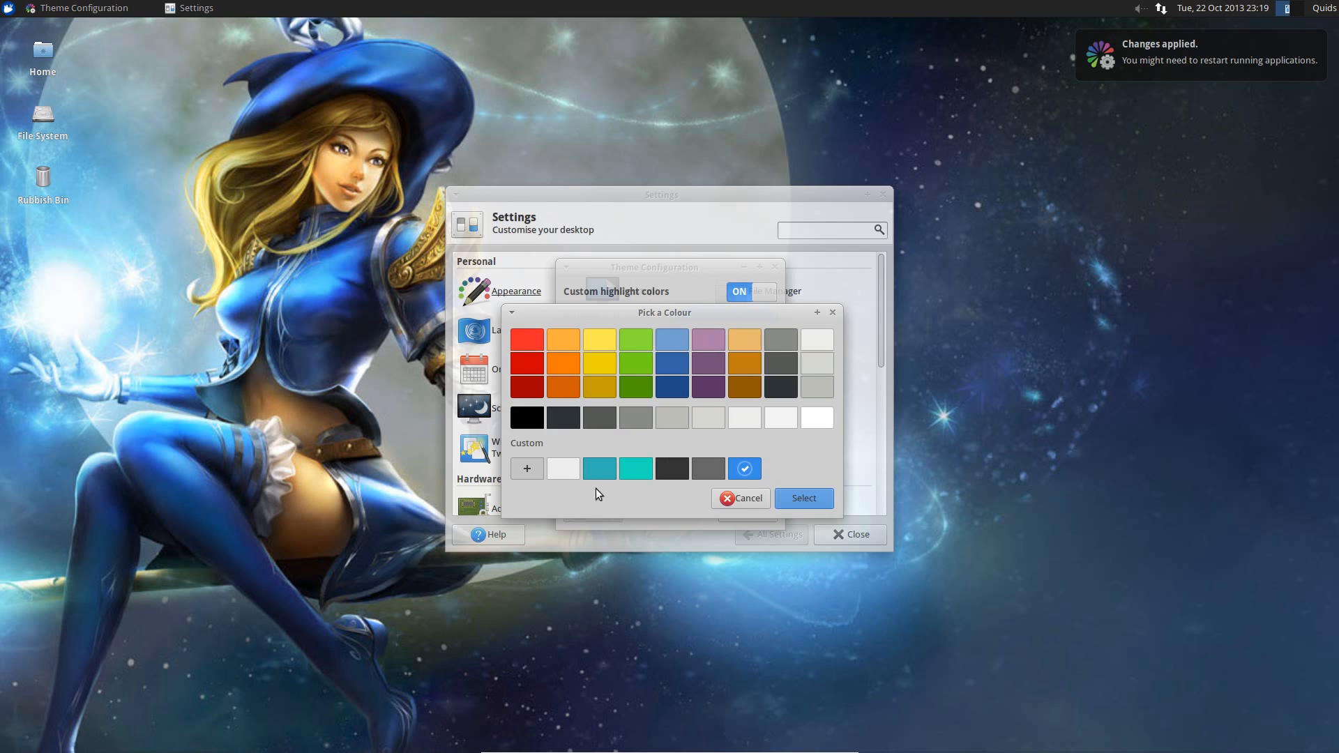
{"action": "left_click", "coordinate": [803, 498]}
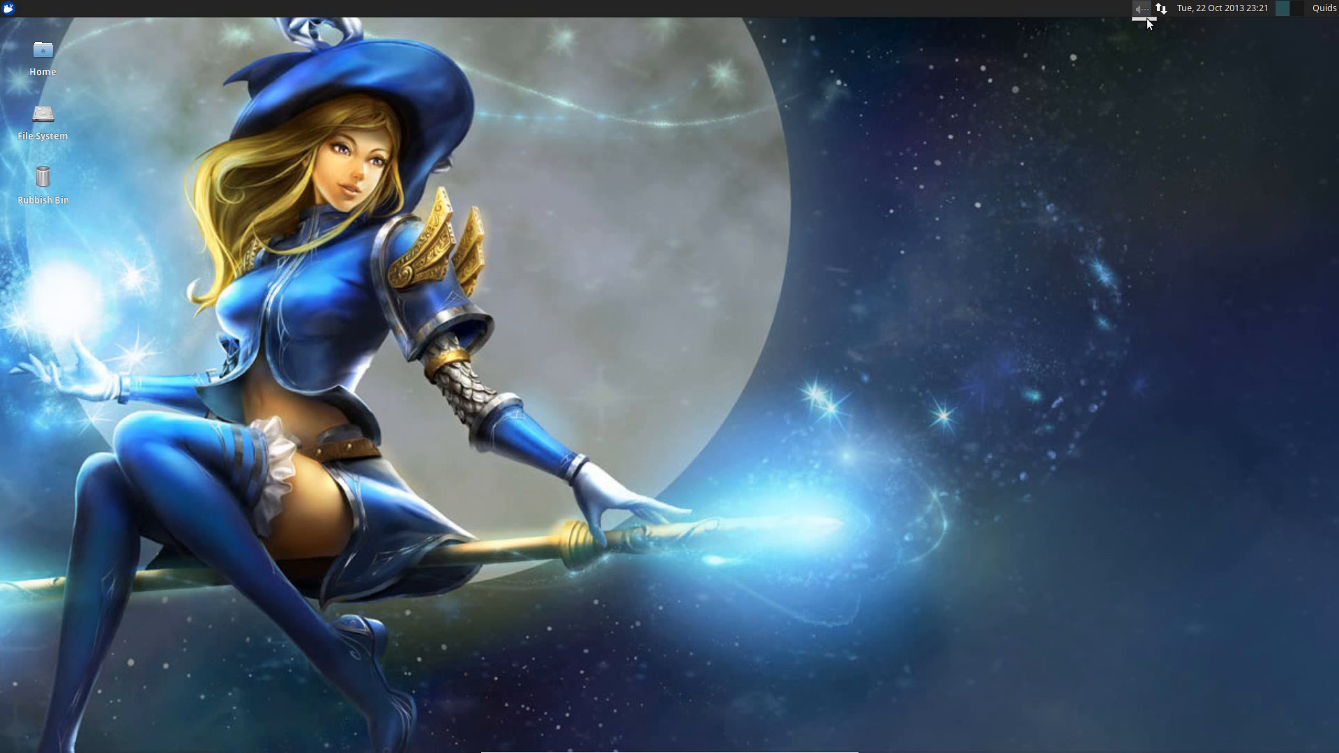
{"action": "mouse_move", "coordinate": [508, 171]}
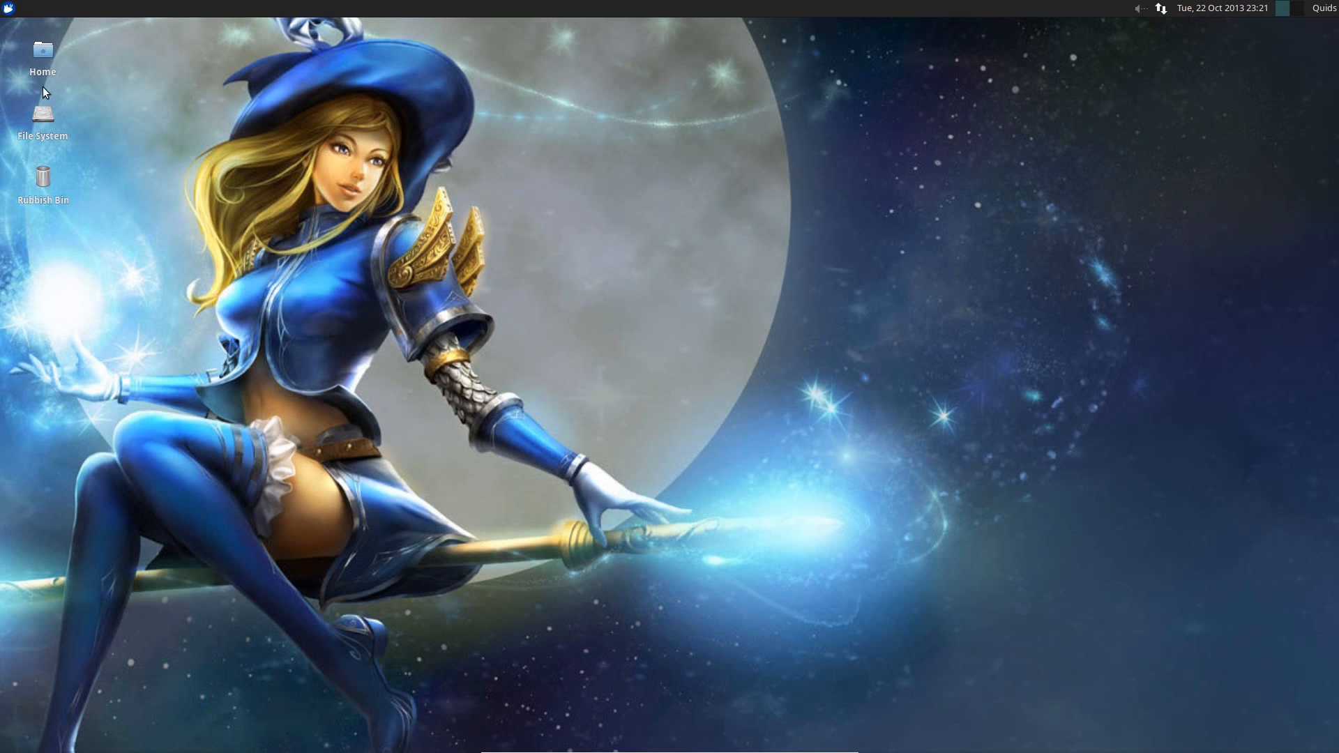
- In a new terminal, run sudo sed on indicator-sound.service and enter the sudo password
{"action": "left_click", "coordinate": [9, 8]}
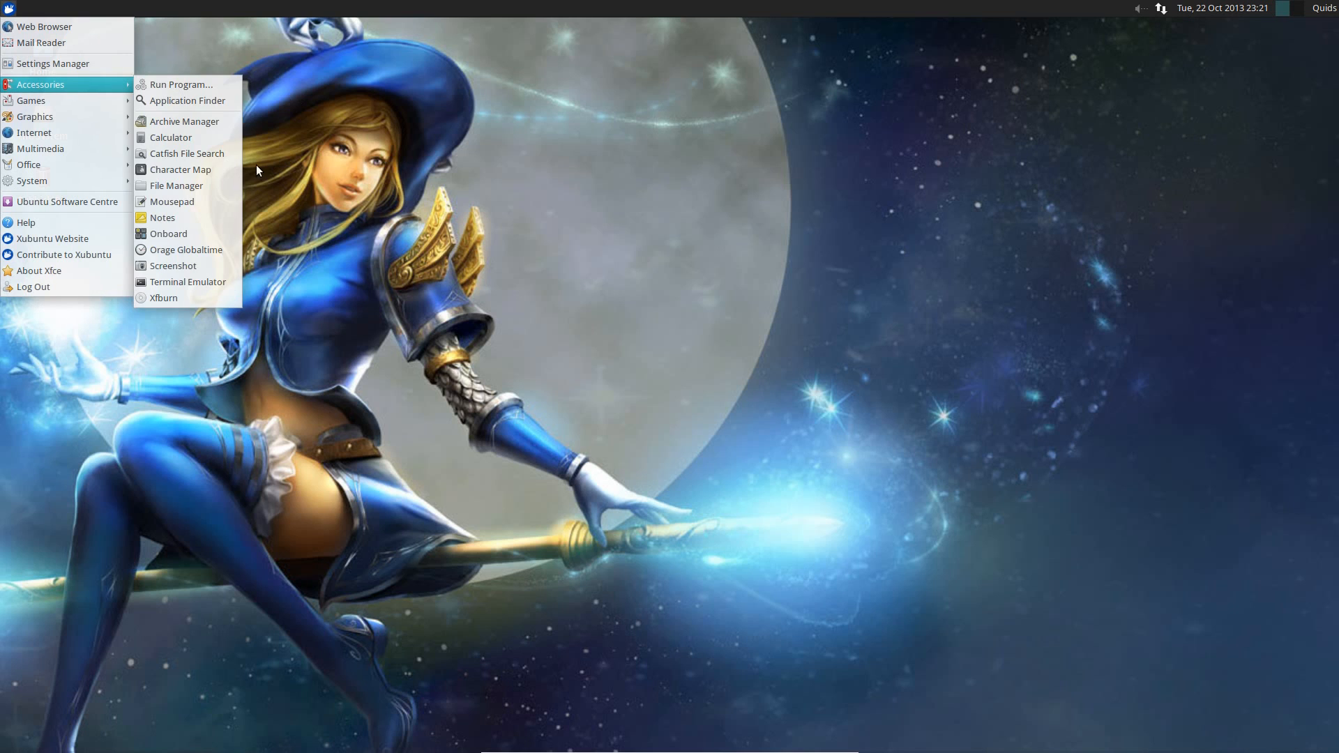
{"action": "left_click", "coordinate": [187, 282]}
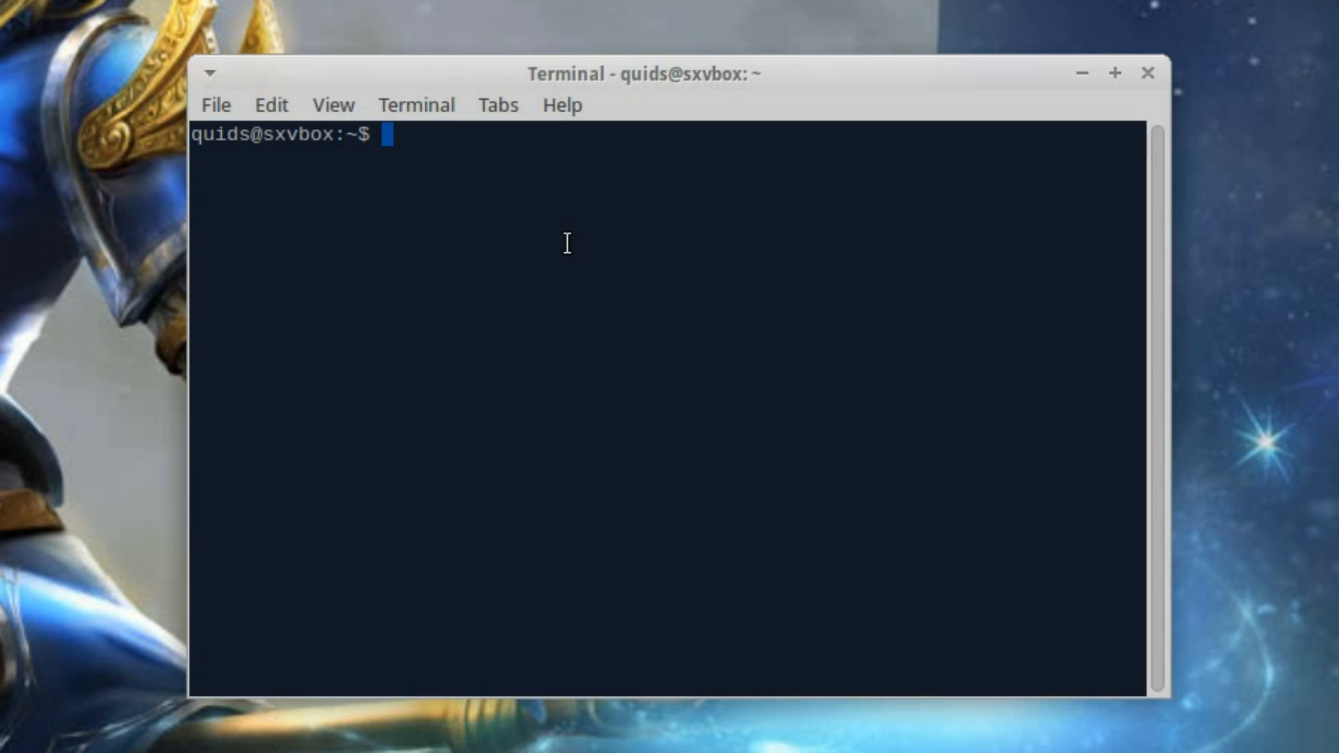
{"action": "type", "text": "sudo sed -i 's!Exec=/usr/lib/x86_64-linux-gnu/indicator-sound/indicator-sound-service!Exec=/usr/lib/indicator-sound-gtk2/indicator-sound-service!' /usr/share/dbus-1/services/indicator-sound.service"}
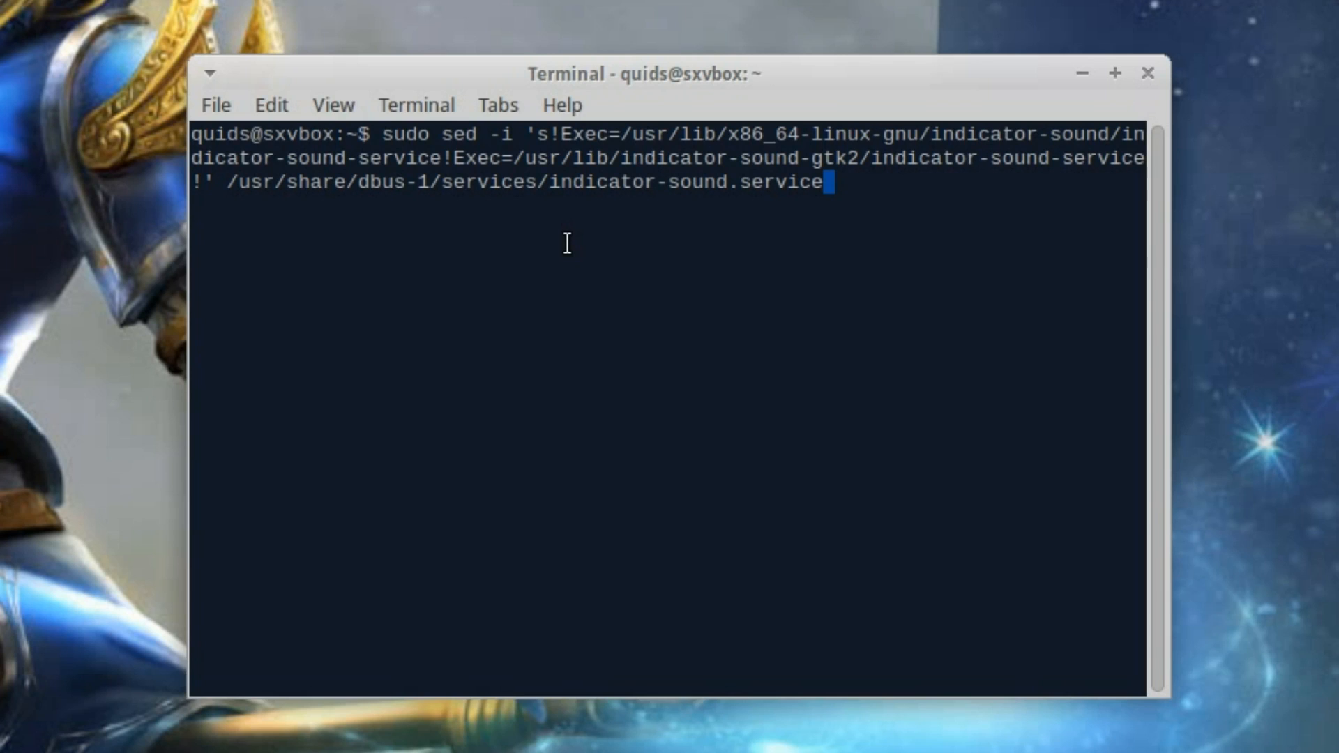
{"action": "mouse_move", "coordinate": [417, 138]}
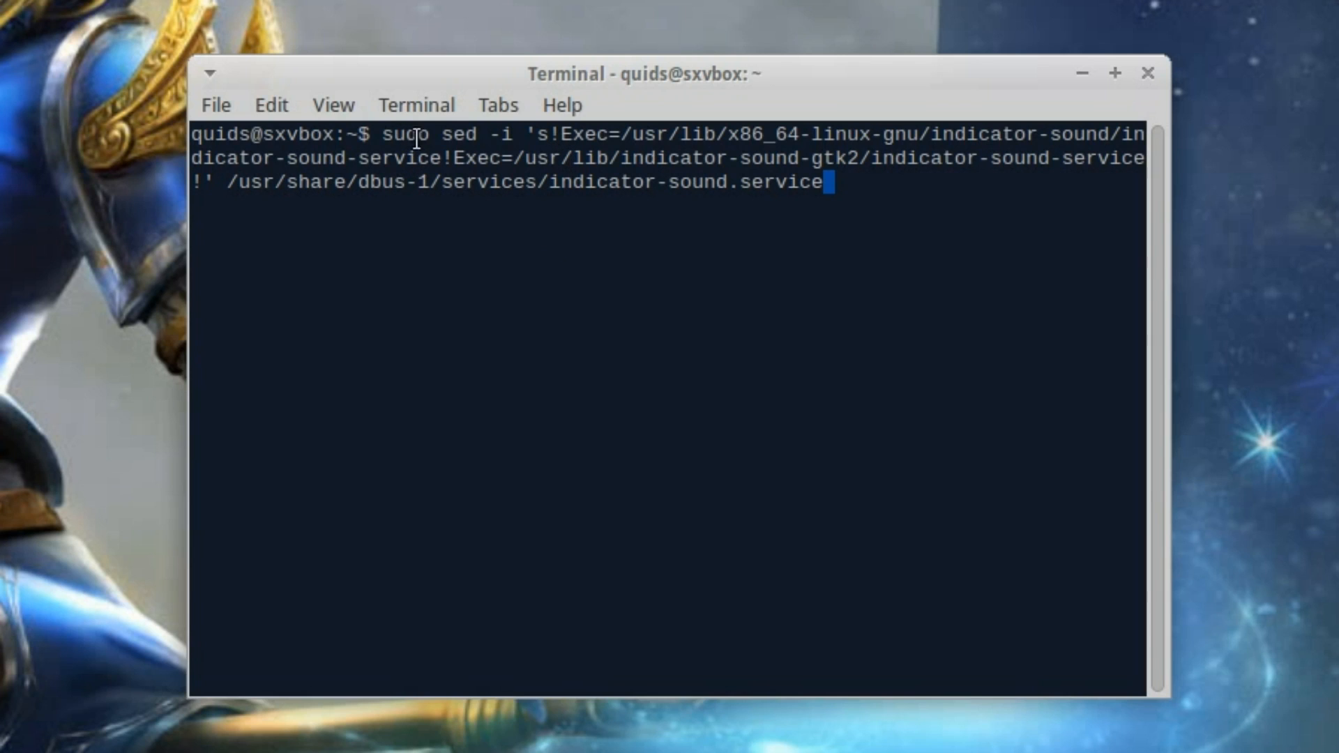
{"action": "mouse_move", "coordinate": [466, 128]}
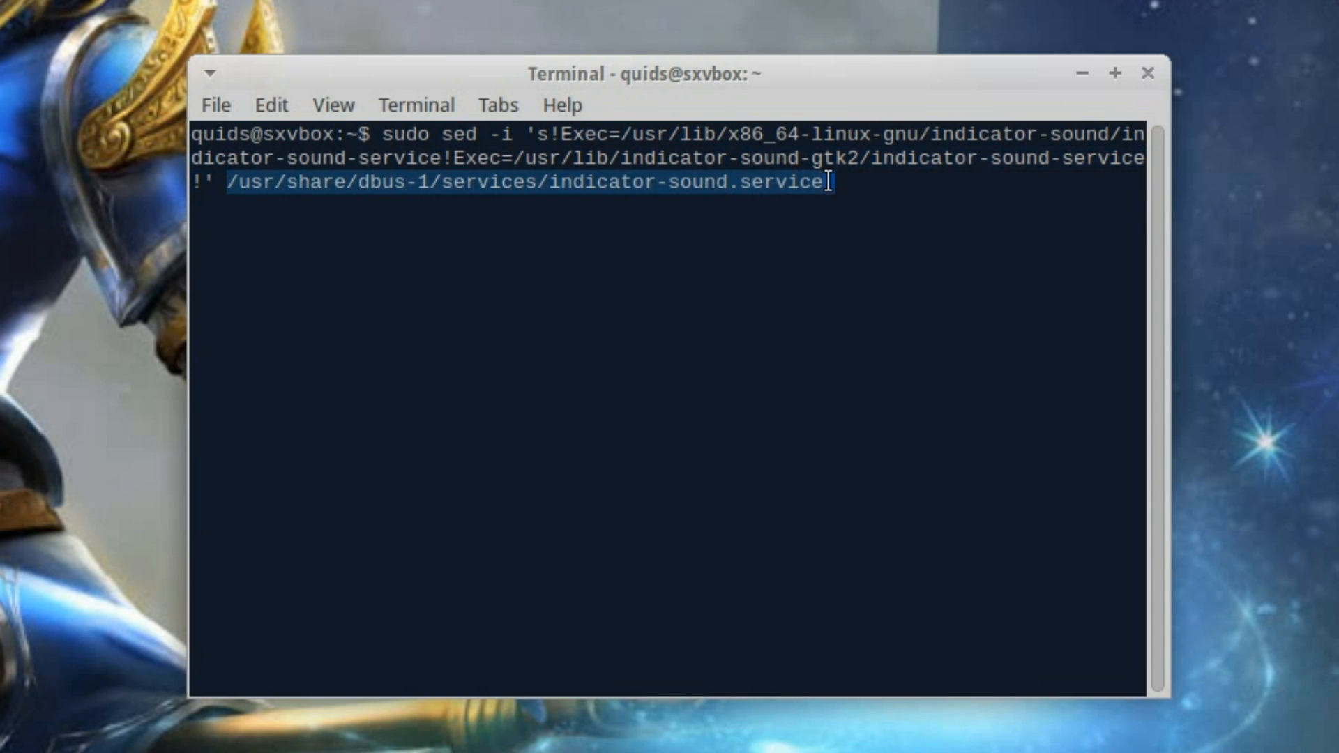
{"action": "mouse_move", "coordinate": [850, 218]}
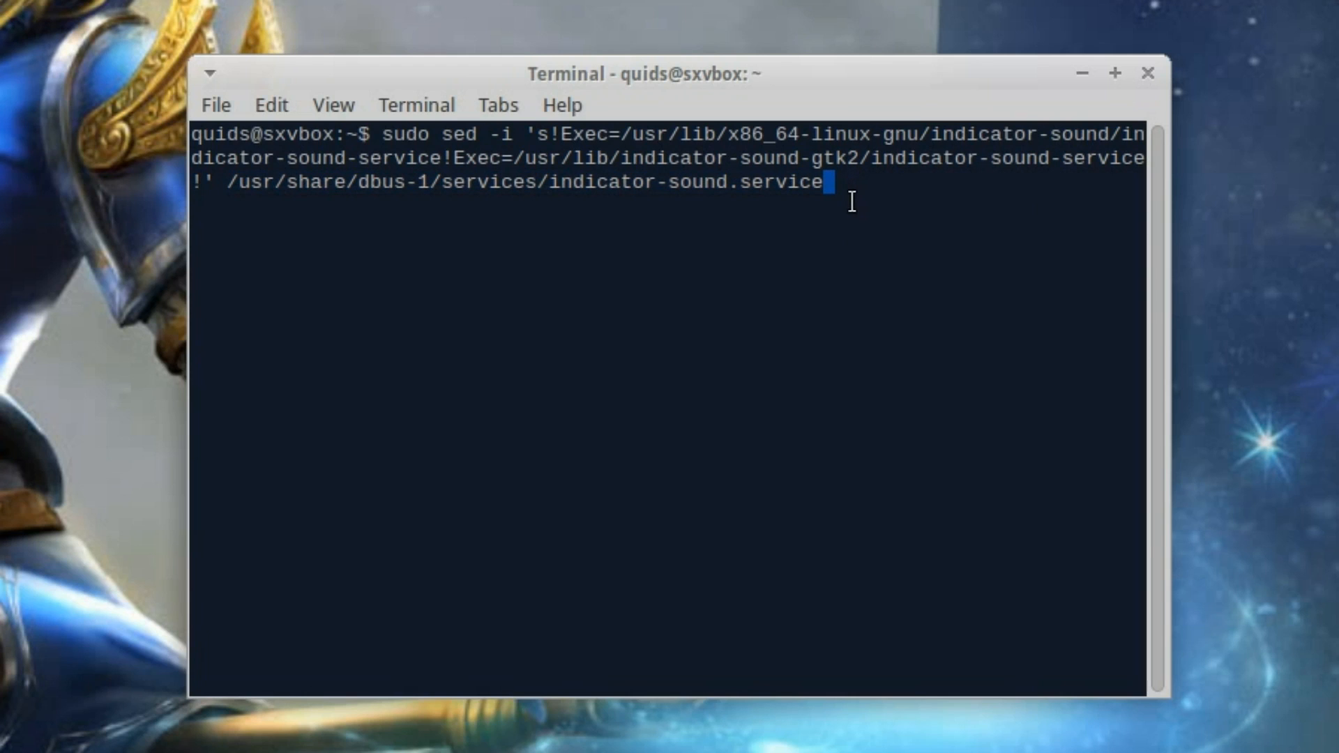
{"action": "key", "text": "Return"}
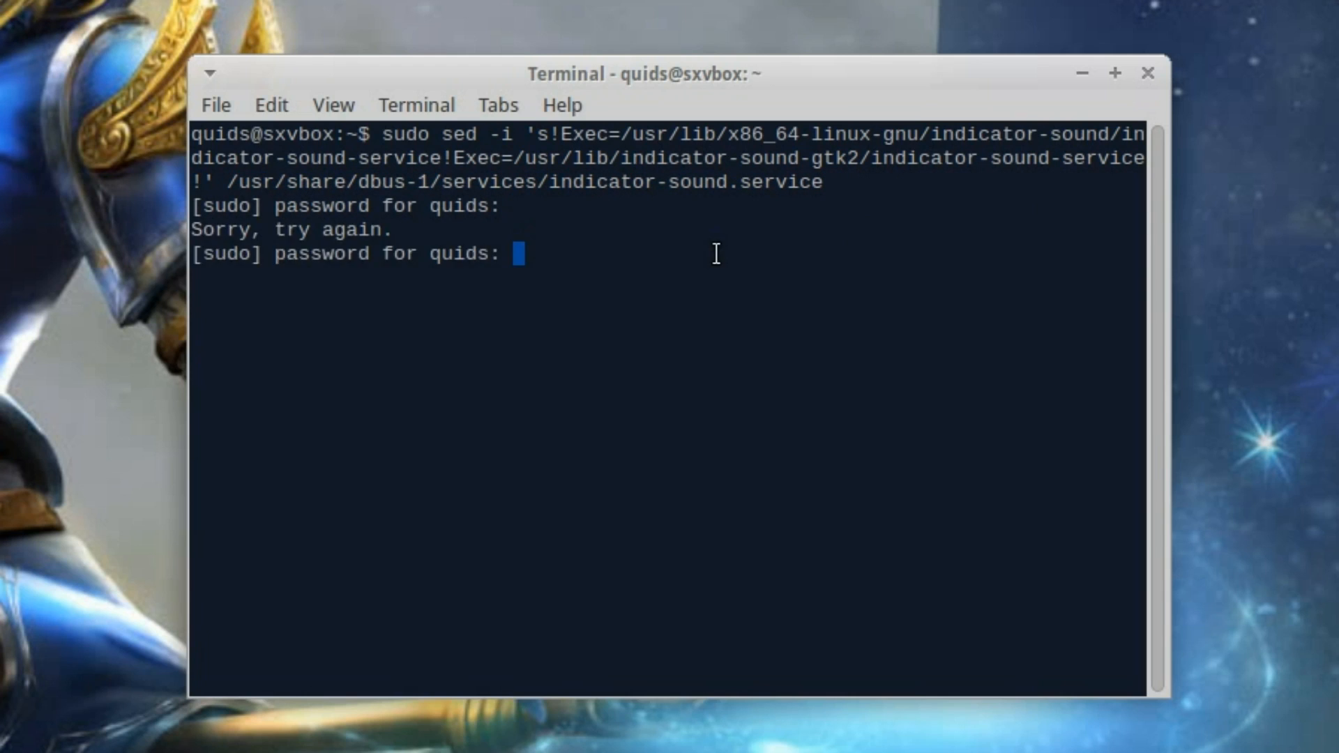
{"action": "key", "text": "Return"}
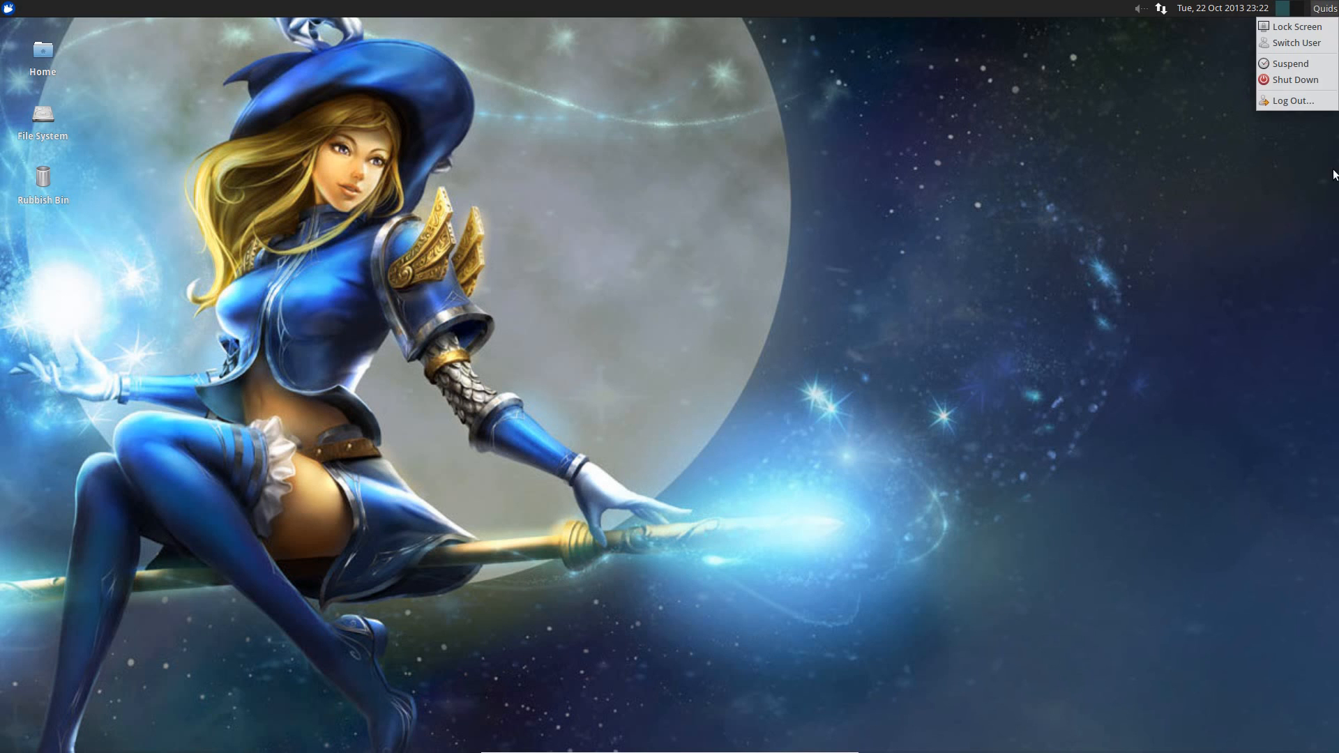
- Open the sound indicator in the panel and adjust the volume level
{"action": "left_click", "coordinate": [828, 235]}
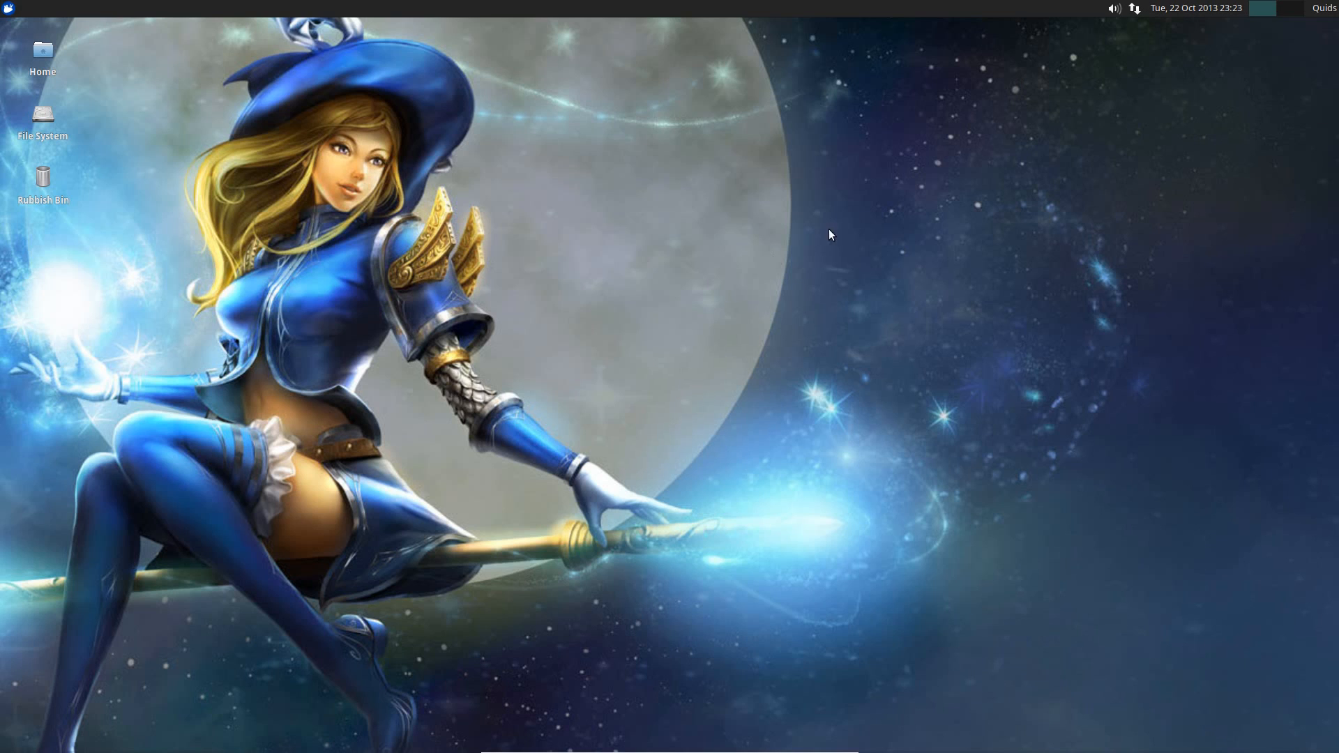
{"action": "left_click", "coordinate": [1113, 7]}
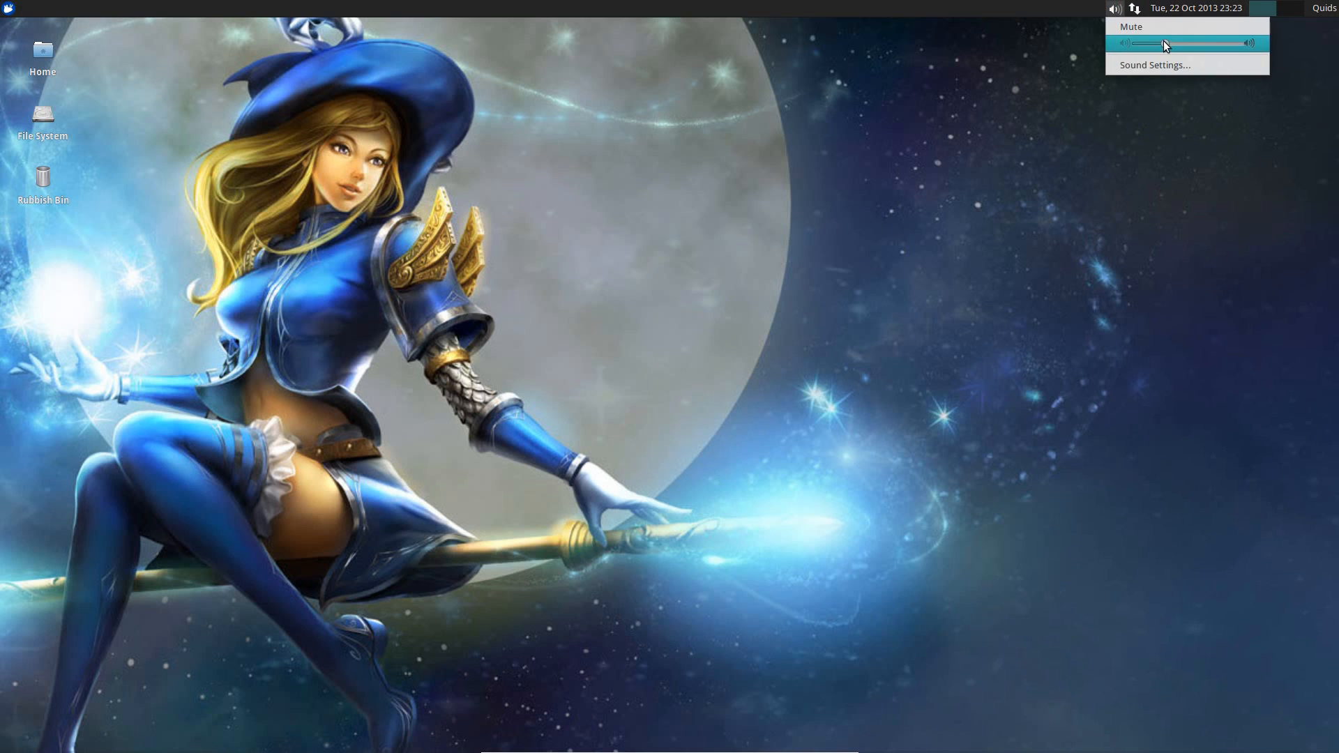
{"action": "left_click", "coordinate": [806, 178]}
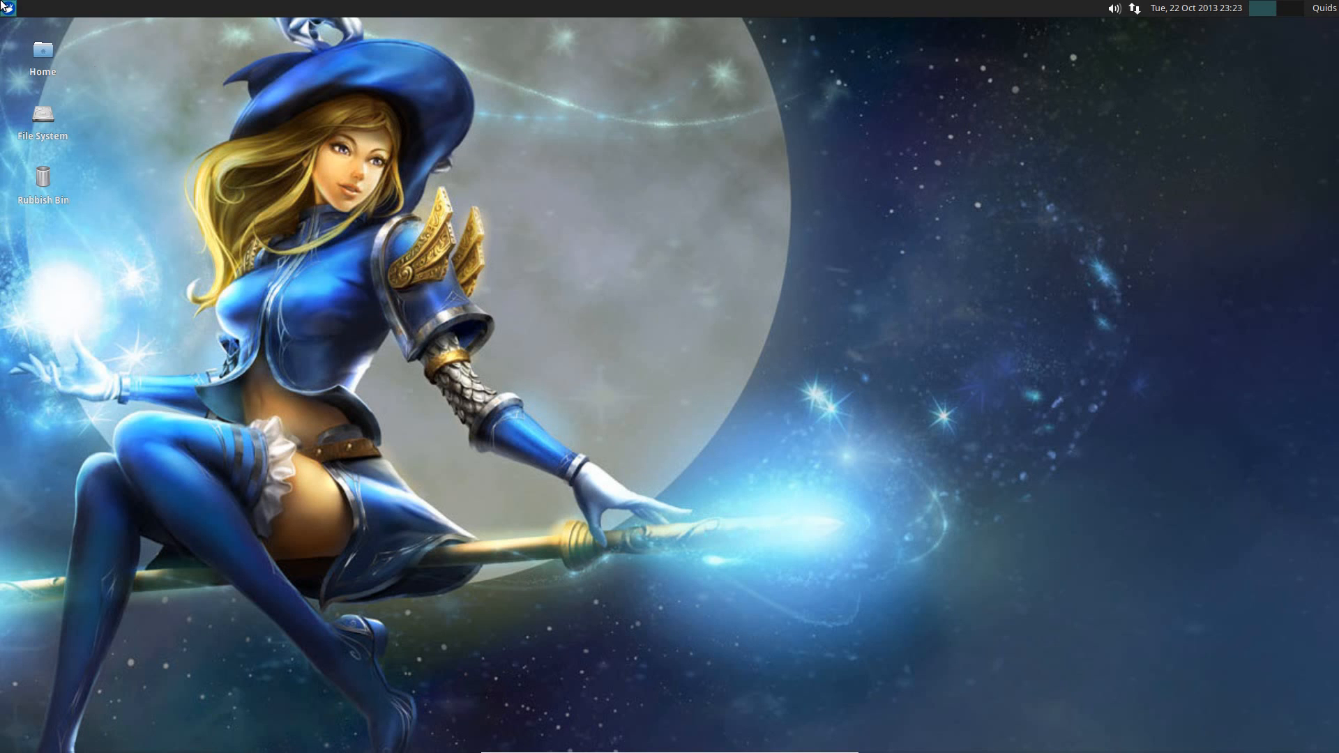
{"action": "left_click", "coordinate": [8, 7]}
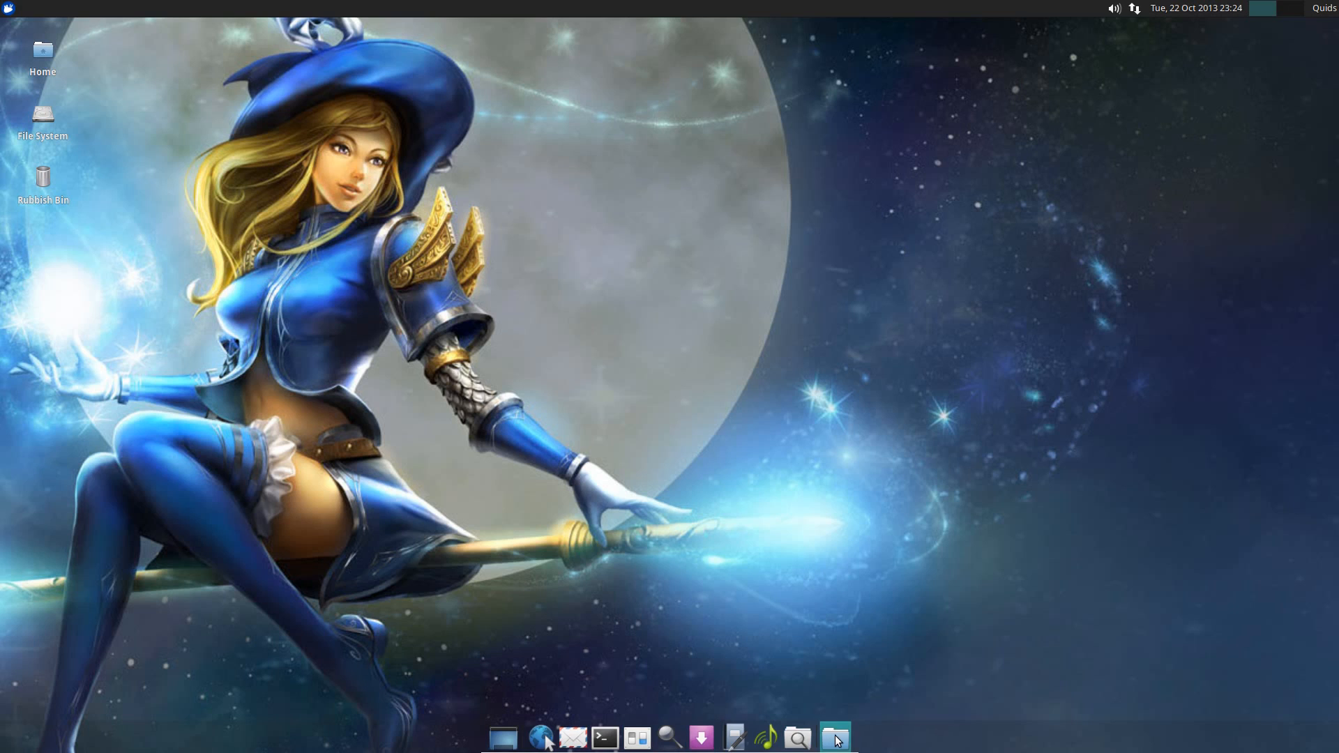
- Check the sound, network and calendar indicators, then the workspace switcher
{"action": "left_click", "coordinate": [1114, 7]}
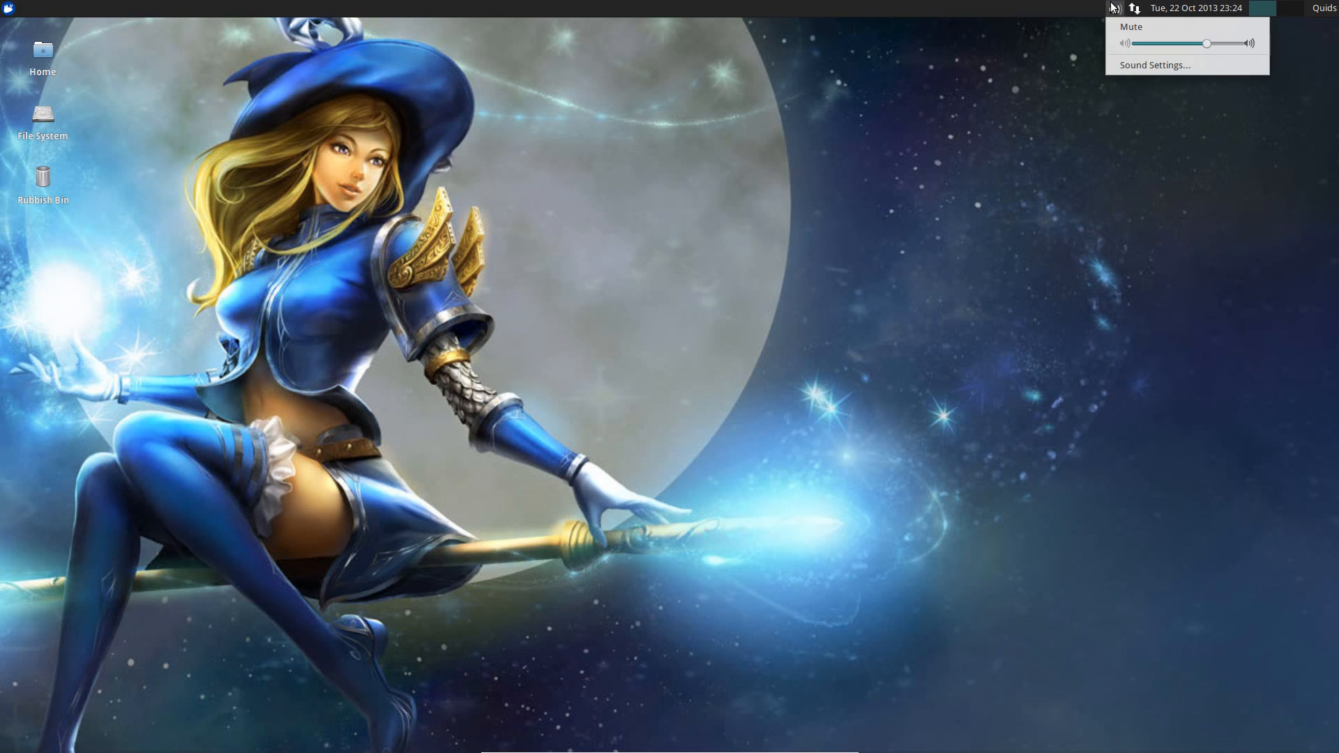
{"action": "left_click", "coordinate": [1133, 8]}
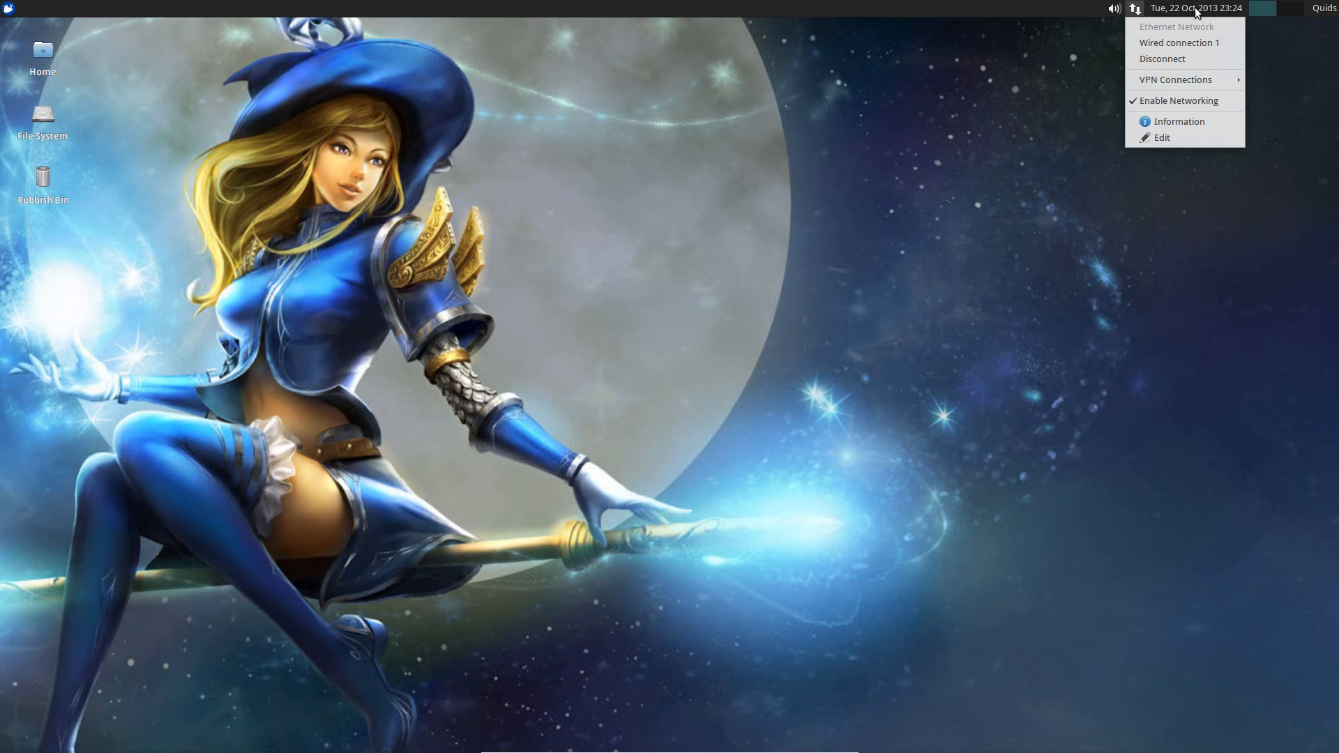
{"action": "left_click", "coordinate": [1196, 7]}
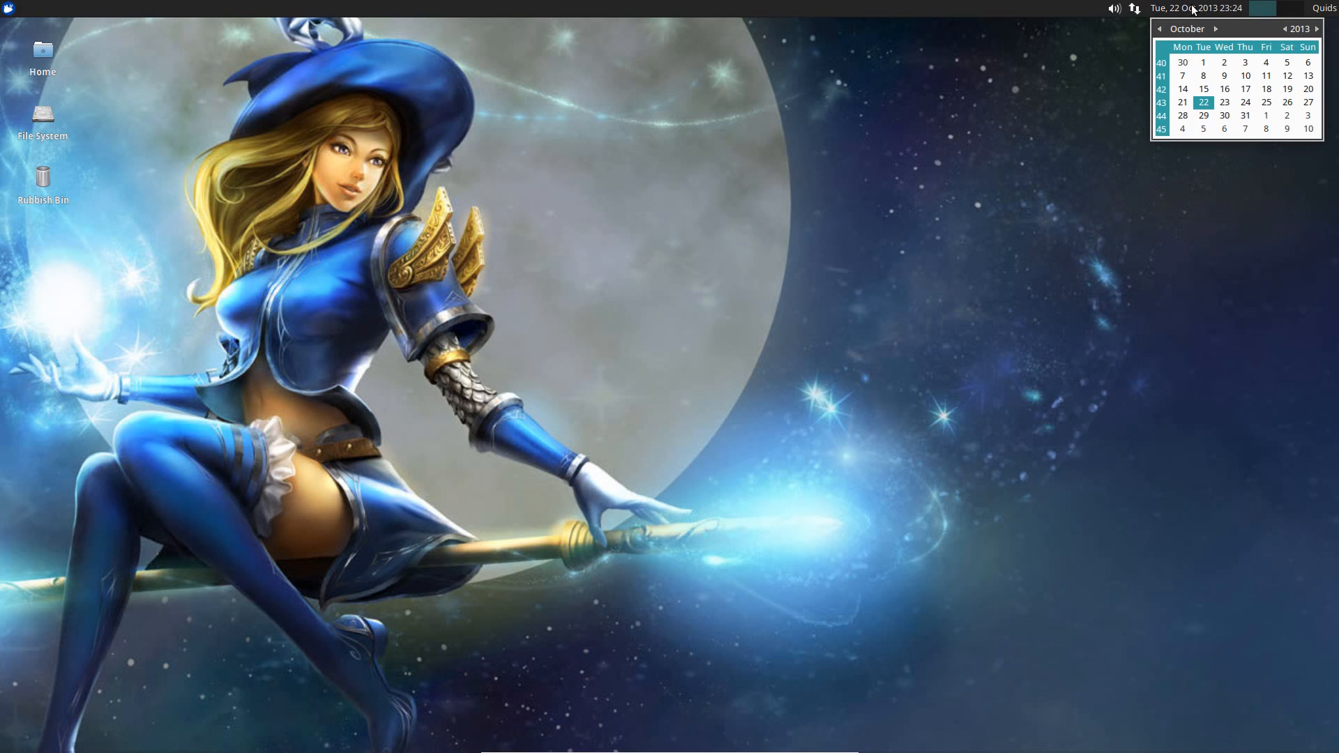
{"action": "left_click", "coordinate": [1199, 8]}
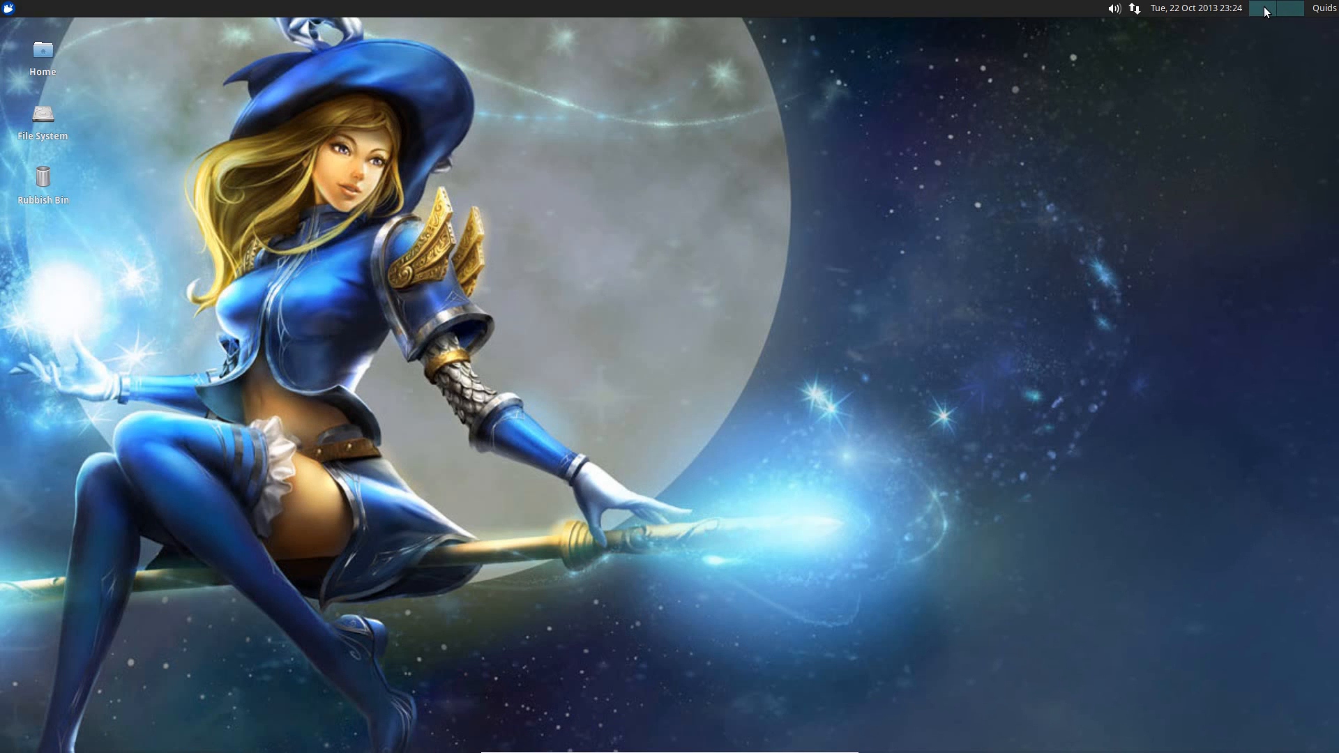
{"action": "left_click", "coordinate": [1275, 8]}
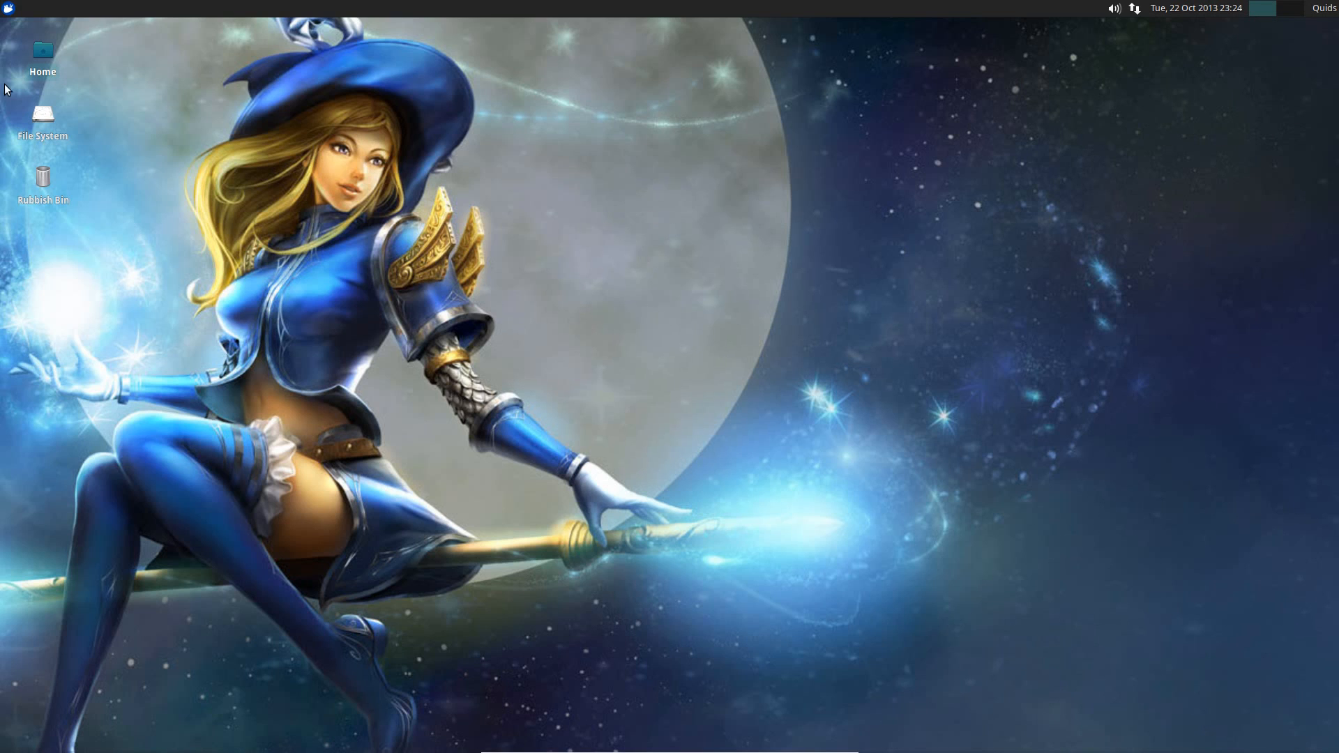
- Open Home in Thunar, browse the network, and open the NAS Music share
{"action": "double_click", "coordinate": [42, 50]}
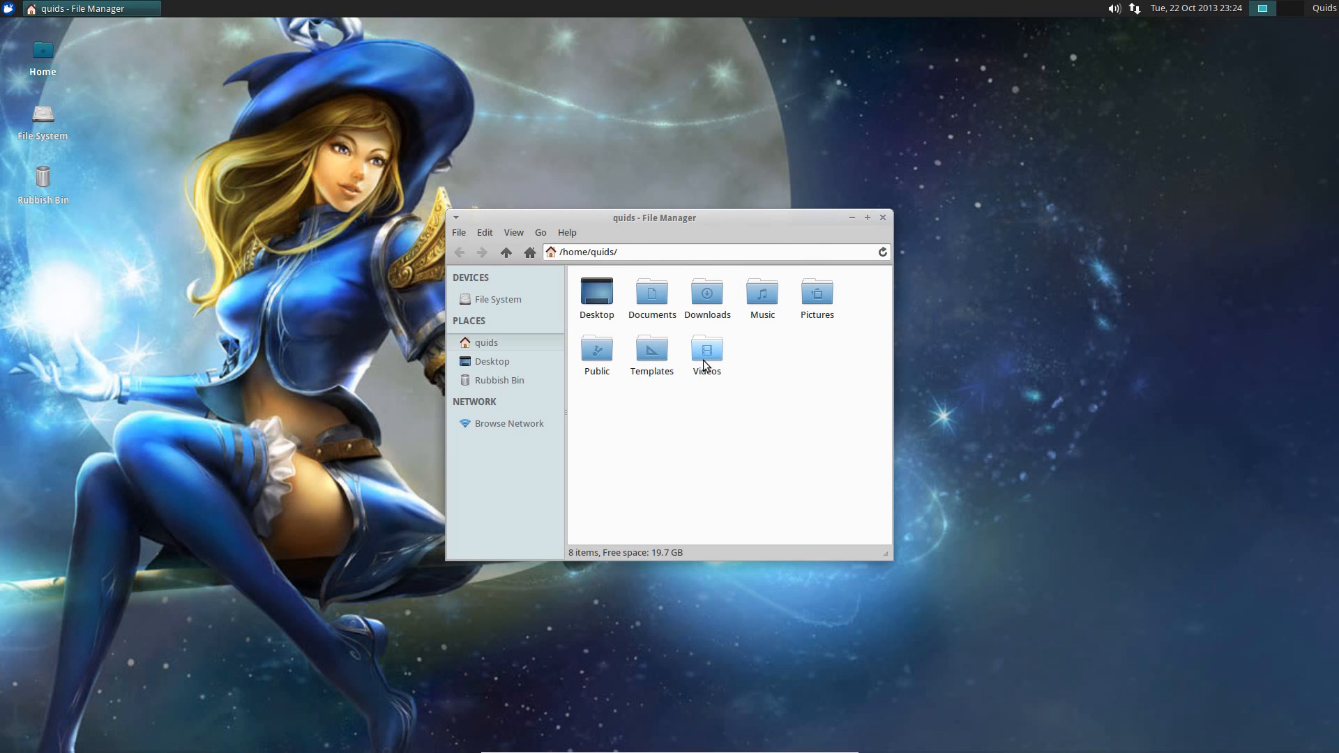
{"action": "mouse_move", "coordinate": [837, 369]}
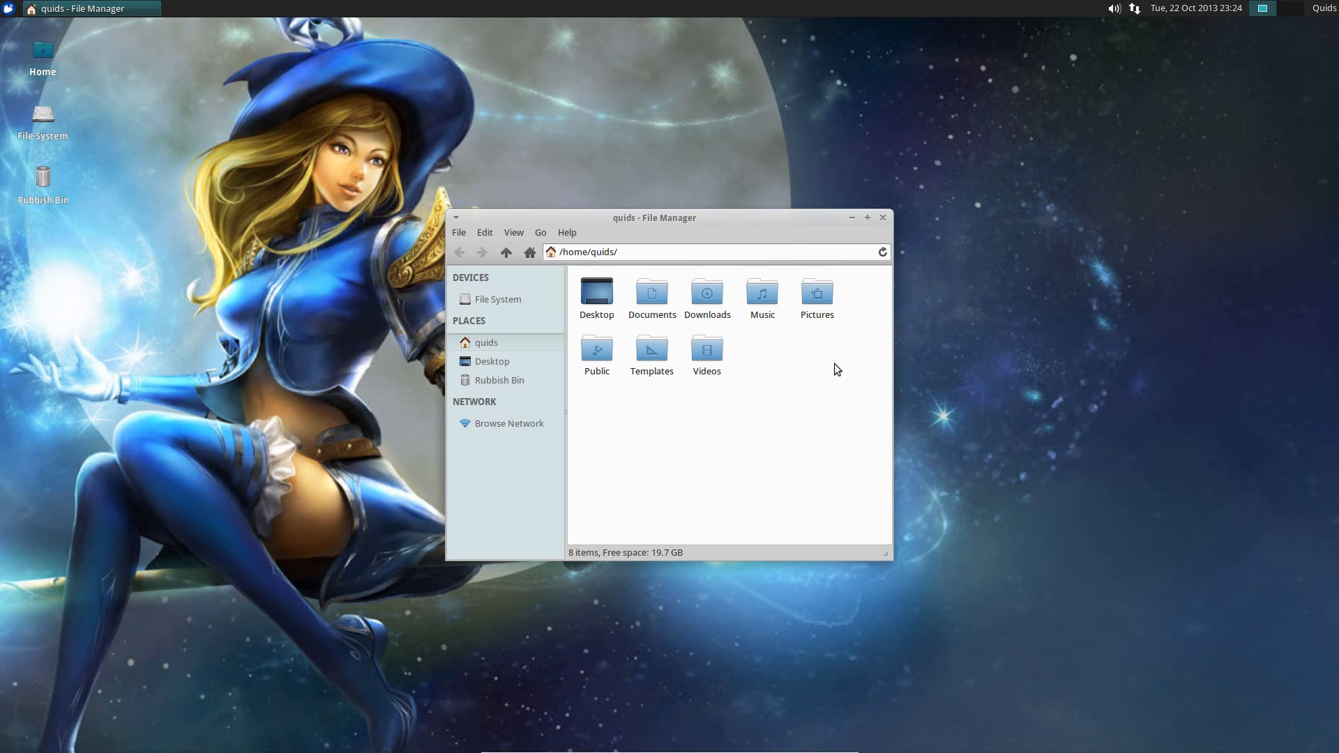
{"action": "key", "text": "ctrl+a"}
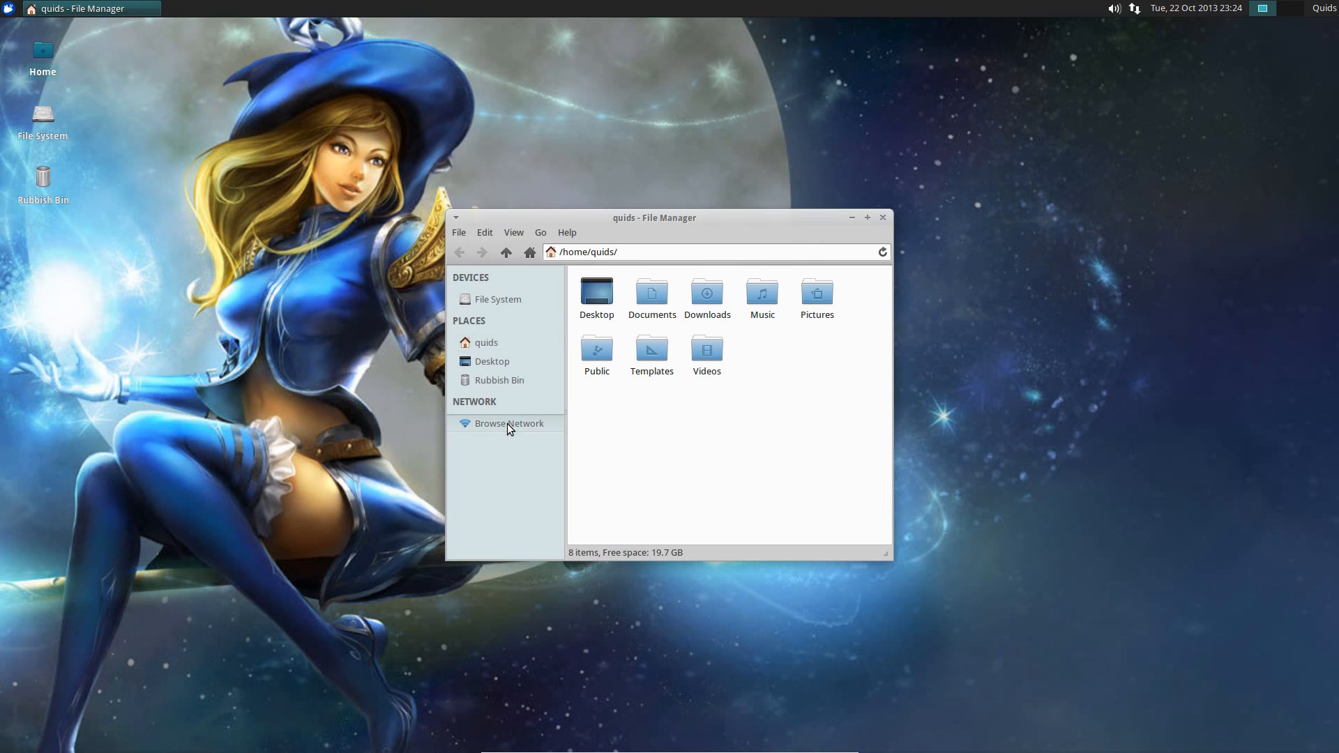
{"action": "left_click", "coordinate": [511, 424]}
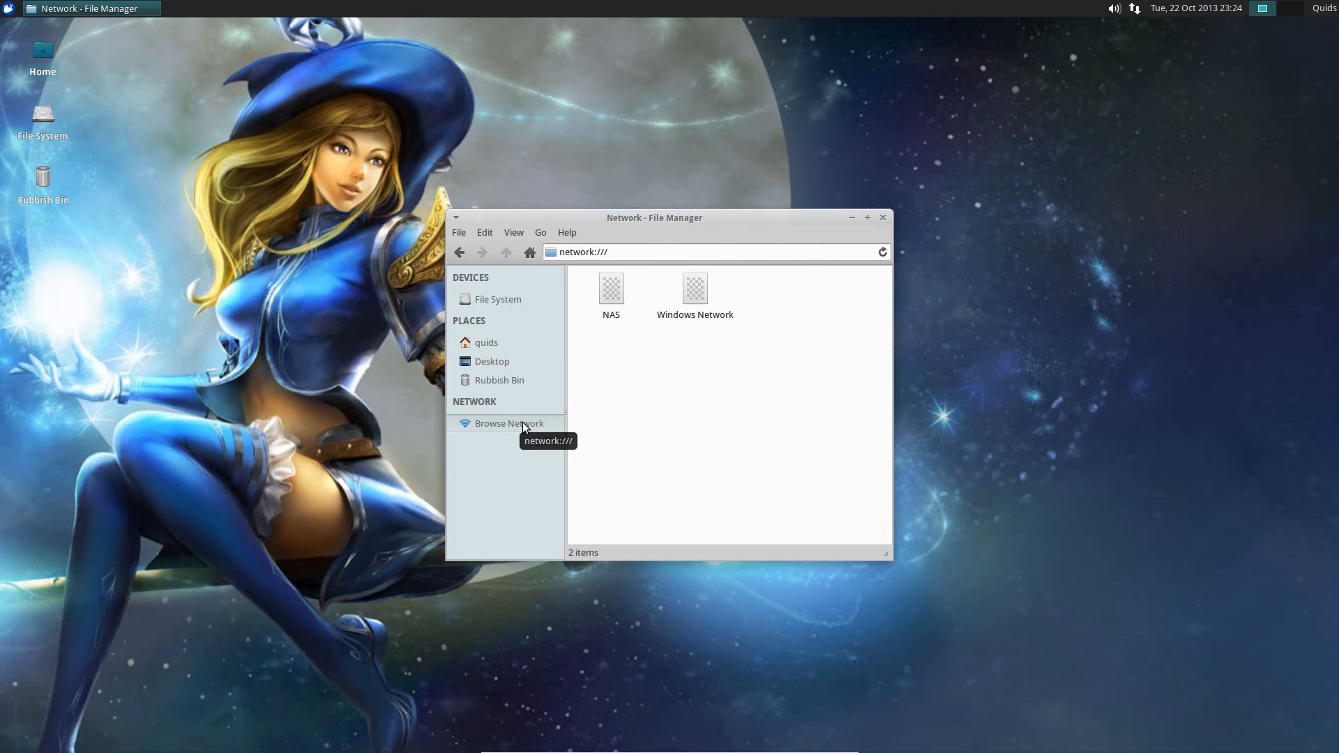
{"action": "mouse_move", "coordinate": [624, 319]}
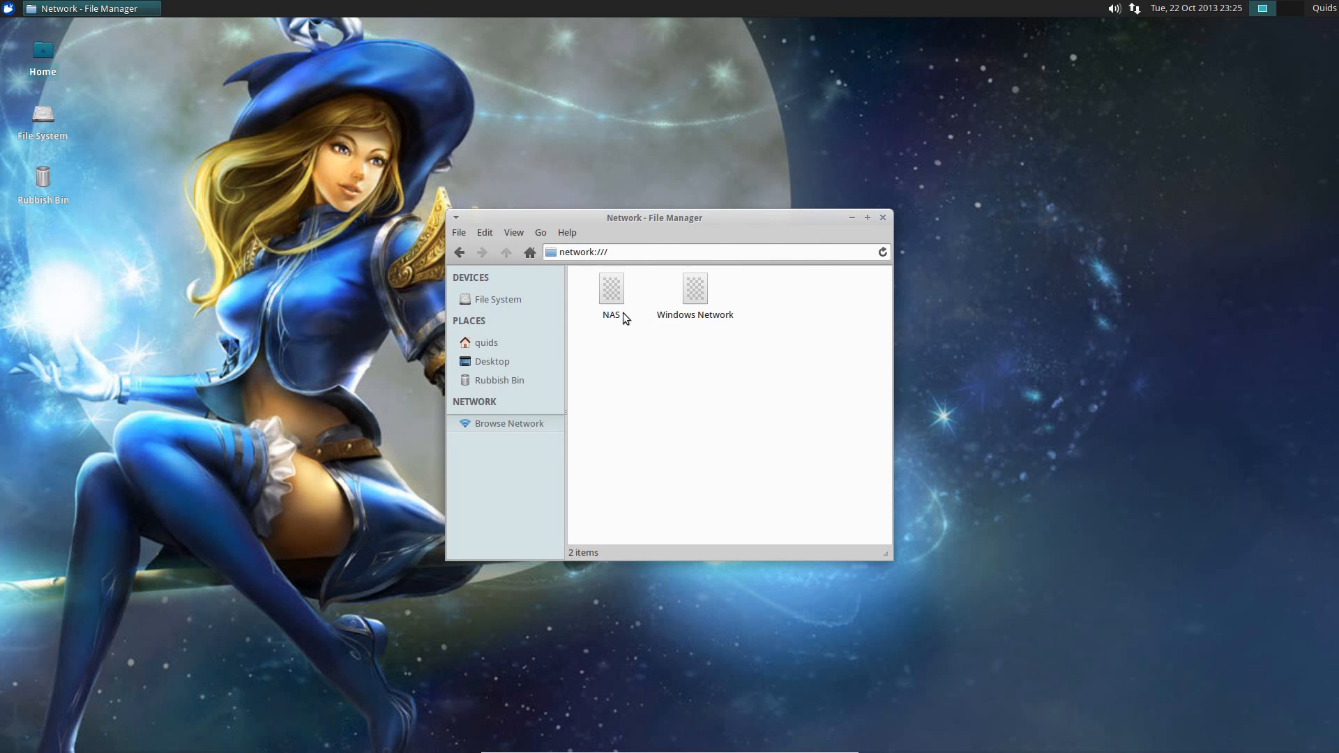
{"action": "double_click", "coordinate": [611, 288]}
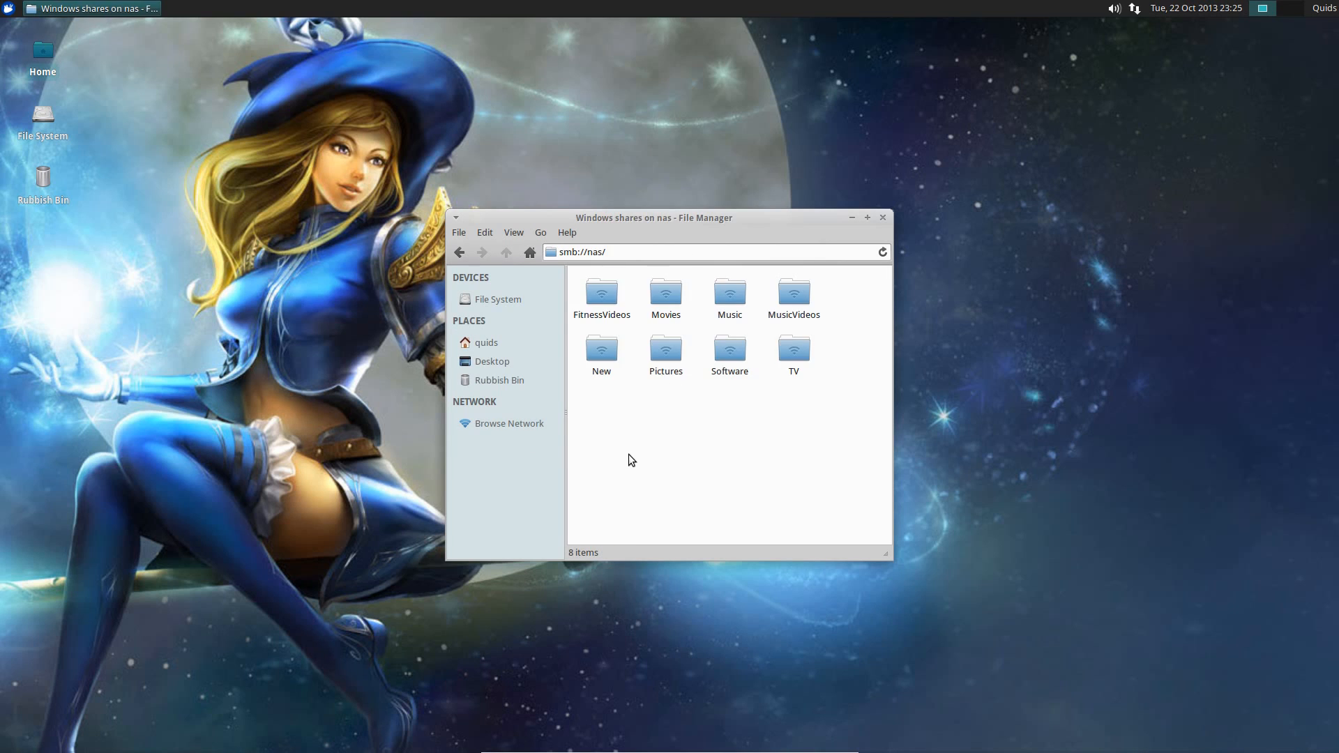
{"action": "mouse_move", "coordinate": [768, 406]}
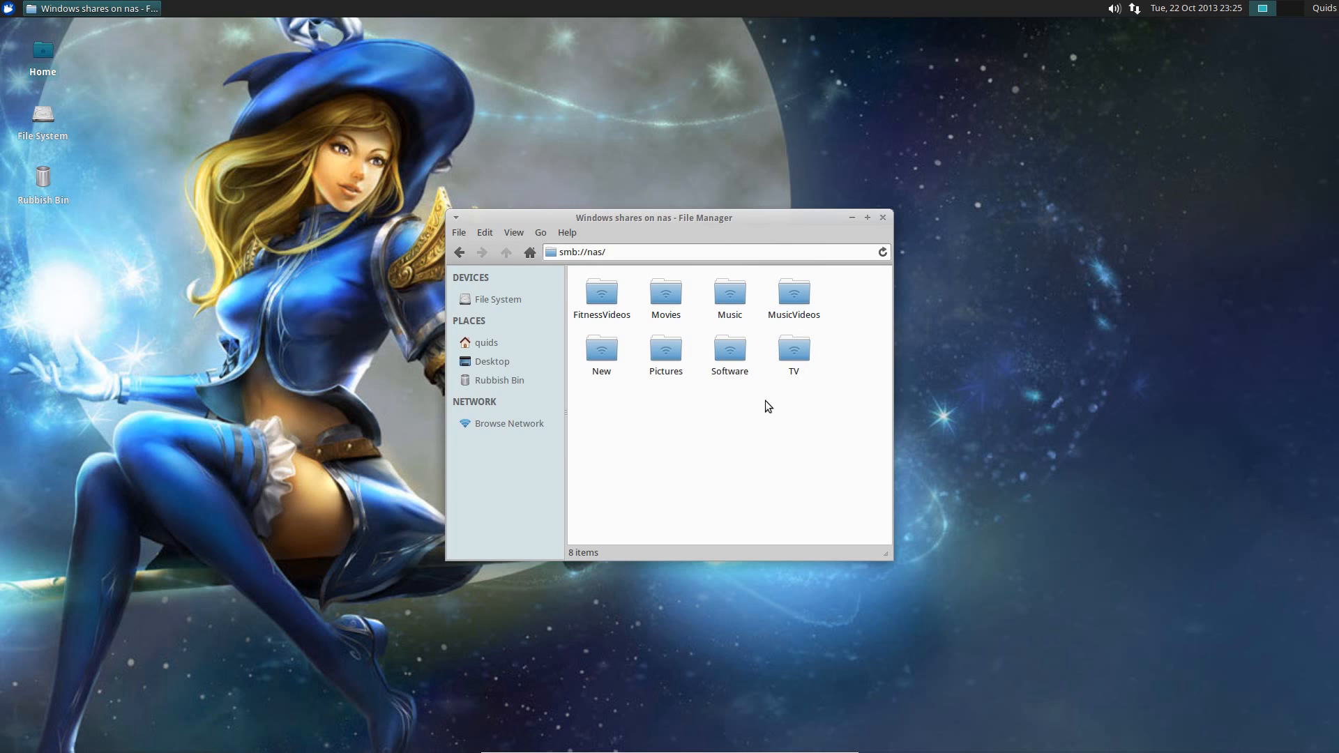
{"action": "double_click", "coordinate": [729, 292]}
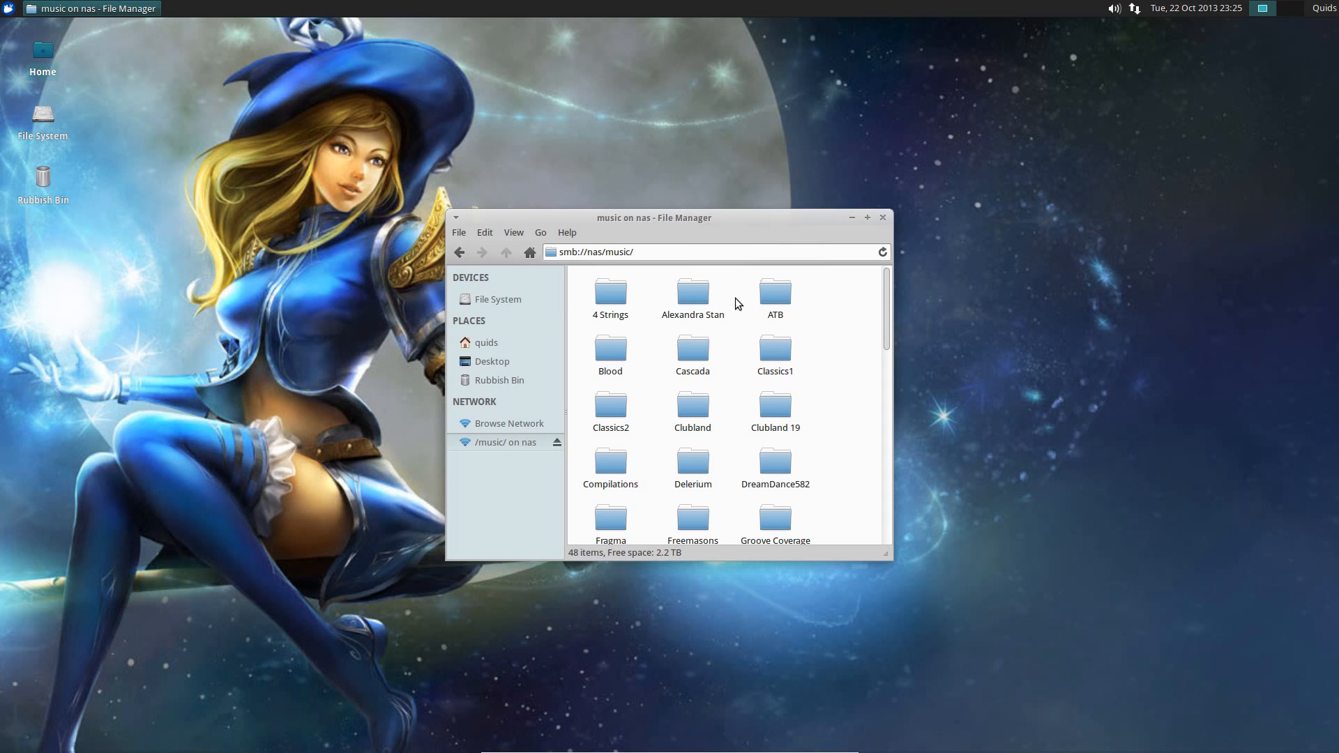
- Open the 4 Strings 'Believe' album folder, then go back and browse the network
{"action": "left_click", "coordinate": [529, 252]}
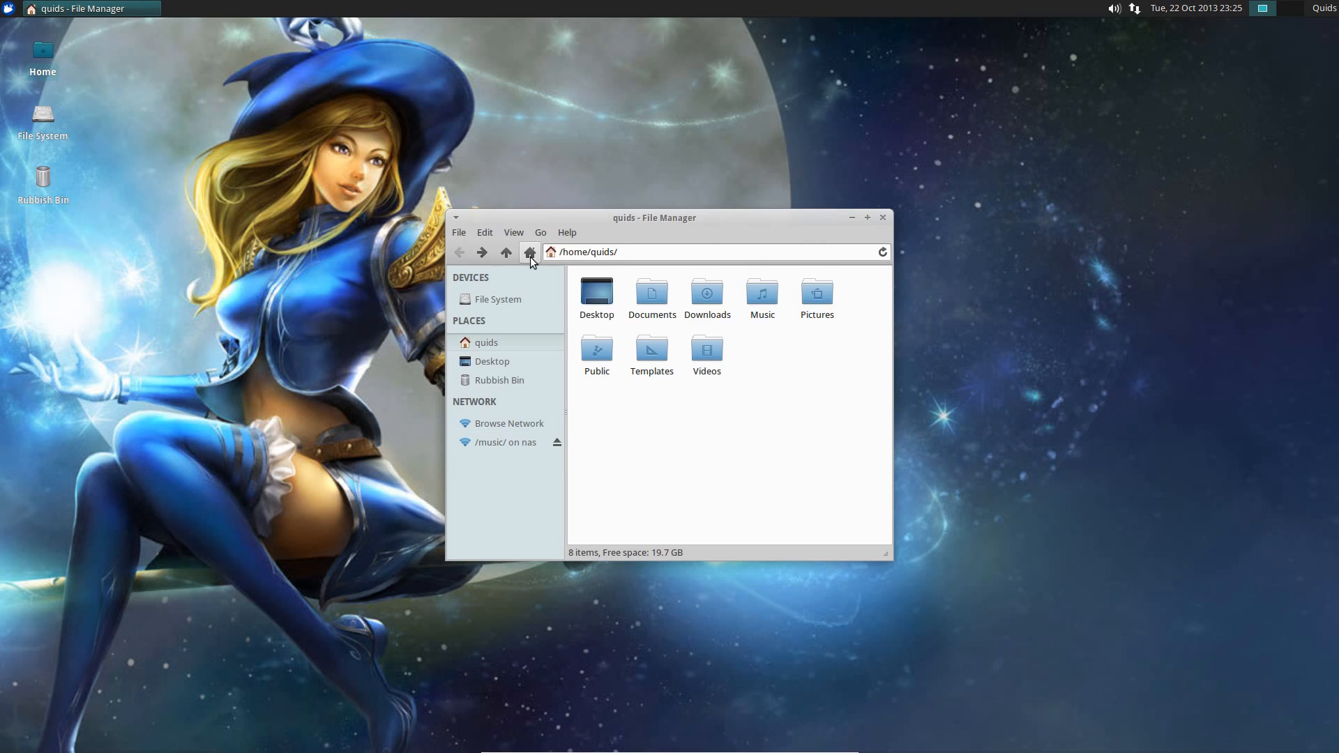
{"action": "double_click", "coordinate": [761, 293]}
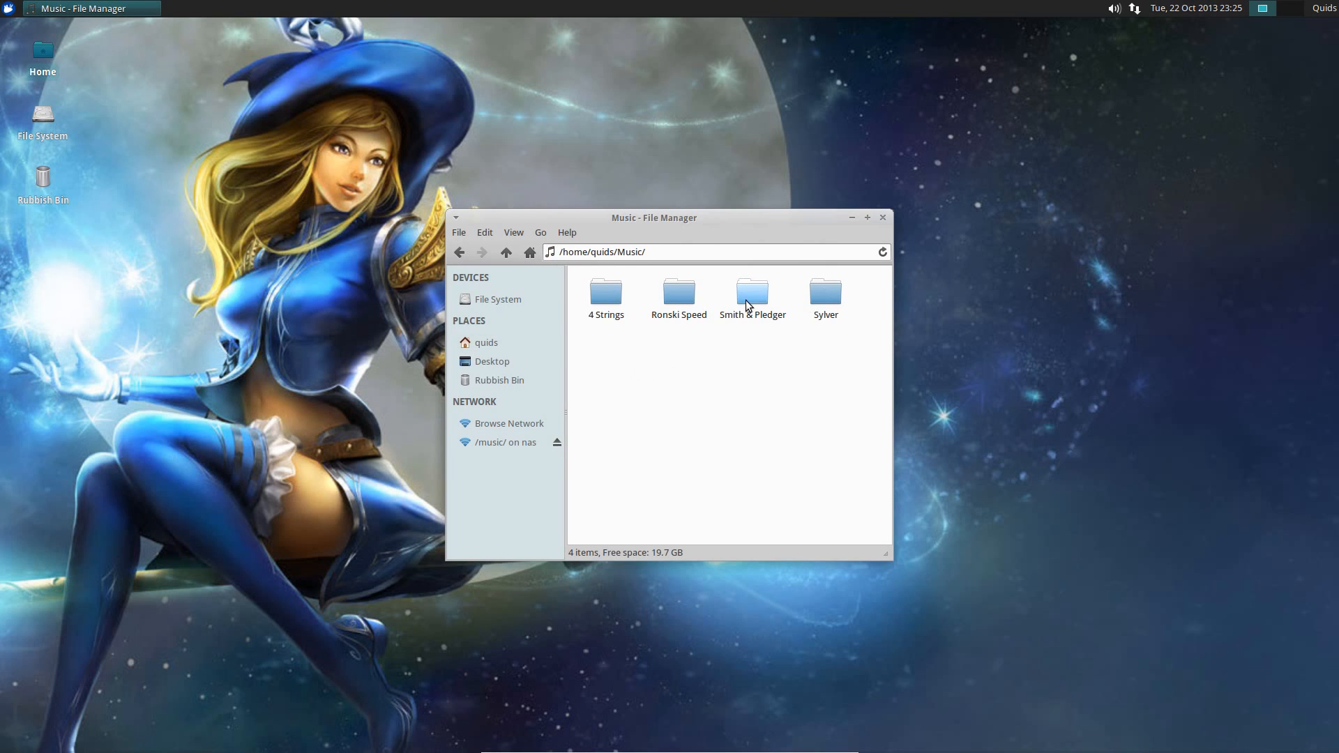
{"action": "double_click", "coordinate": [604, 289]}
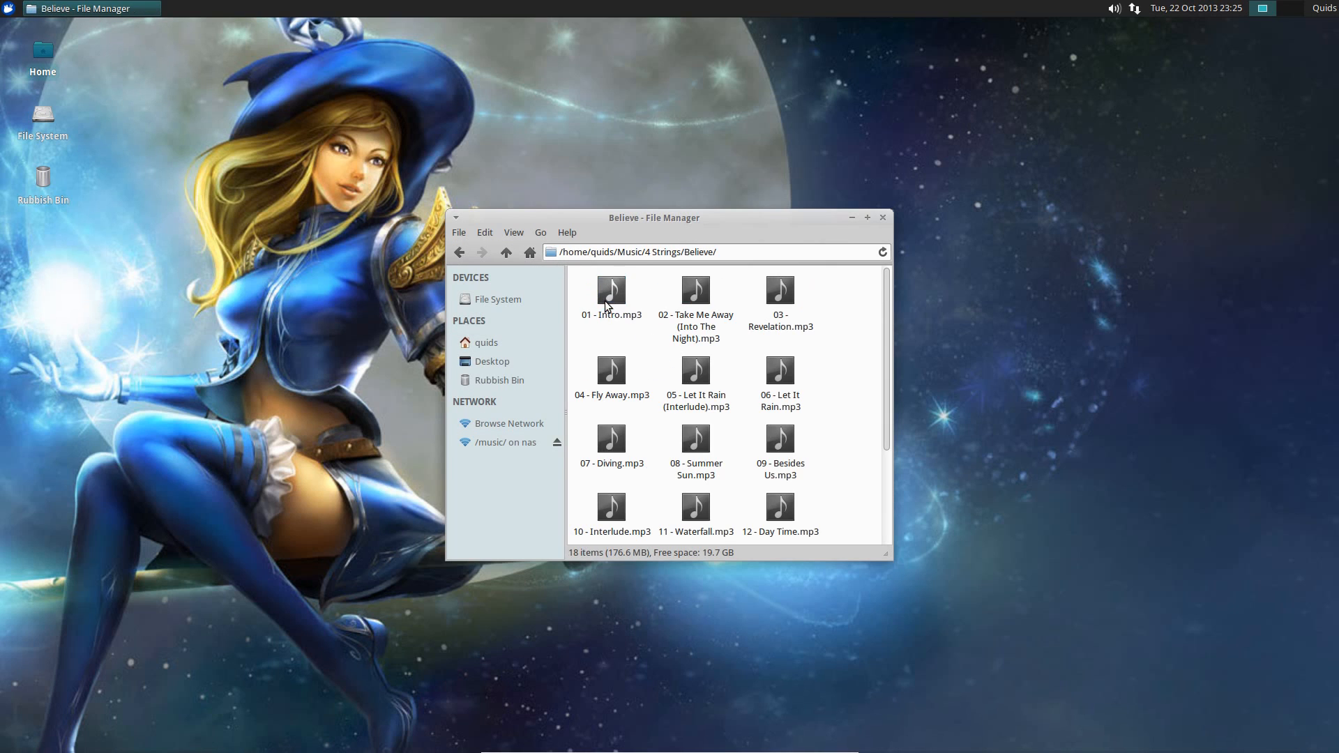
{"action": "mouse_move", "coordinate": [719, 331]}
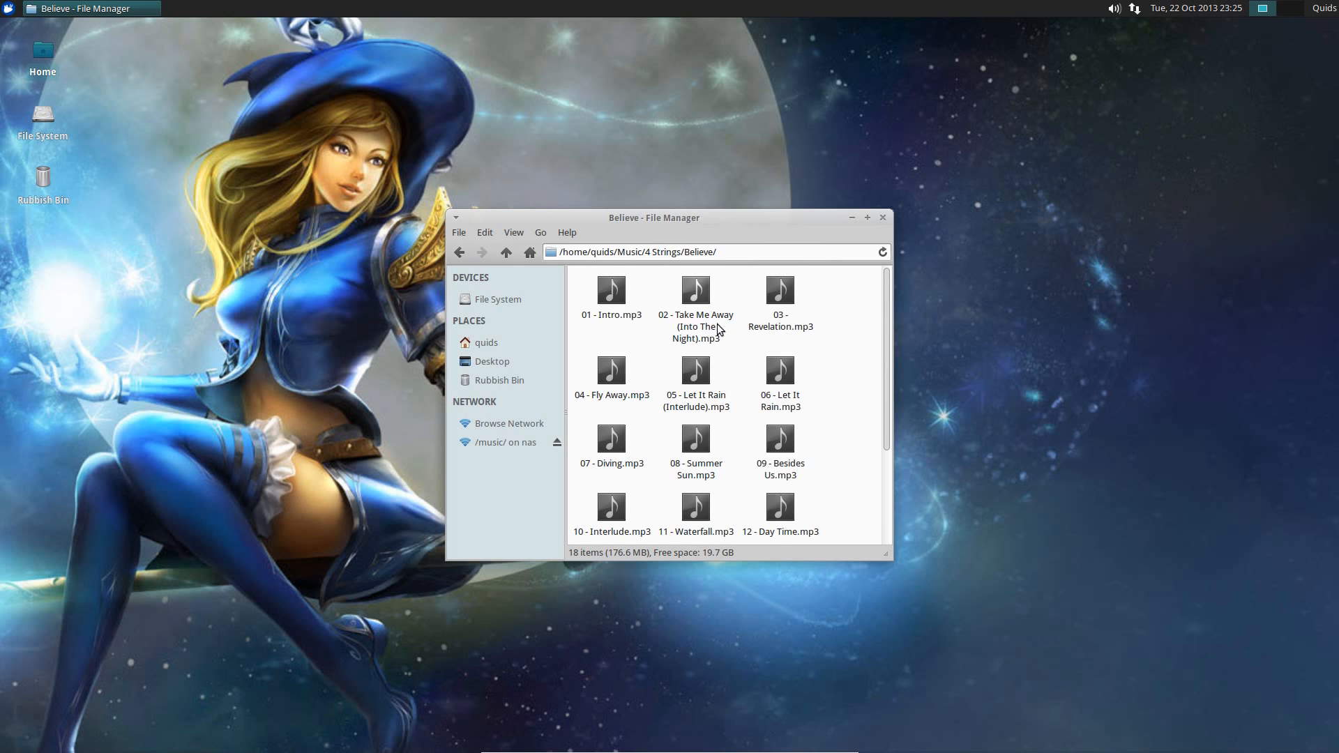
{"action": "mouse_move", "coordinate": [663, 377]}
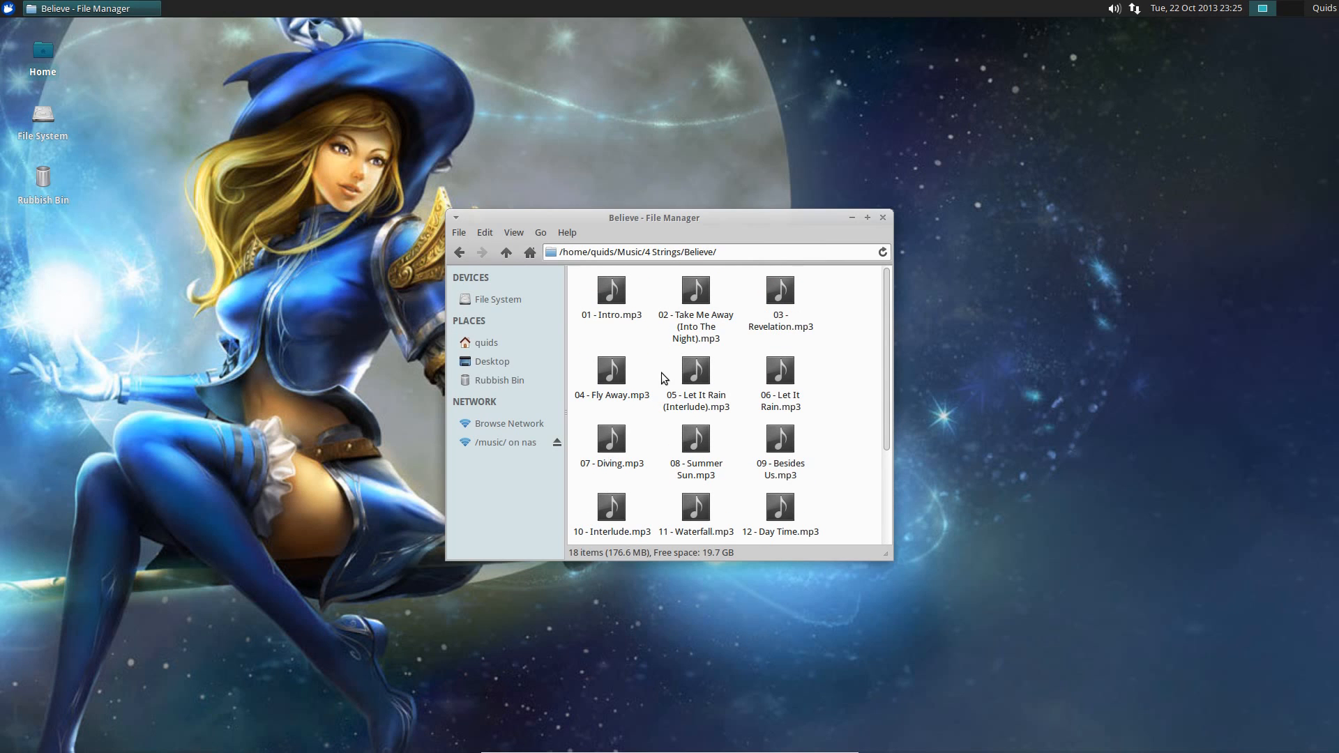
{"action": "left_click", "coordinate": [505, 252]}
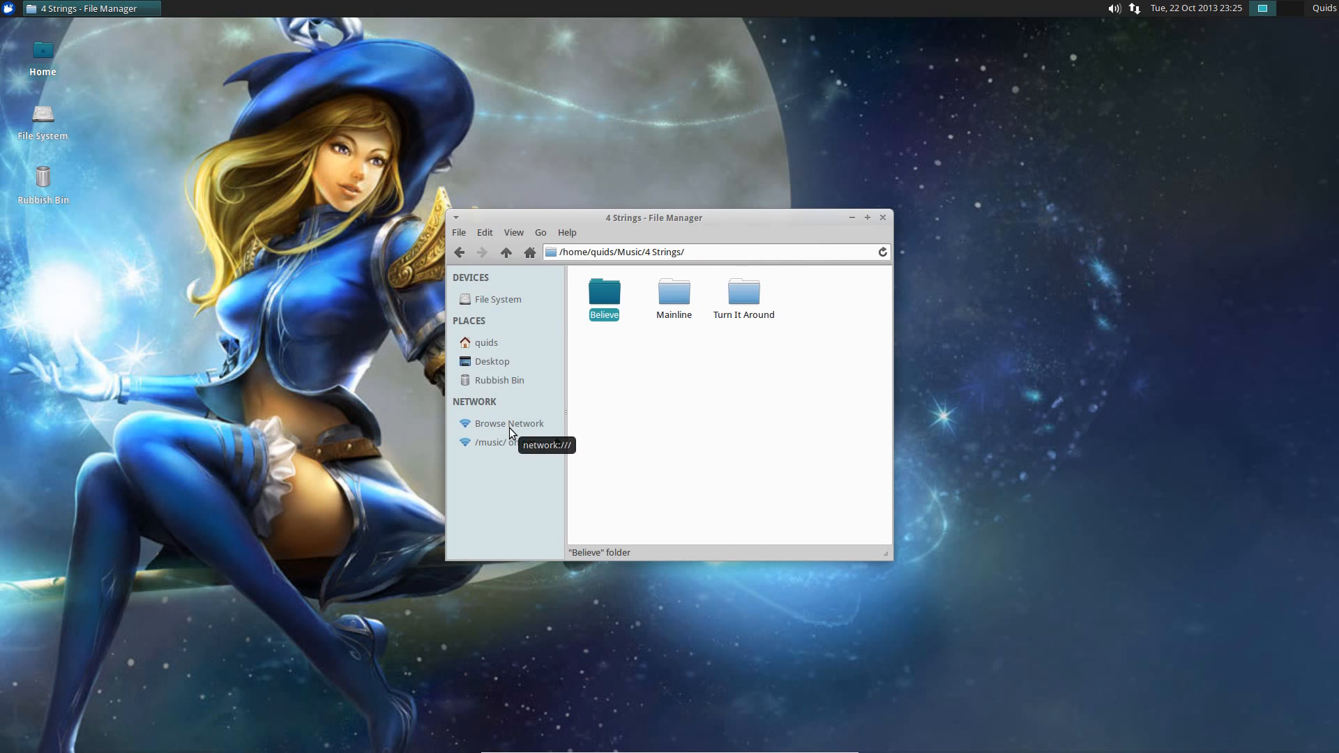
{"action": "left_click", "coordinate": [511, 423]}
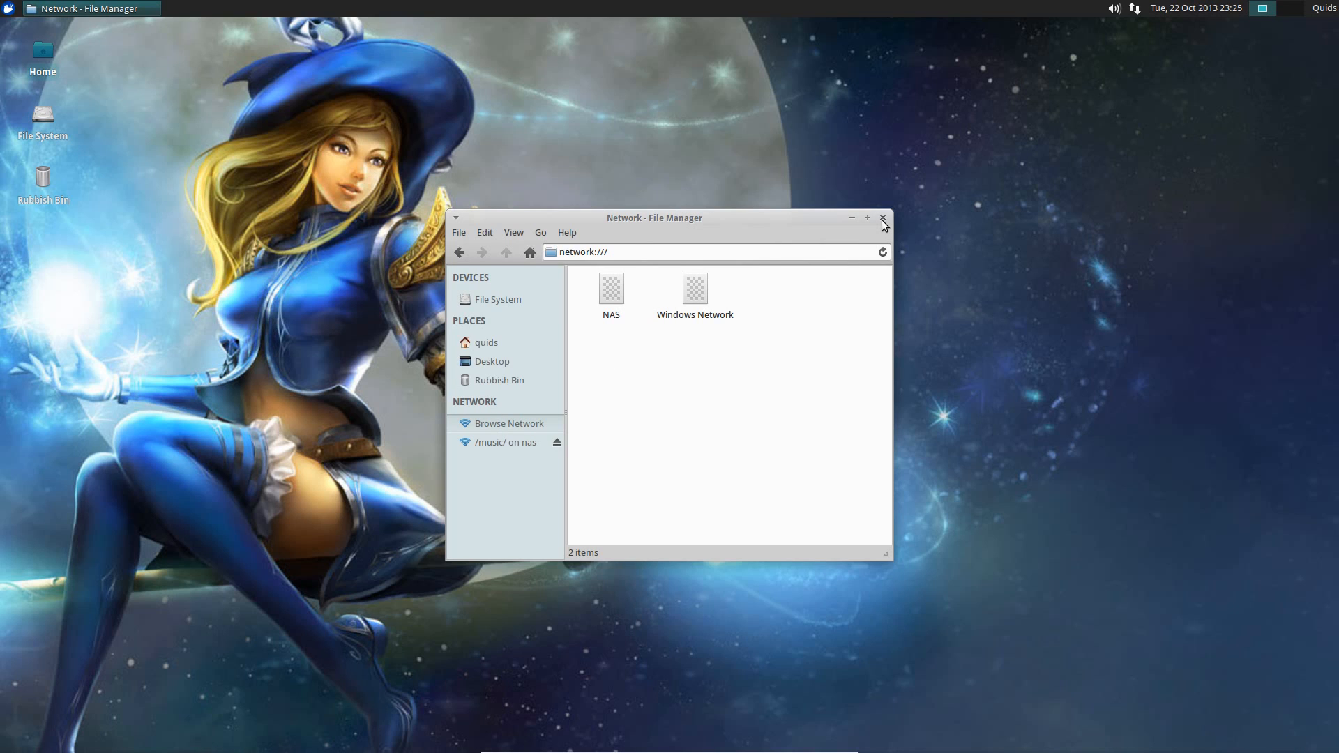
- Close Thunar and launch AbiWord through Application Finder from Accessories
{"action": "left_click", "coordinate": [883, 219]}
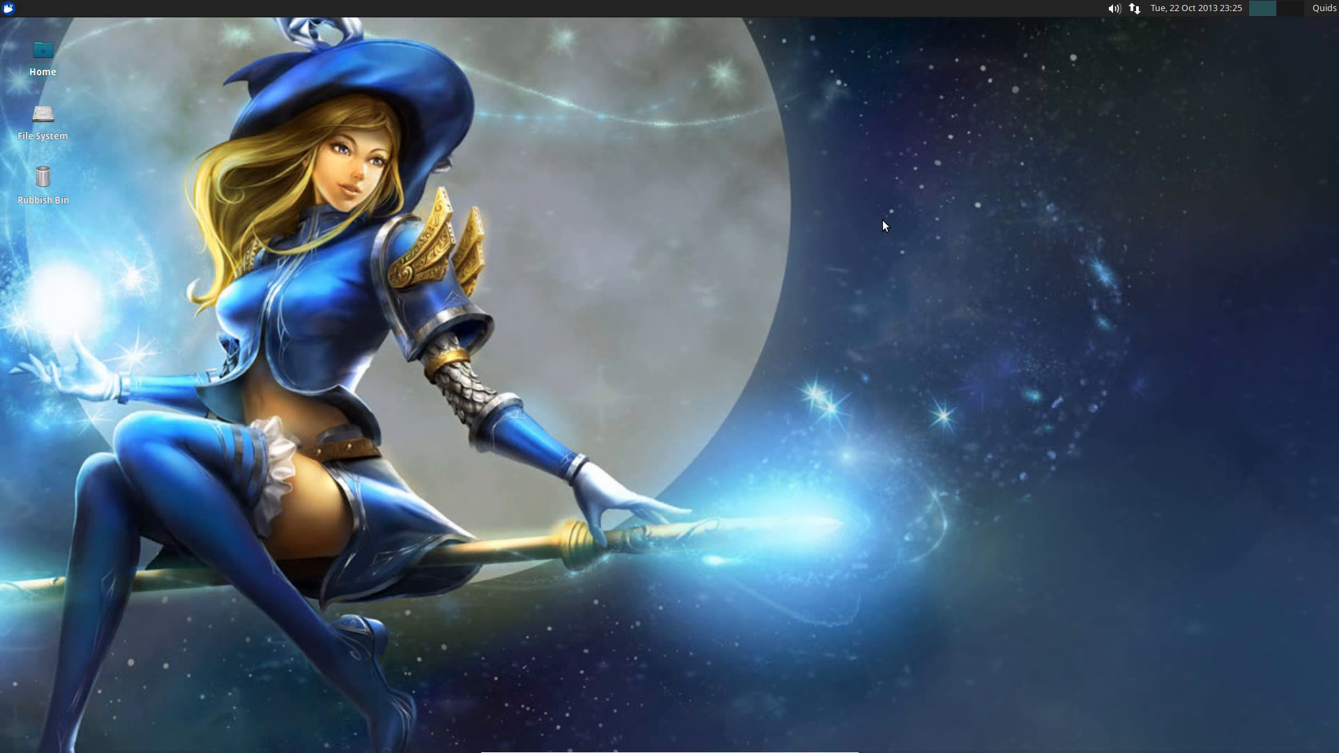
{"action": "mouse_move", "coordinate": [817, 206]}
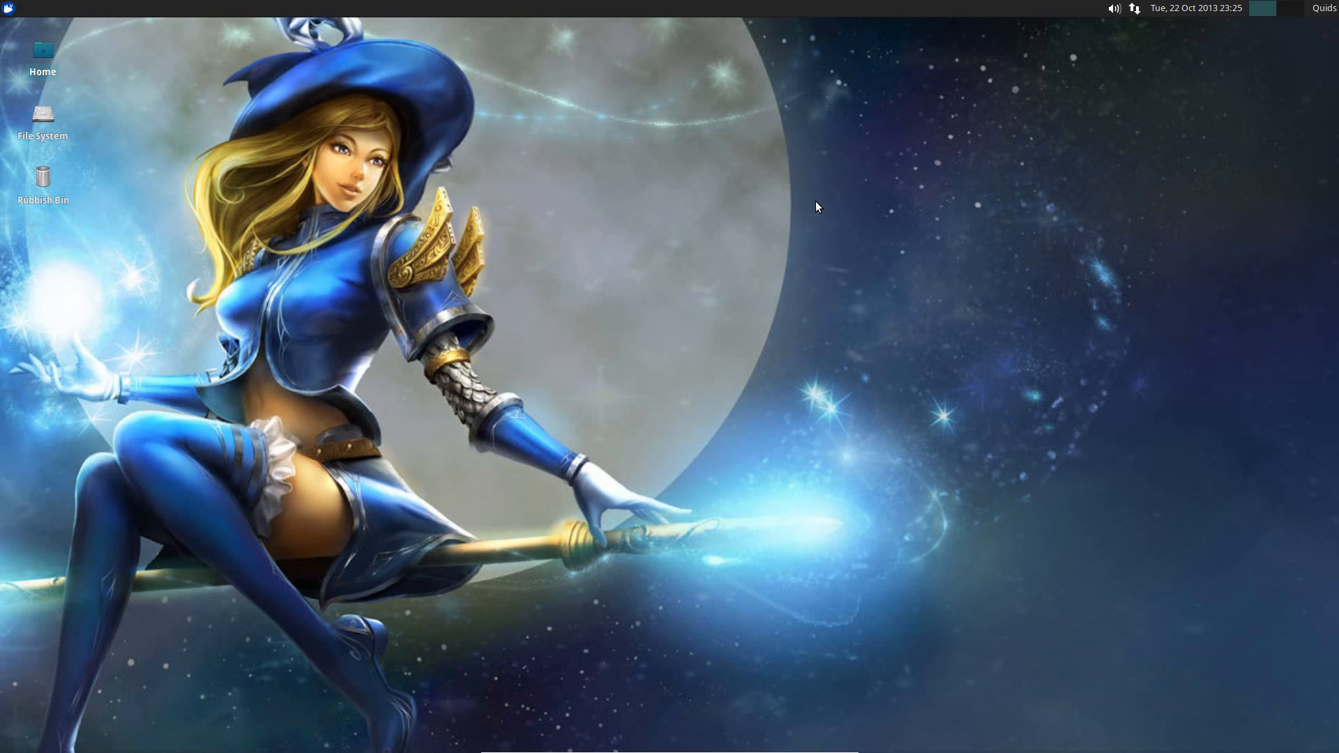
{"action": "left_click", "coordinate": [8, 8]}
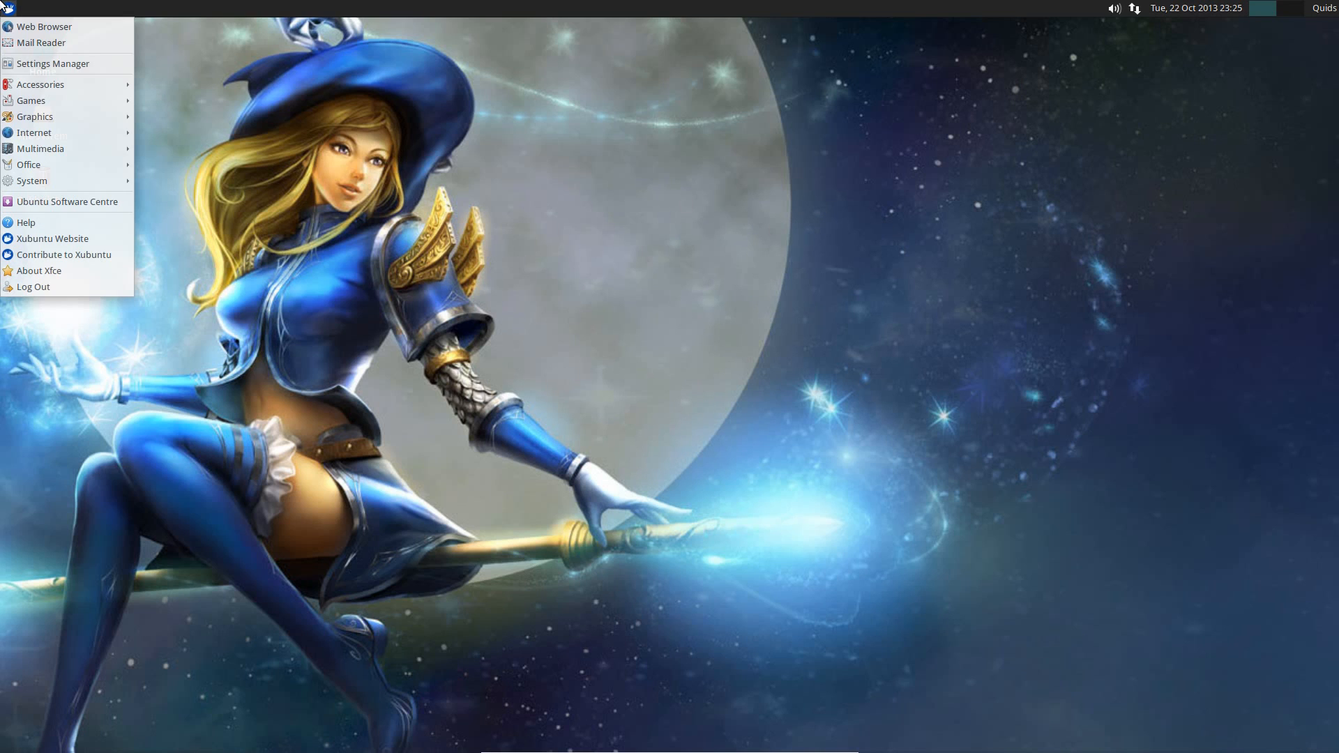
{"action": "left_click", "coordinate": [41, 83]}
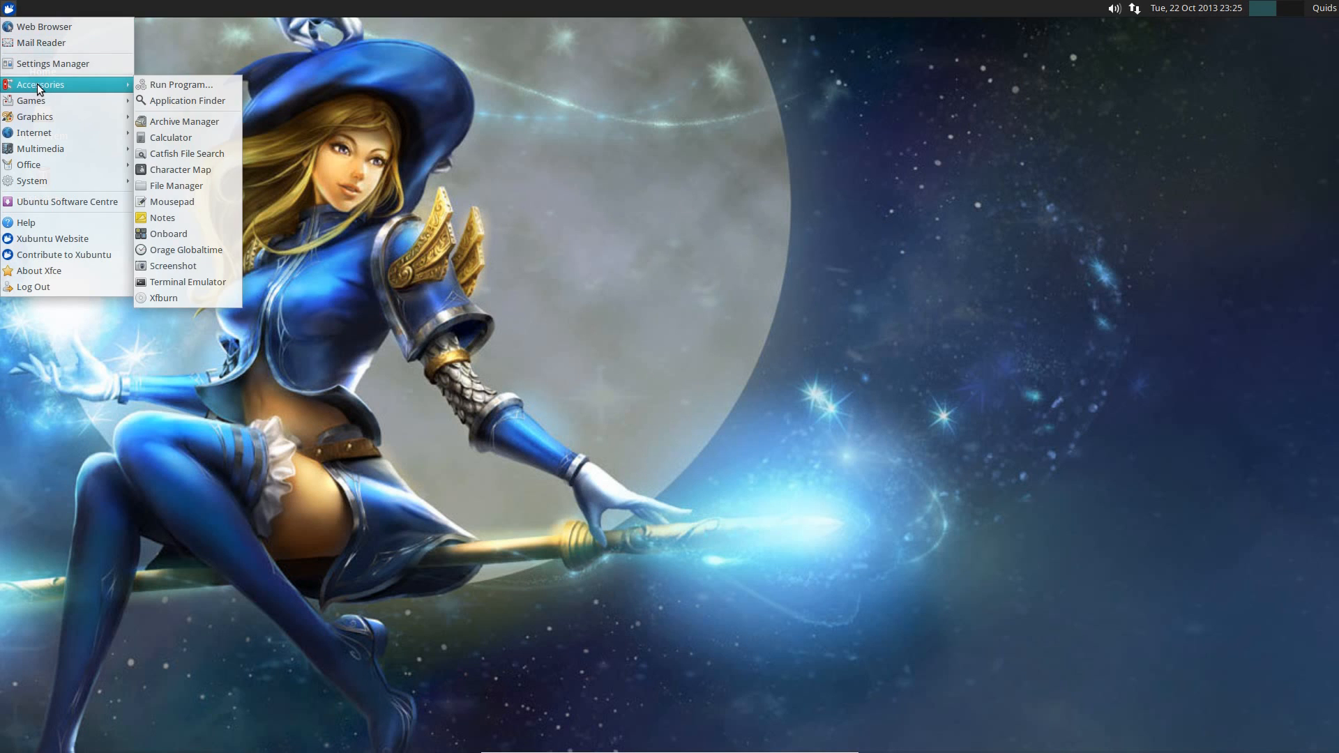
{"action": "mouse_move", "coordinate": [180, 83]}
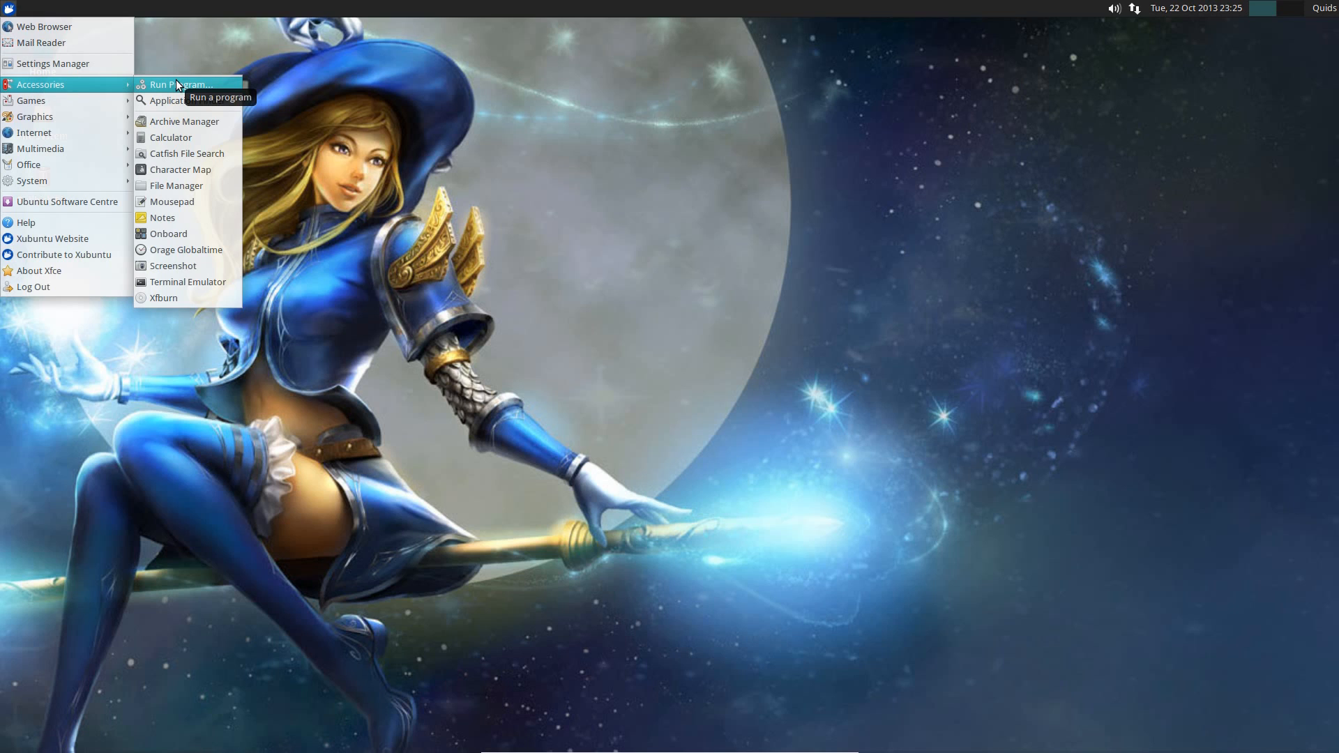
{"action": "mouse_move", "coordinate": [175, 92]}
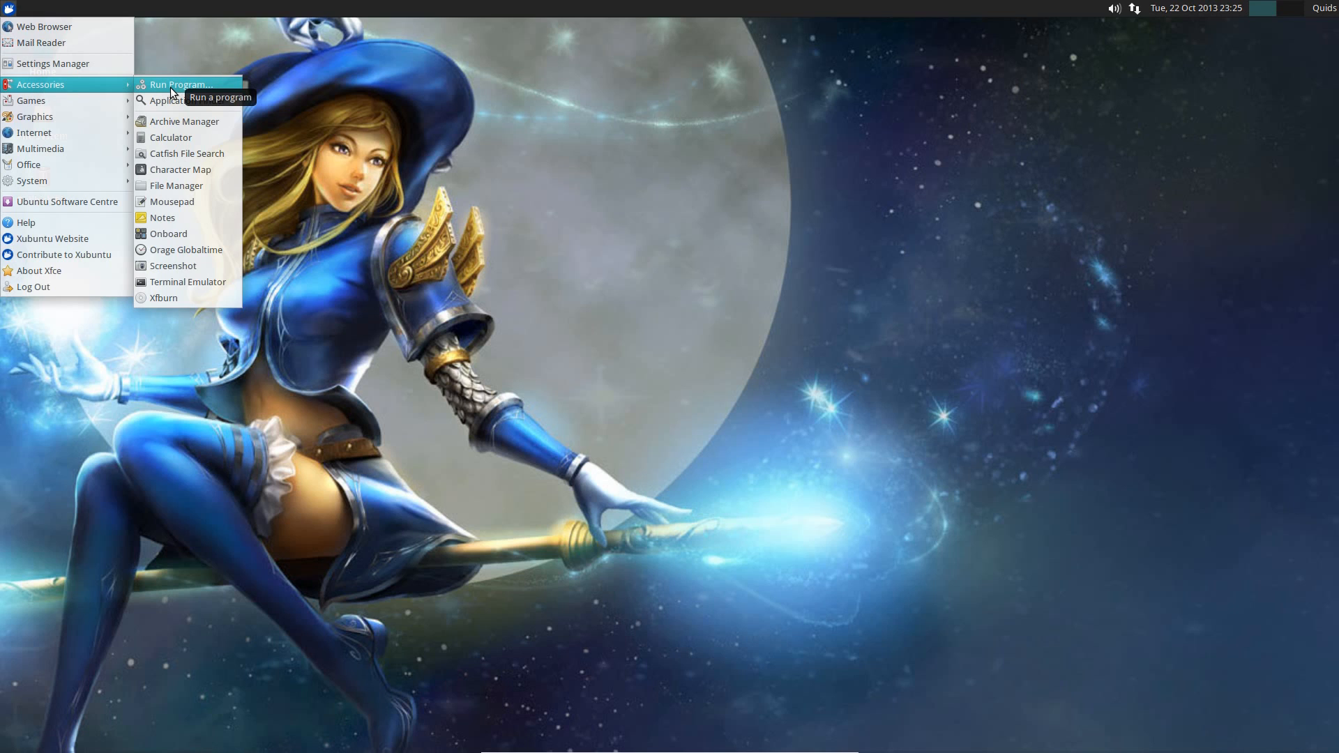
{"action": "left_click", "coordinate": [178, 84]}
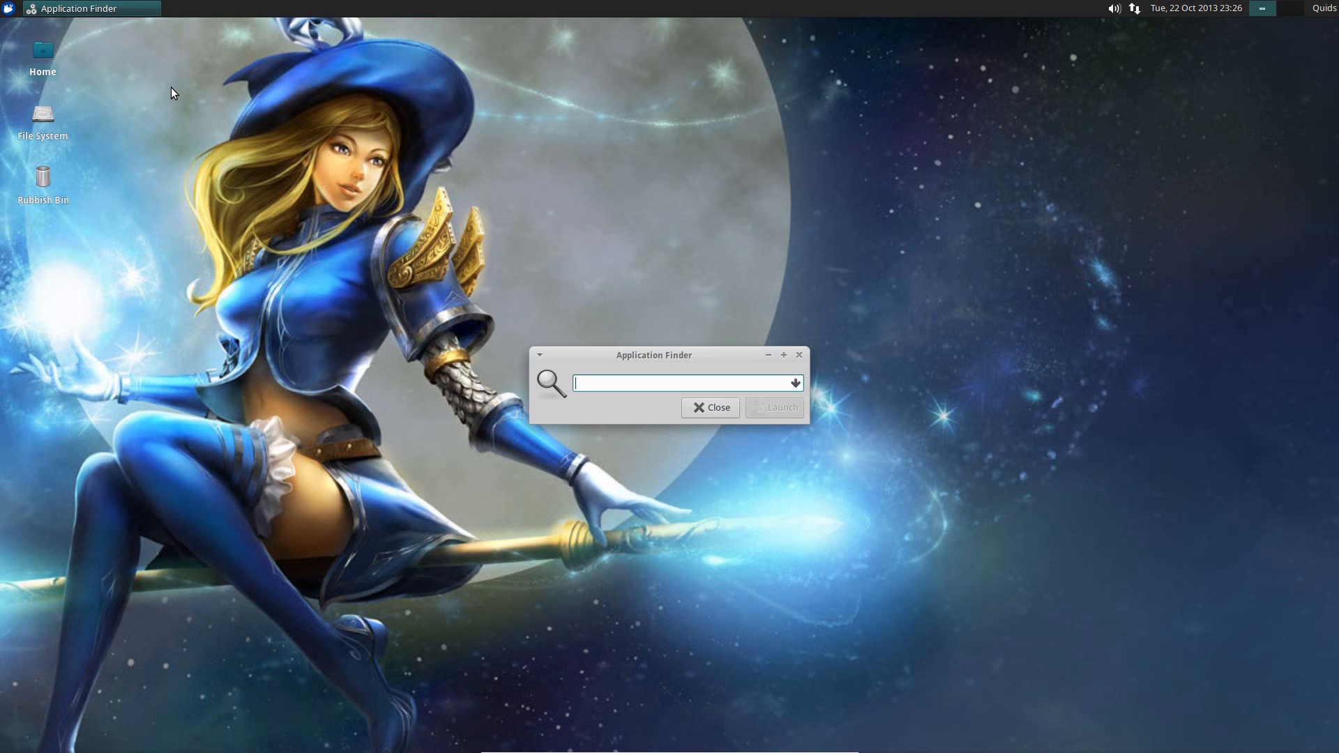
{"action": "type", "text": "abiword"}
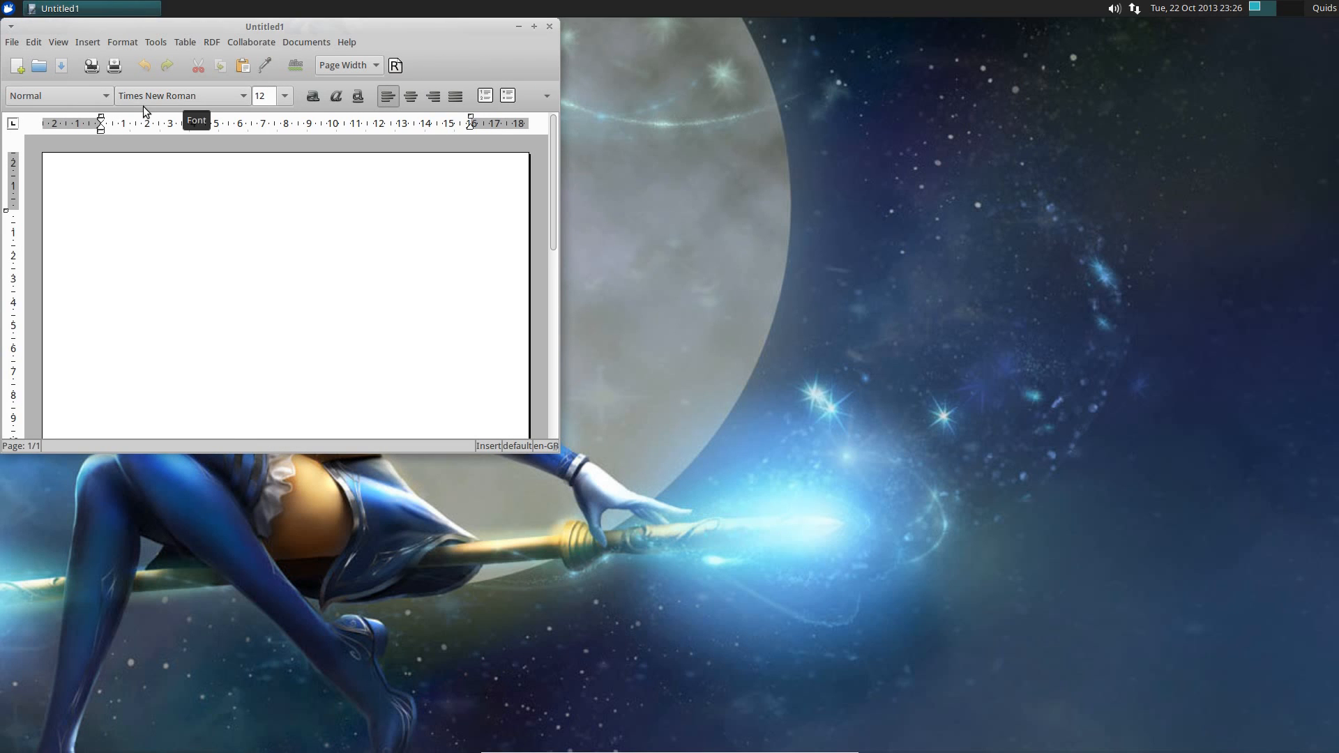
- Close the AbiWord Untitled1 window and reopen the applications menu
{"action": "left_click", "coordinate": [549, 26]}
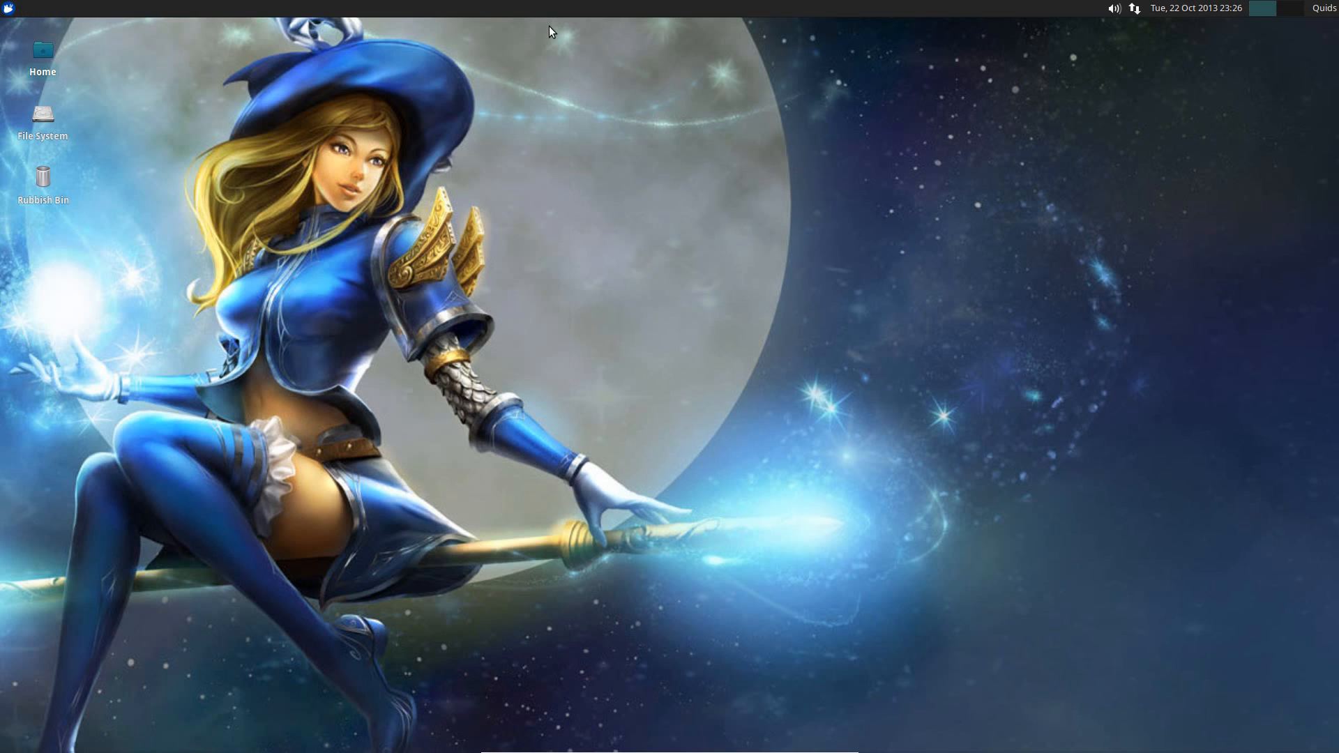
{"action": "mouse_move", "coordinate": [263, 79]}
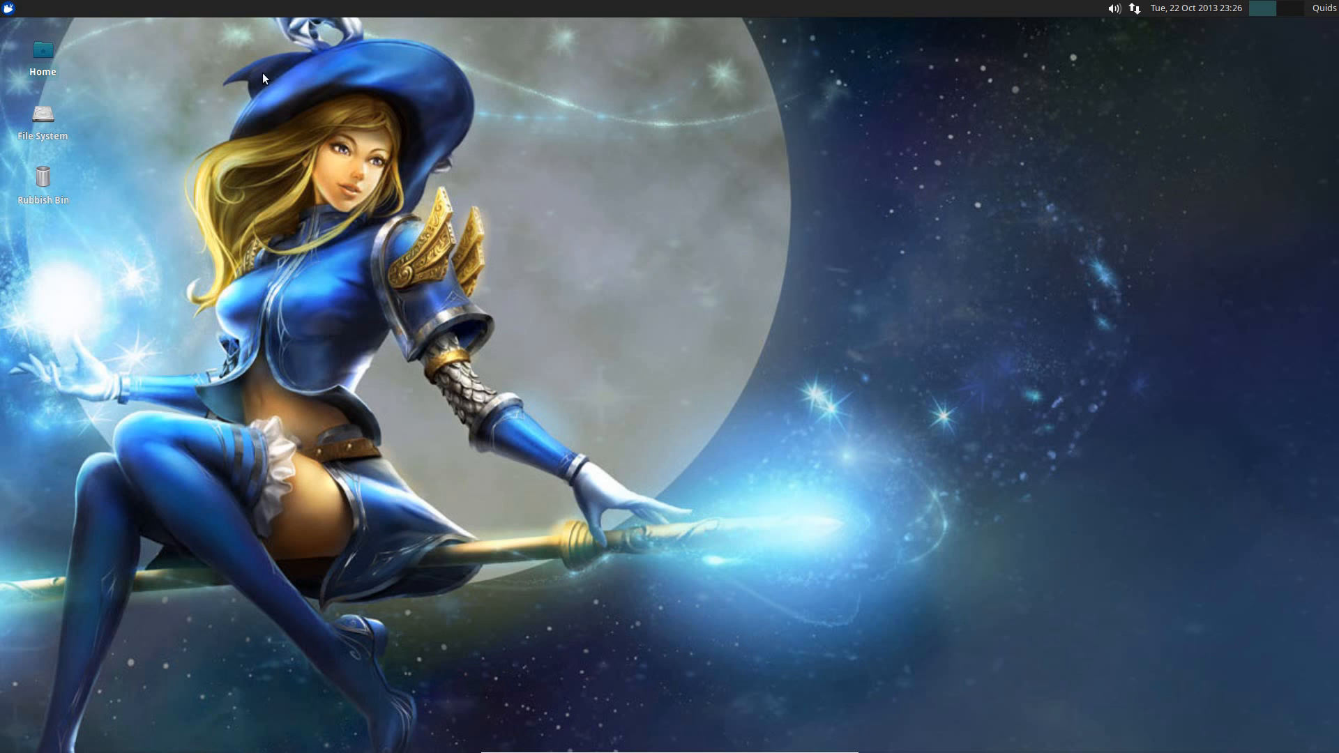
{"action": "left_click", "coordinate": [8, 8]}
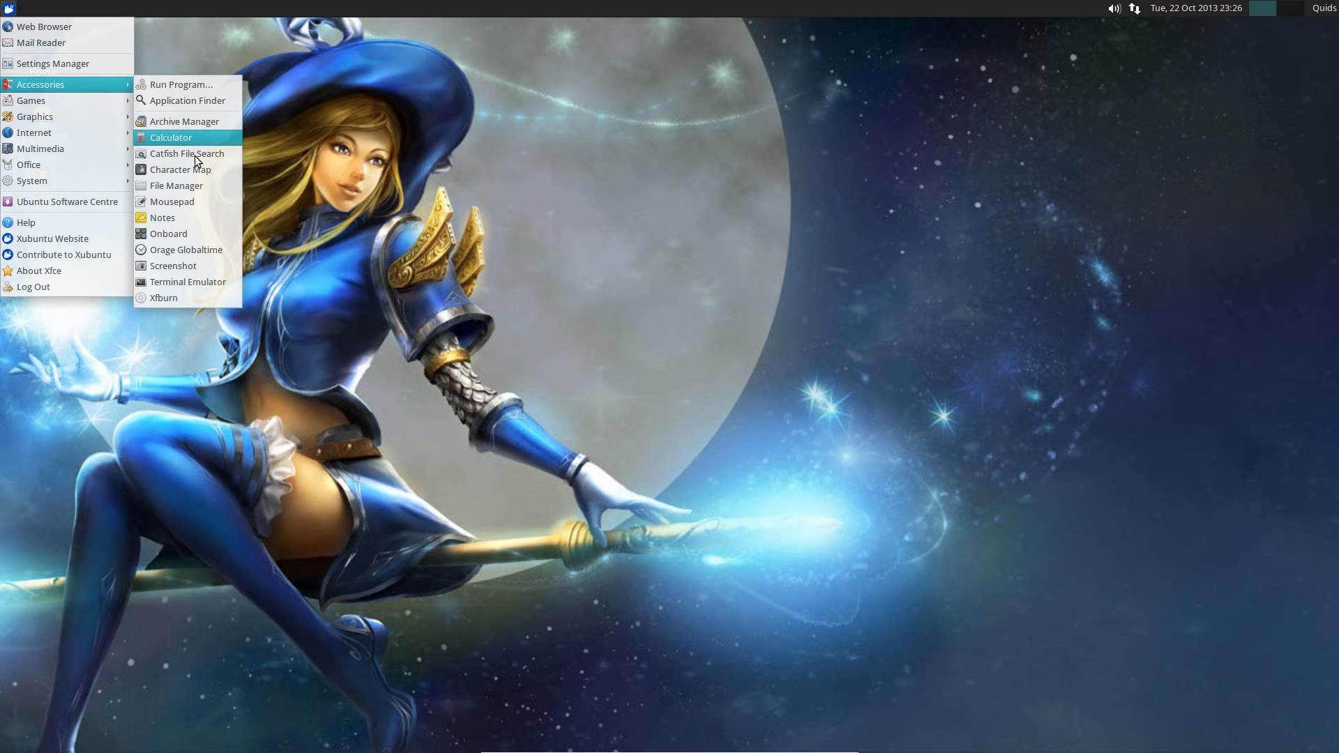
{"action": "mouse_move", "coordinate": [212, 269]}
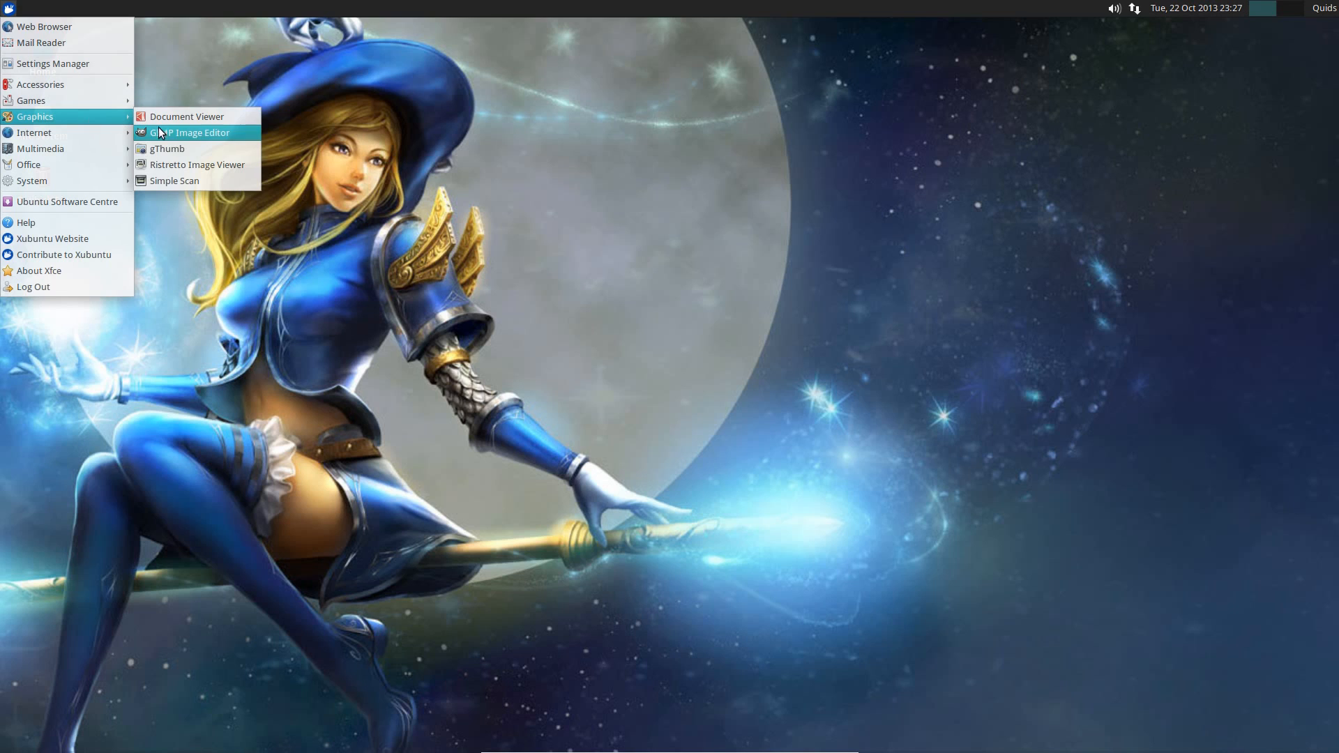
{"action": "mouse_move", "coordinate": [167, 148]}
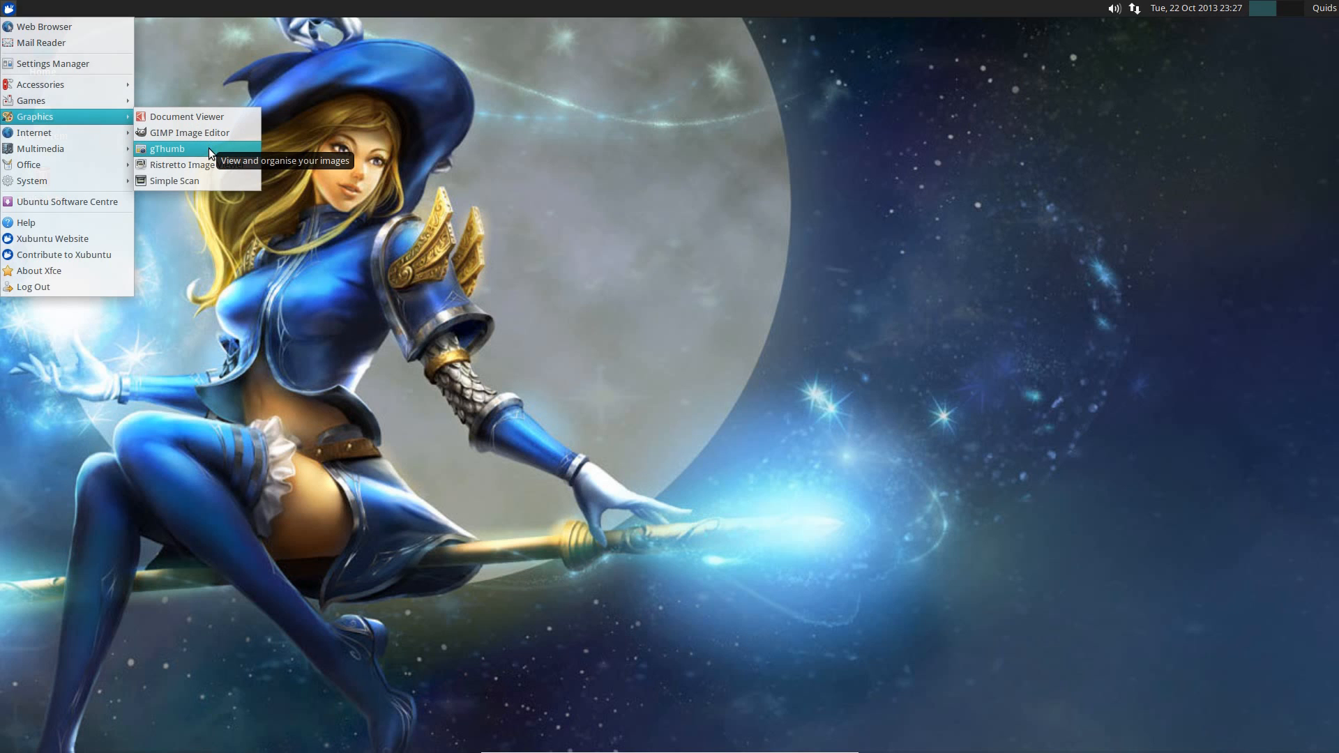
{"action": "mouse_move", "coordinate": [197, 164]}
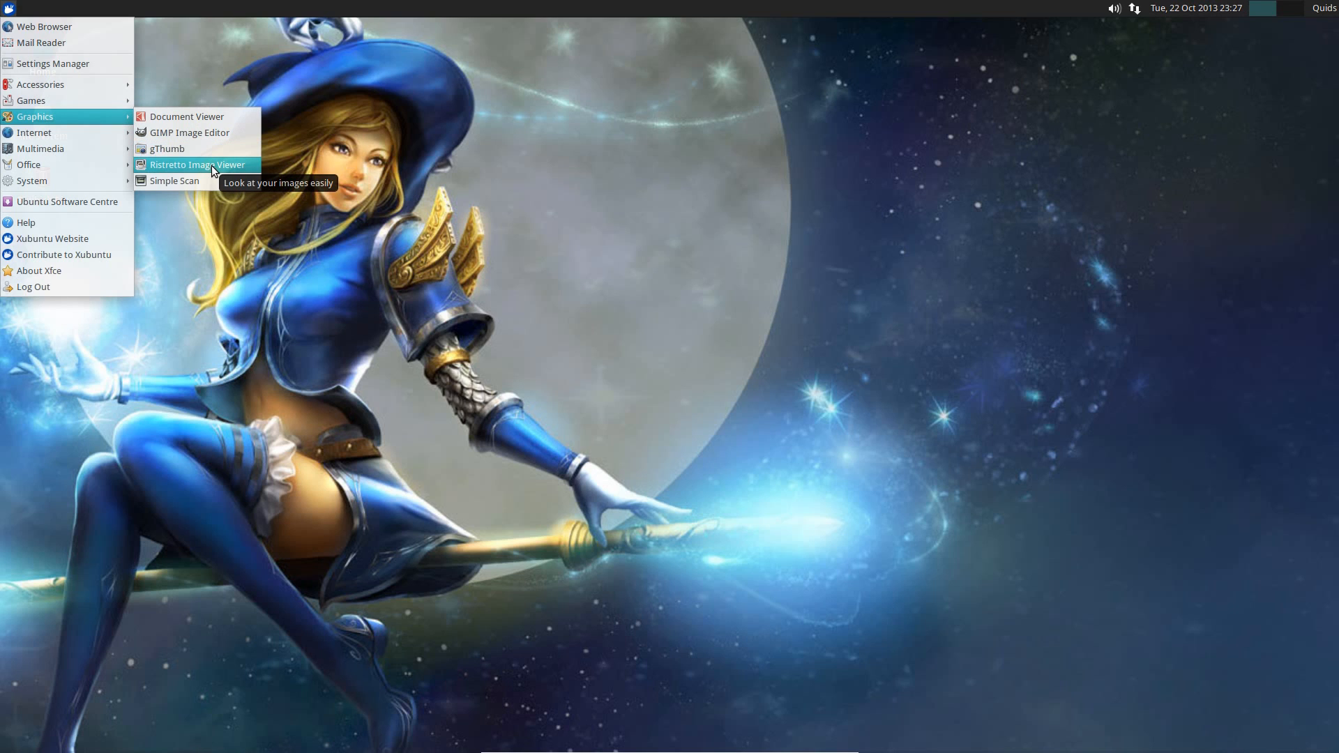
{"action": "mouse_move", "coordinate": [174, 180]}
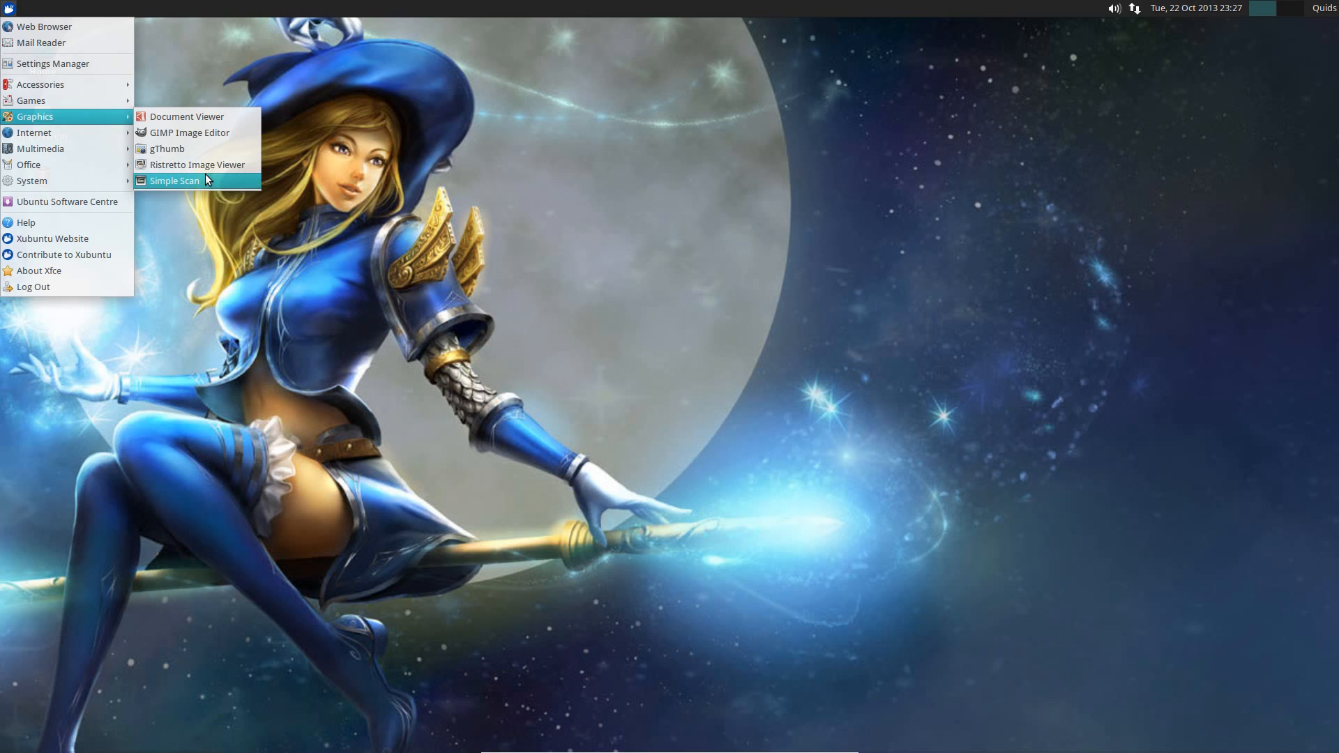
{"action": "mouse_move", "coordinate": [34, 133]}
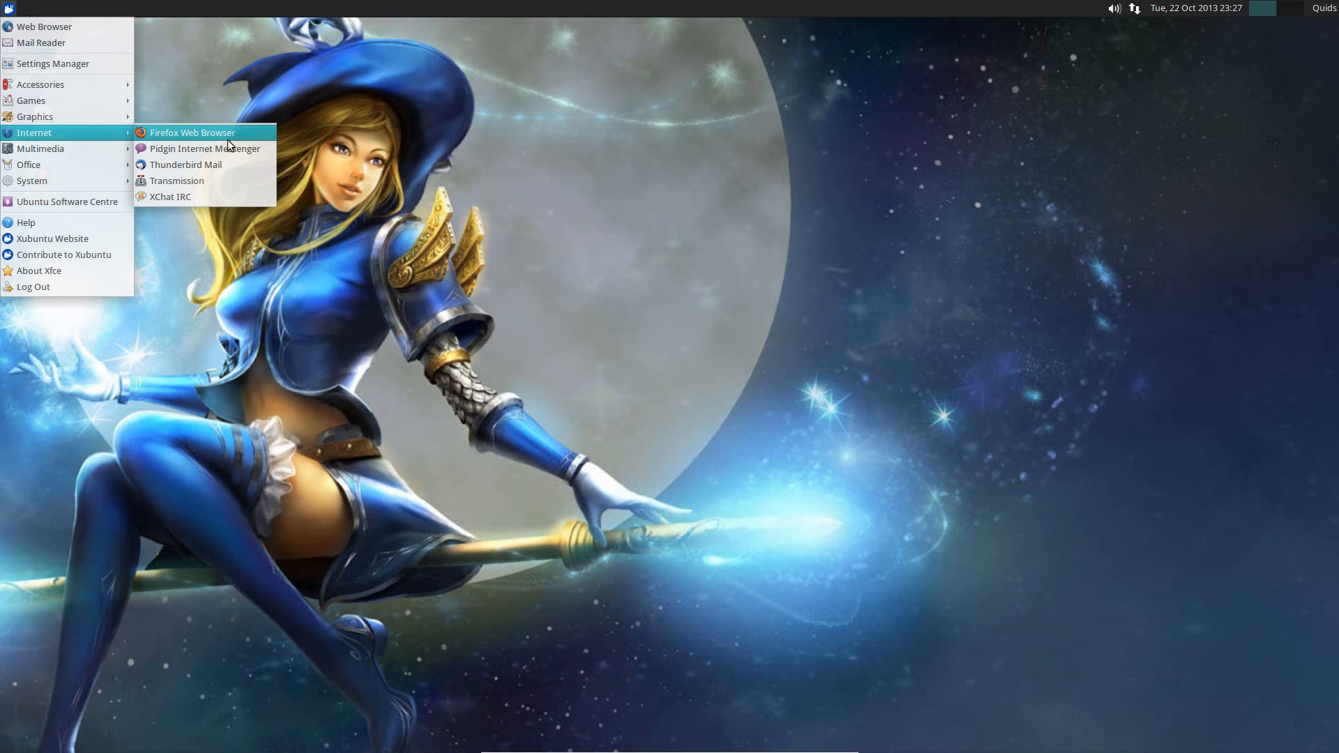
{"action": "mouse_move", "coordinate": [205, 148]}
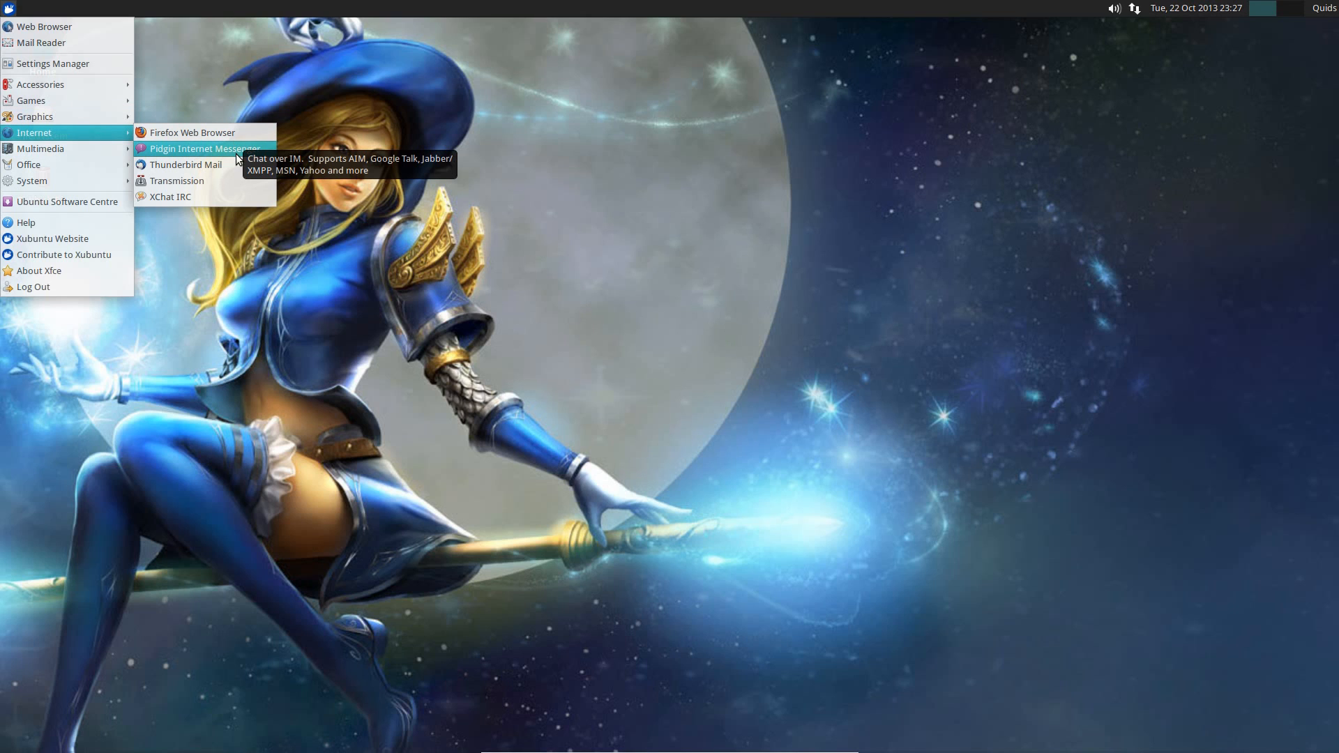
{"action": "mouse_move", "coordinate": [185, 165]}
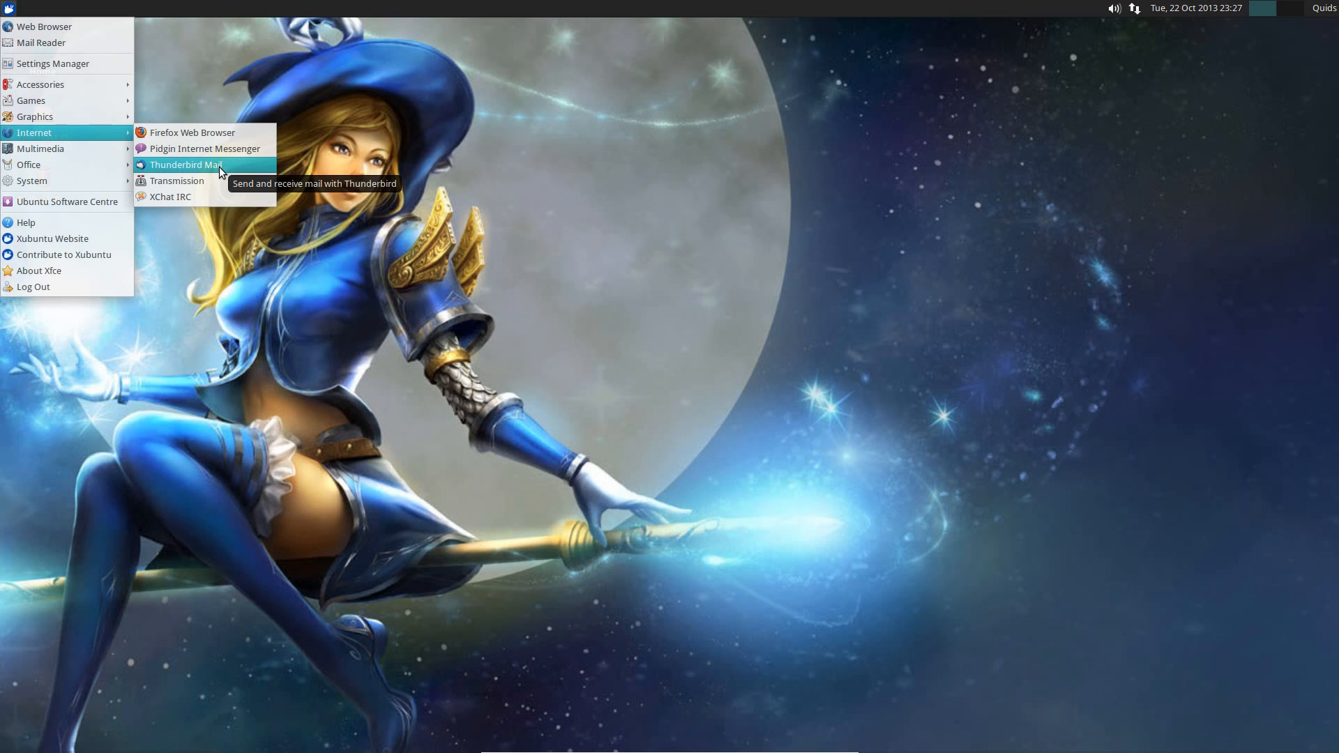
{"action": "mouse_move", "coordinate": [39, 147]}
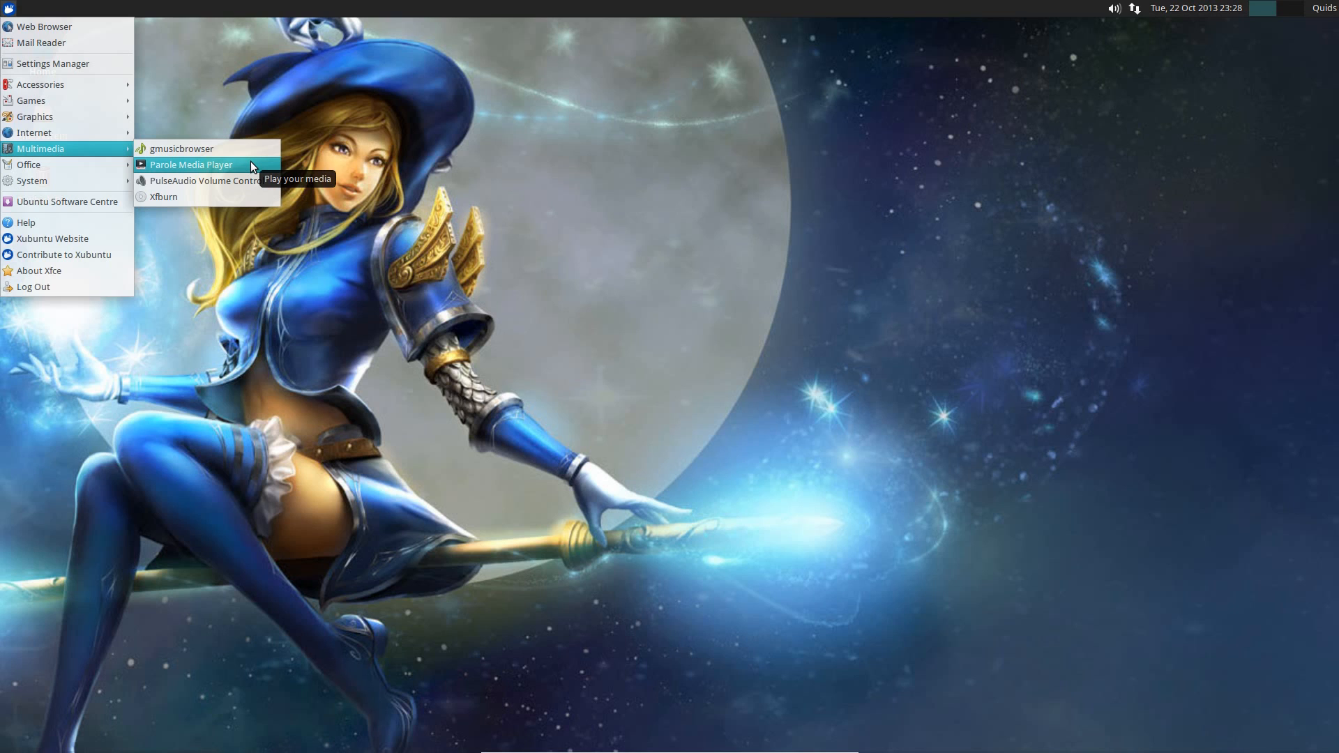
{"action": "mouse_move", "coordinate": [190, 197]}
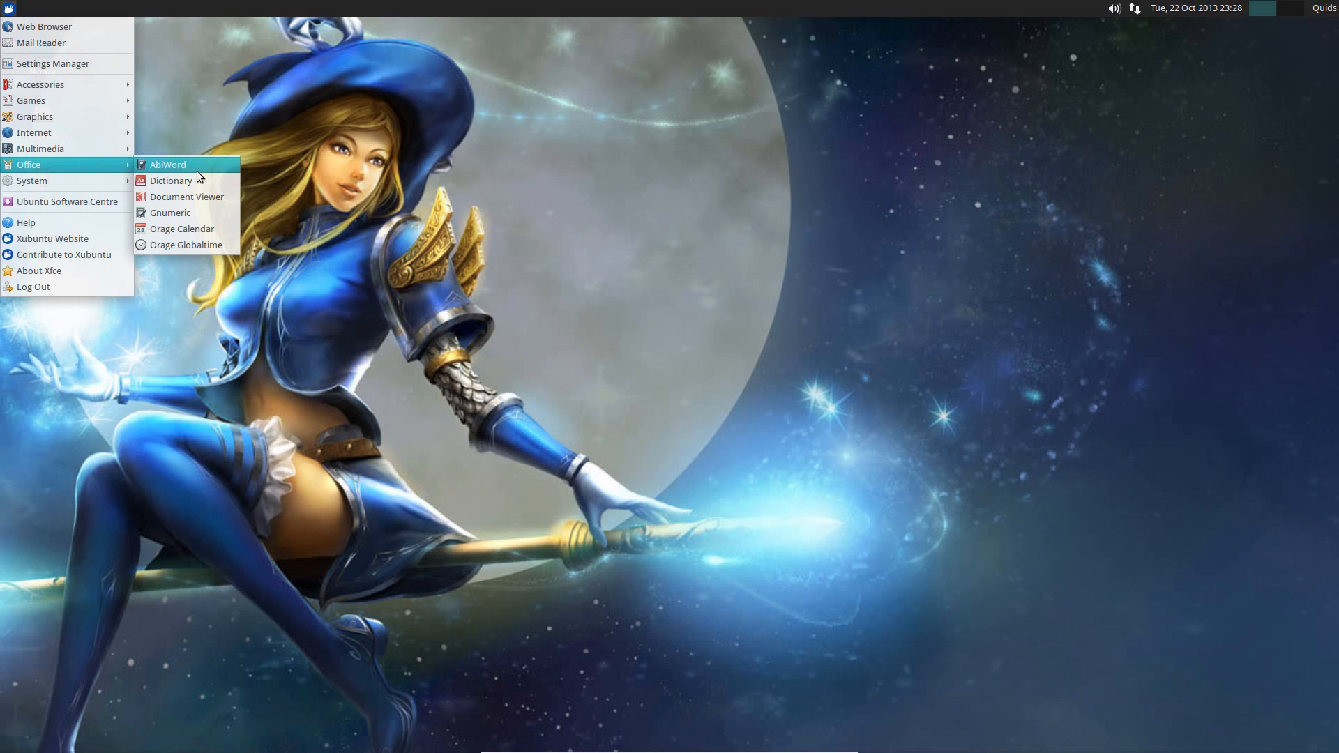
{"action": "mouse_move", "coordinate": [168, 164]}
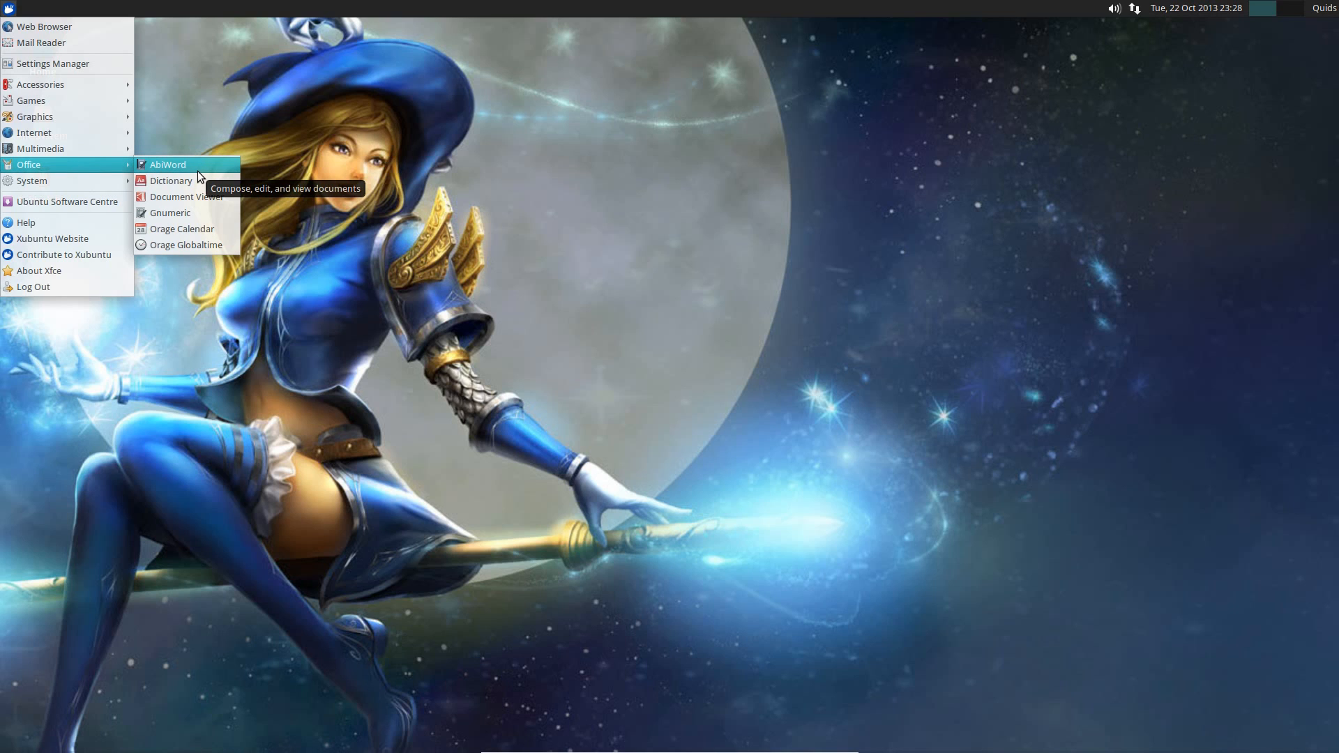
{"action": "mouse_move", "coordinate": [170, 212]}
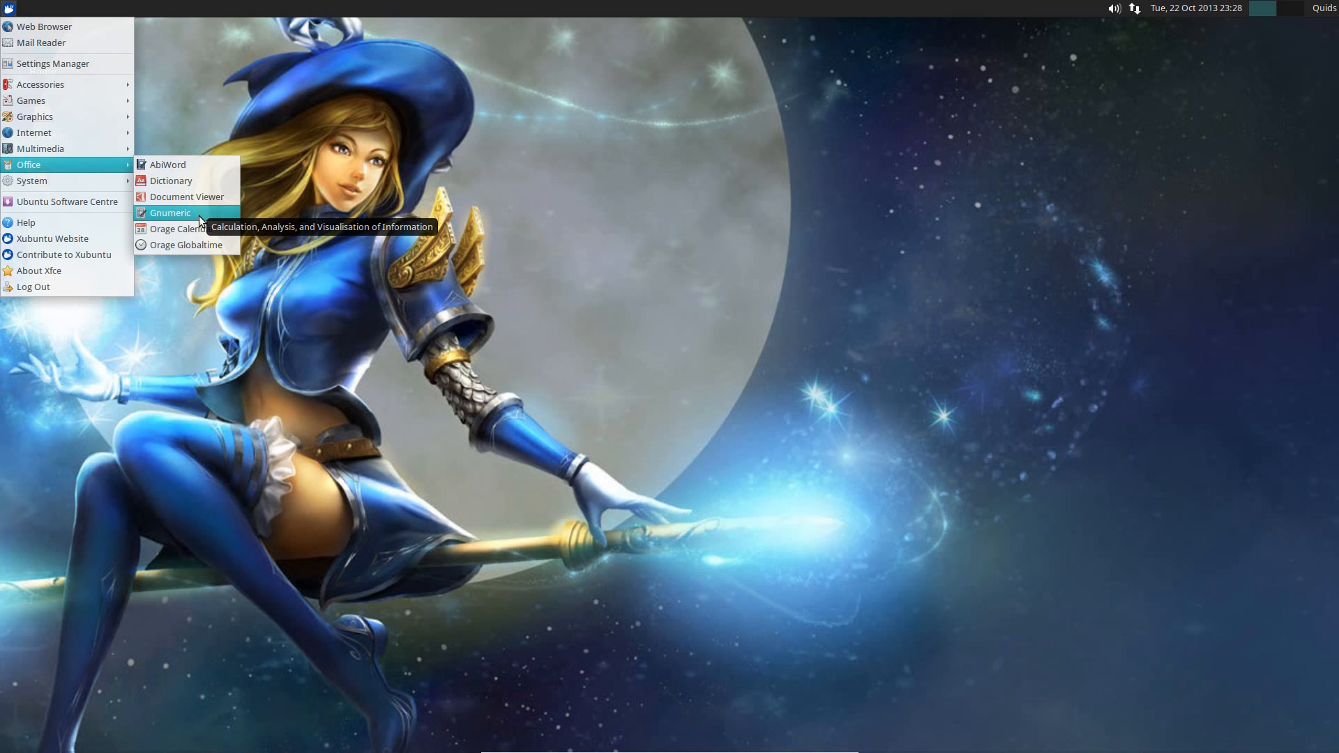
{"action": "mouse_move", "coordinate": [31, 180]}
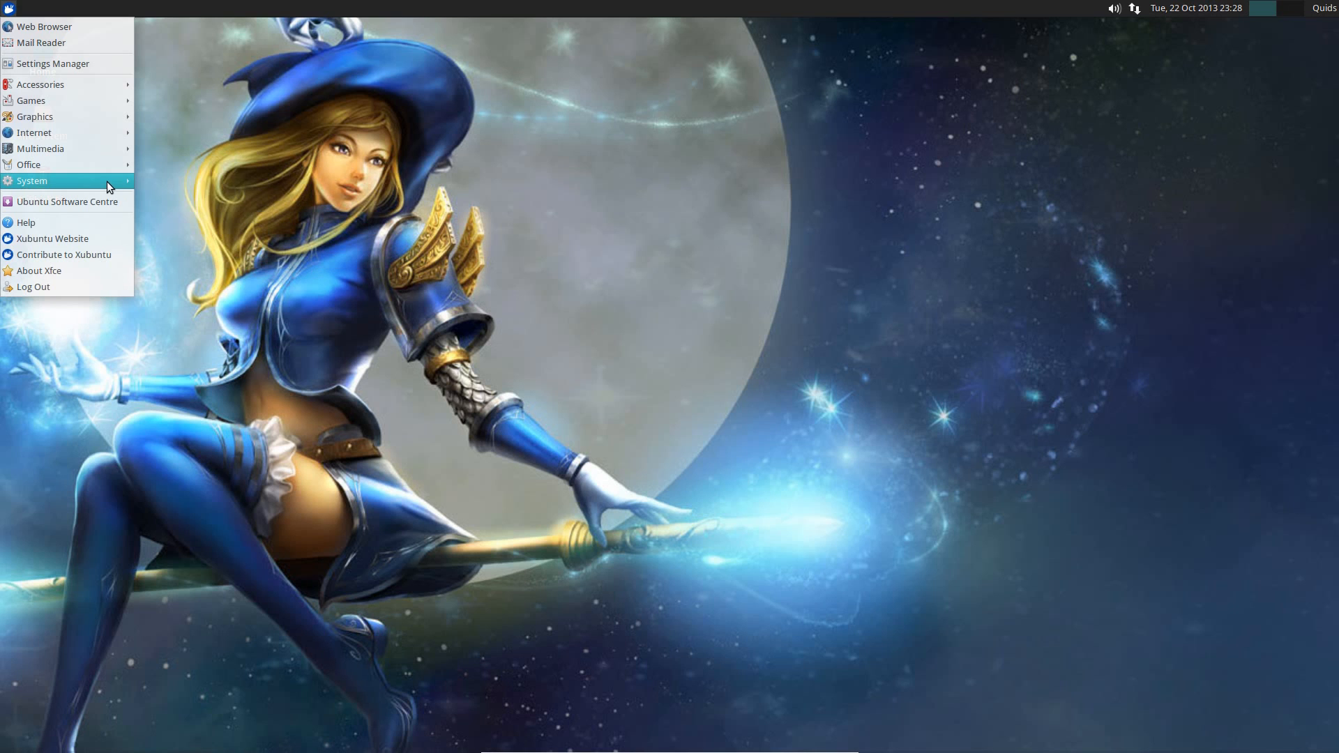